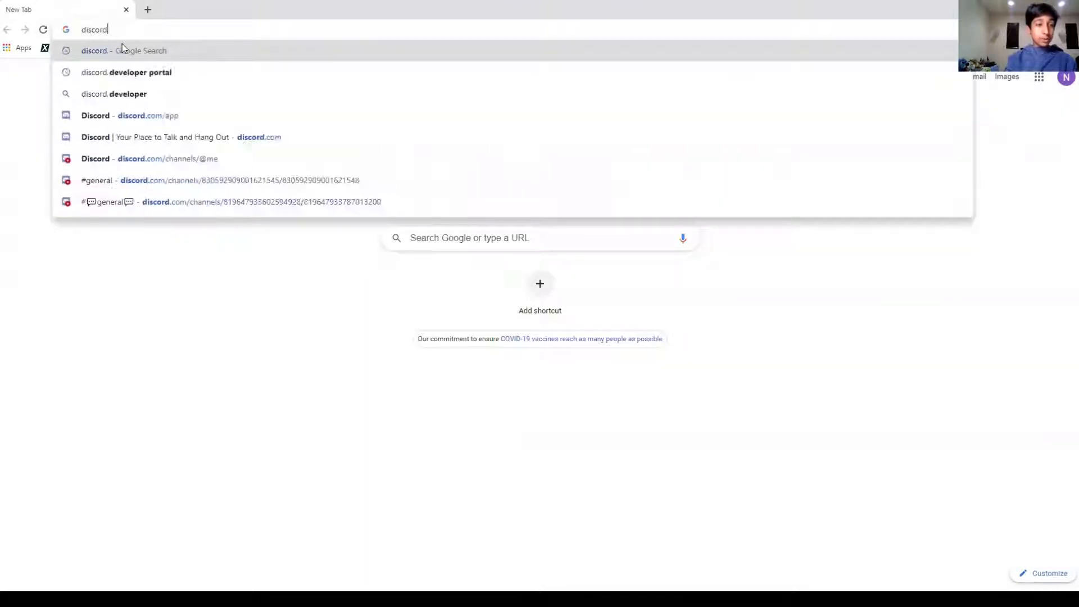
Step: Search Google for 'discord developer portal' and open the Documentation — Intro result
type("de")
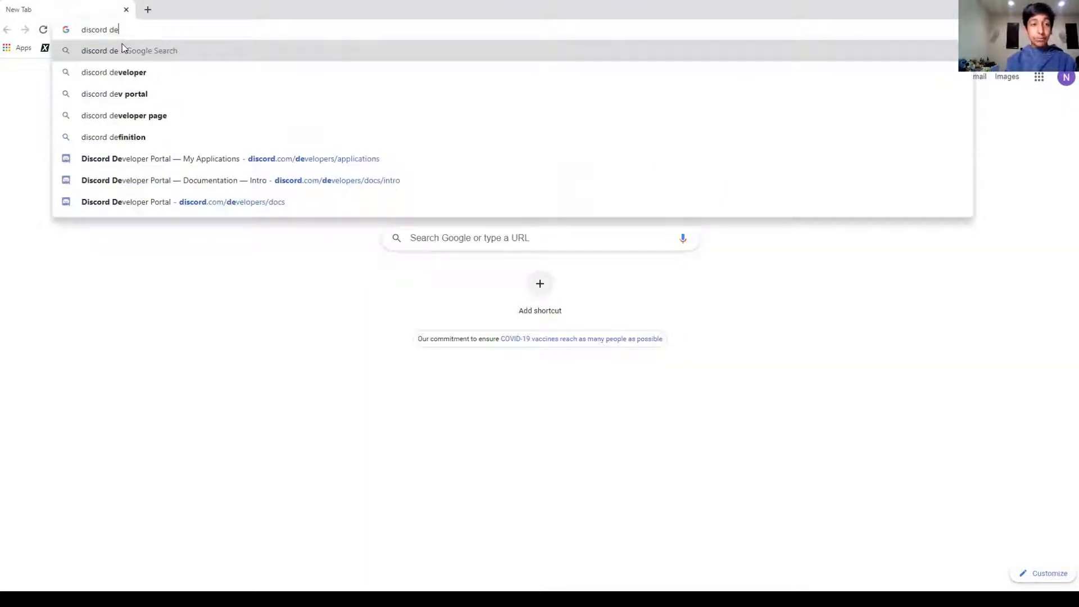
key("Return")
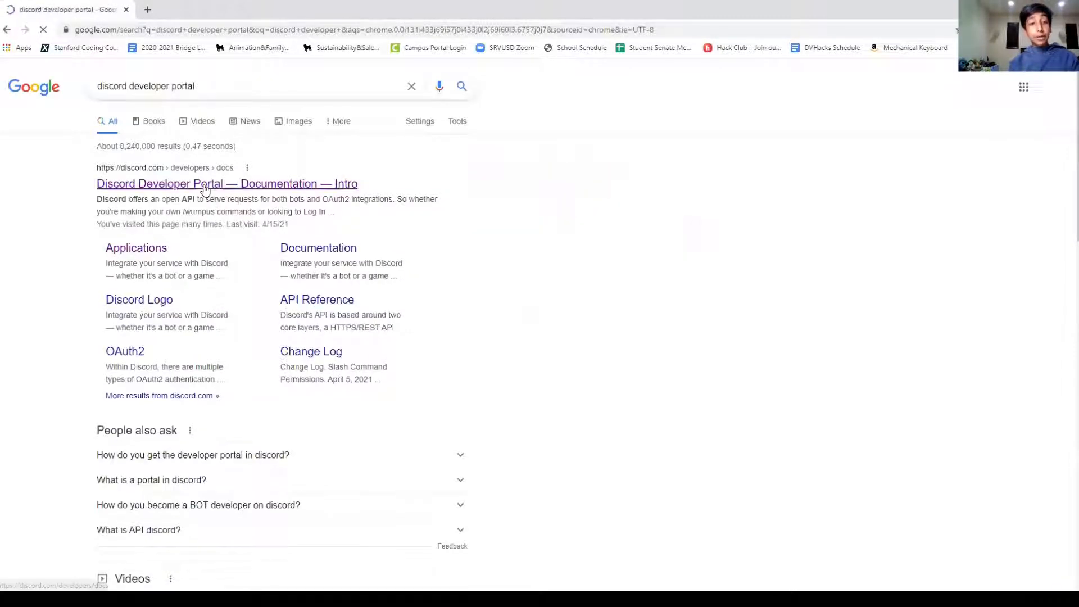
left_click(226, 184)
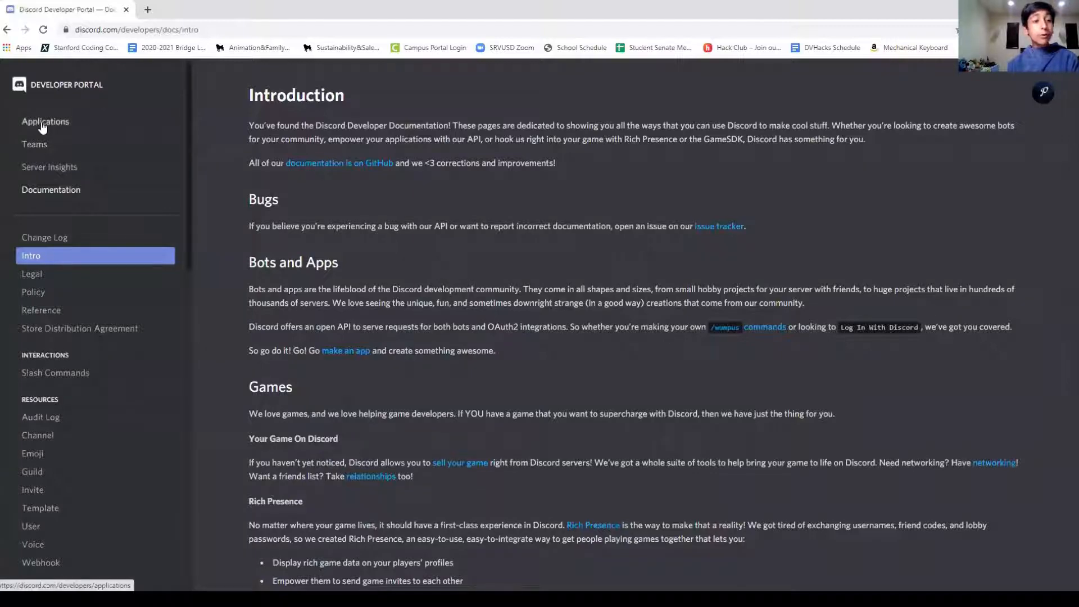
Step: Create a new application named 'Discord_Bot_Programming_Done' from the Applications list
left_click(45, 121)
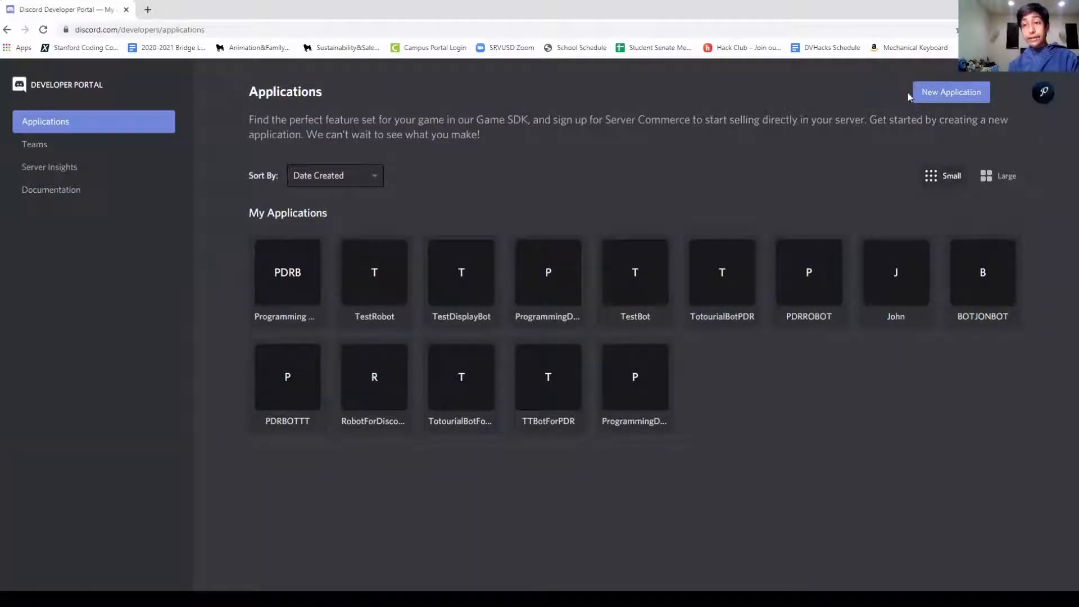
left_click(951, 92)
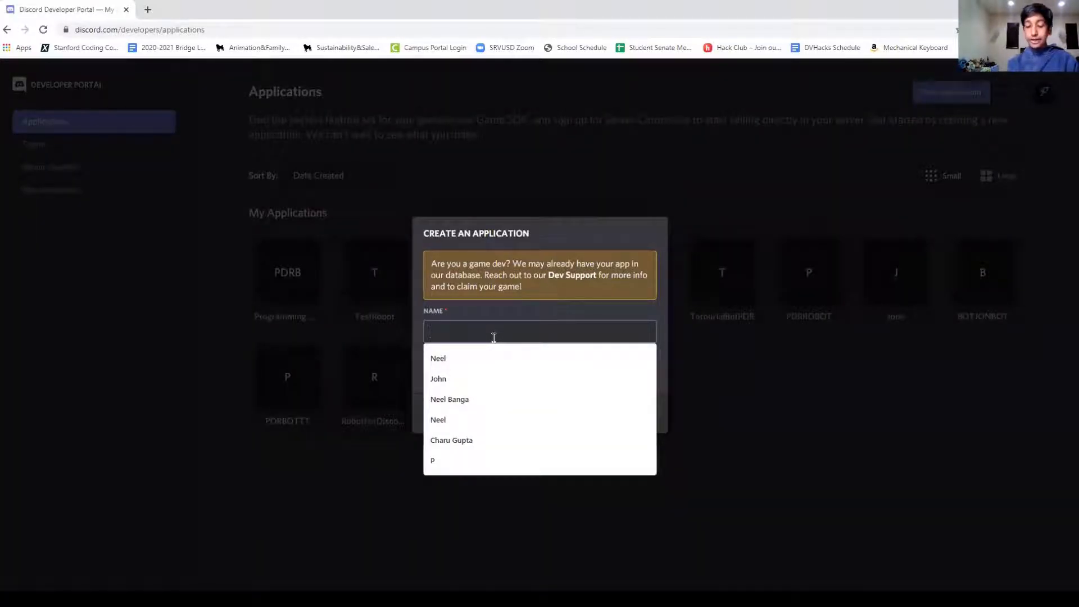
type("Dis")
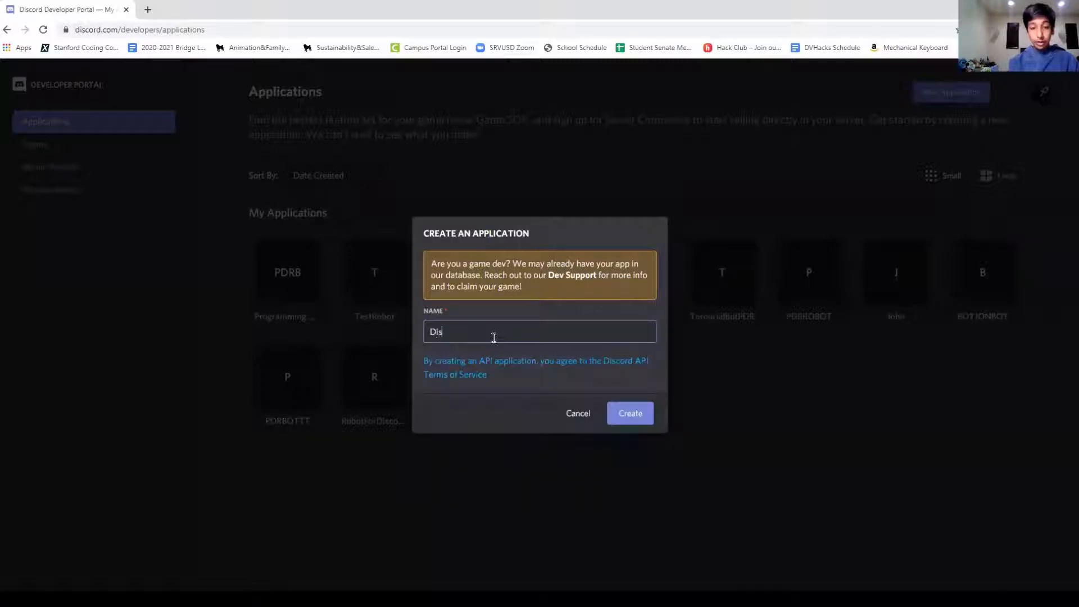
type("cord_Bt")
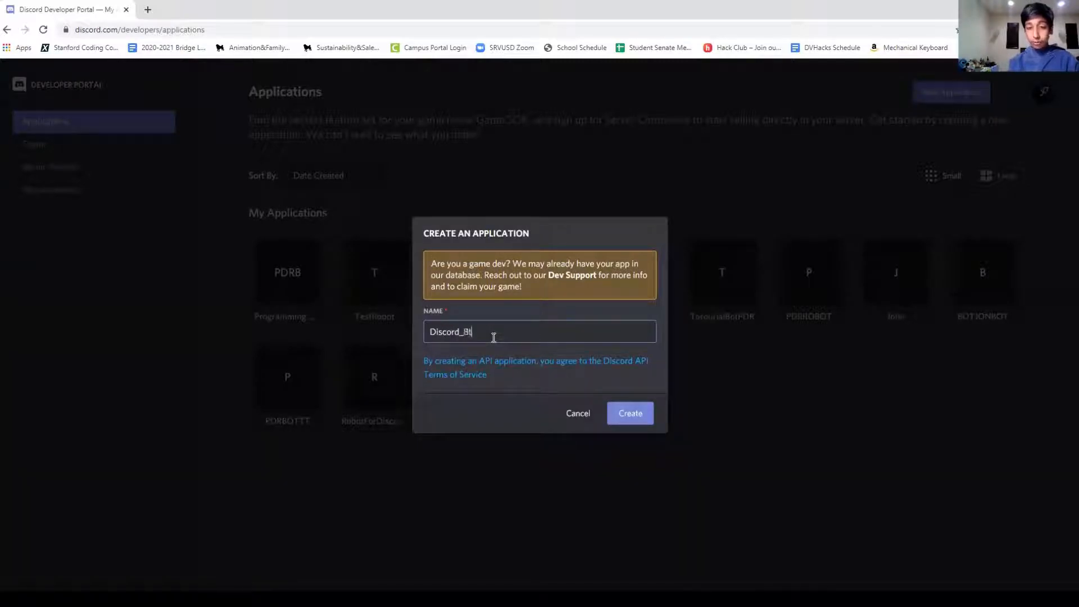
type("ot_P")
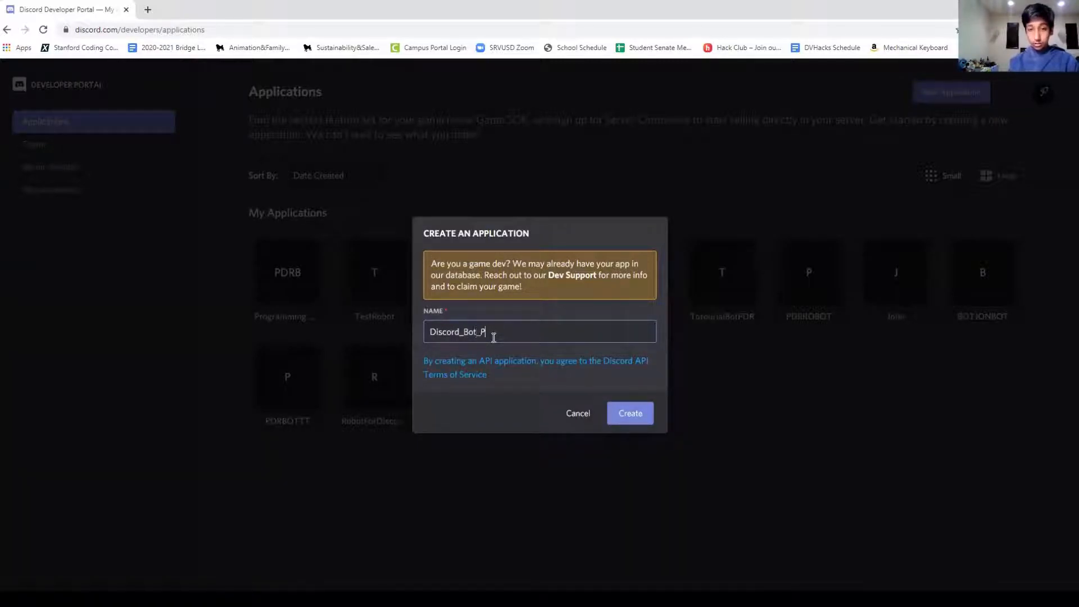
type("rogramming")
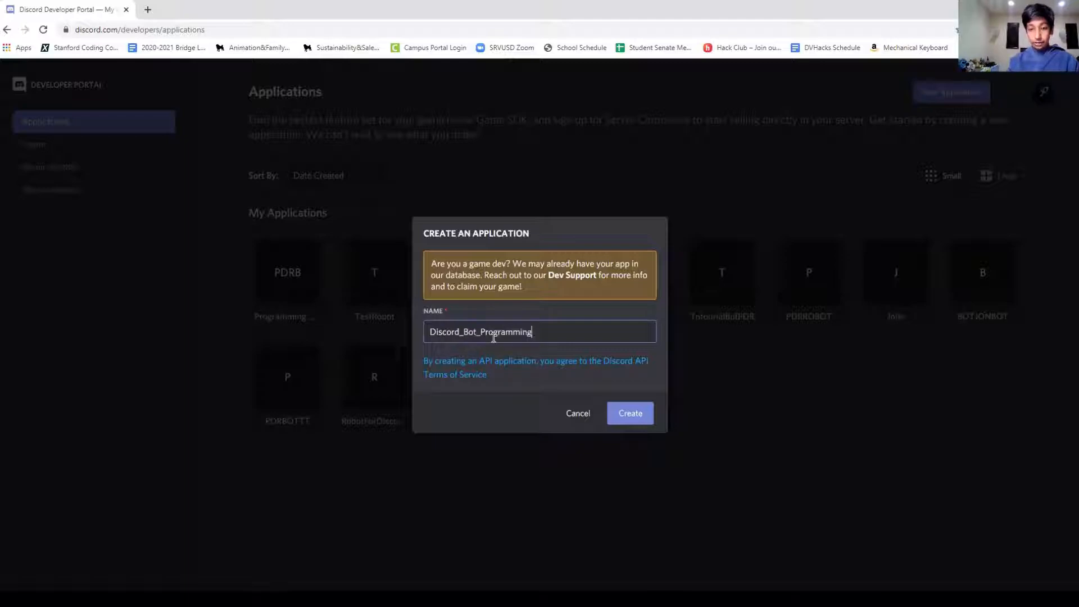
type("_Done")
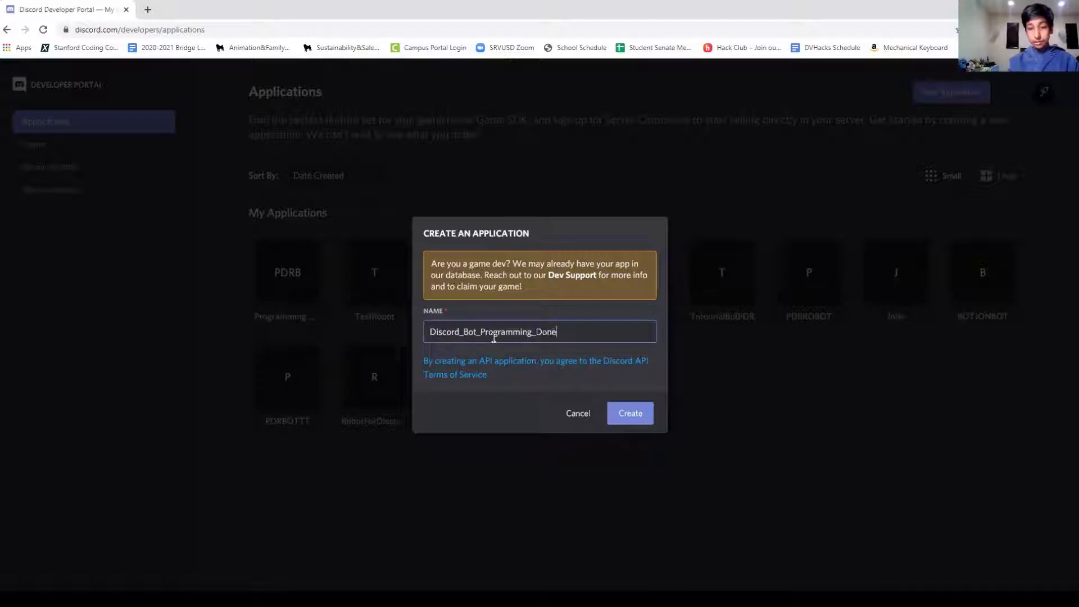
left_click(628, 413)
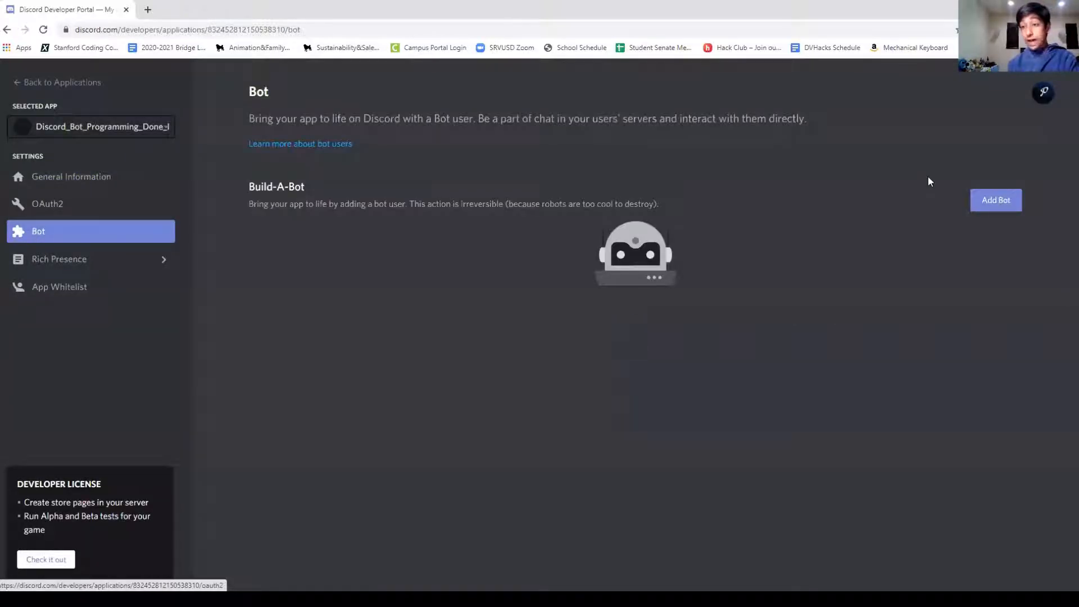
Step: Add a bot user to the application and confirm with 'Yes, do it!'
left_click(995, 200)
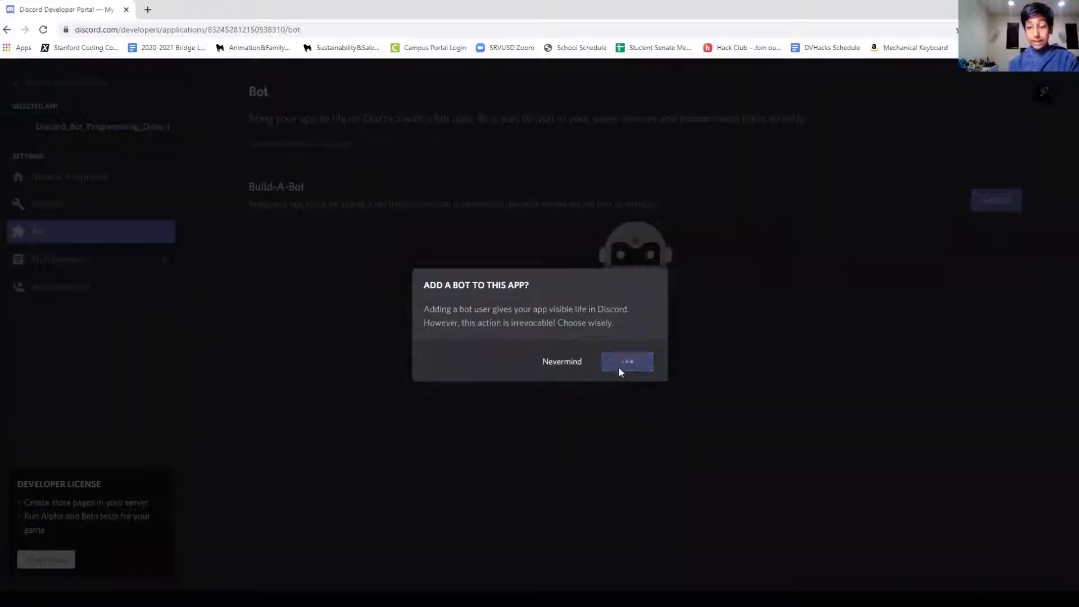
left_click(627, 361)
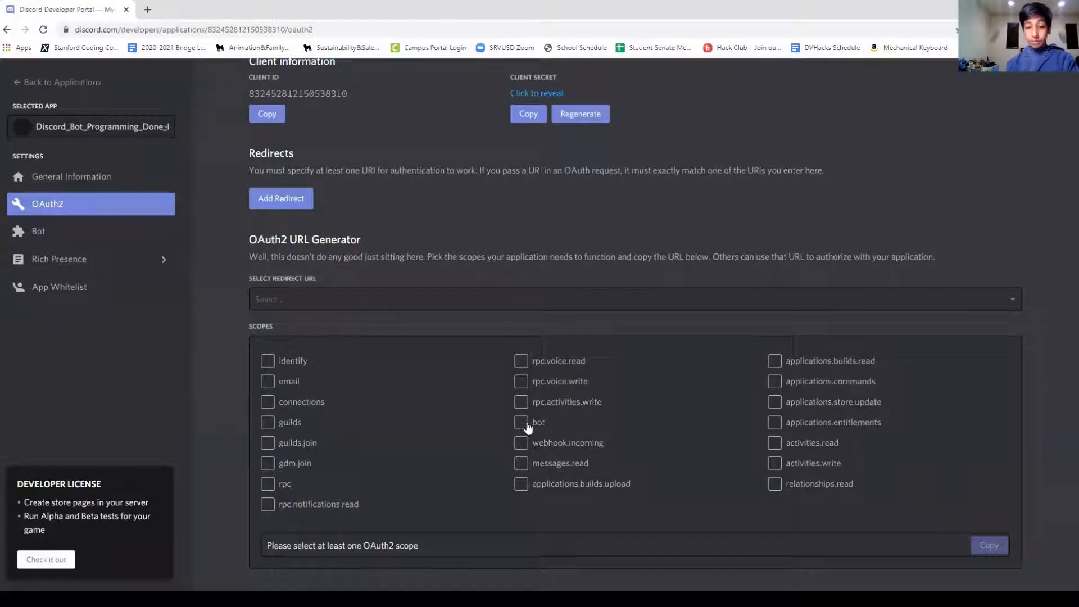
Step: Enable the bot scope and Text Permissions for the invite URL, toggling Administrator on then off
left_click(521, 422)
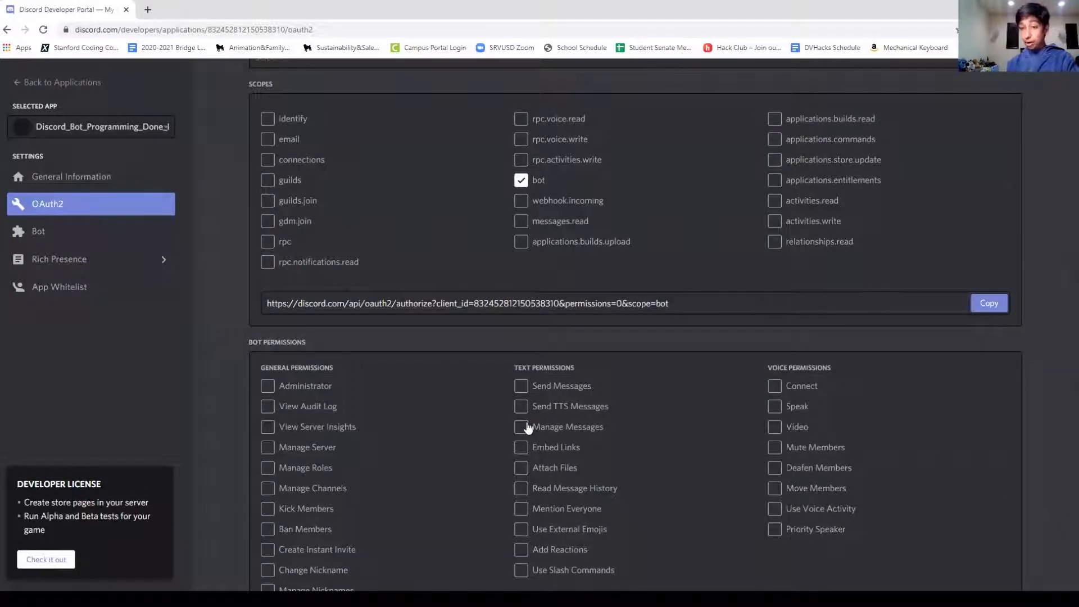
scroll("down", 3)
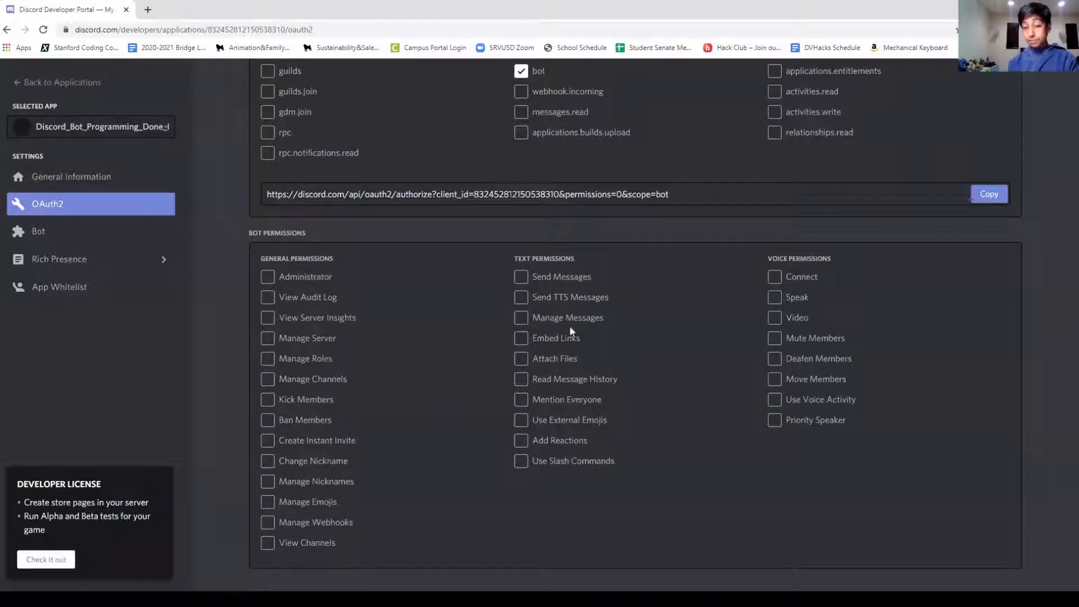
left_click(521, 338)
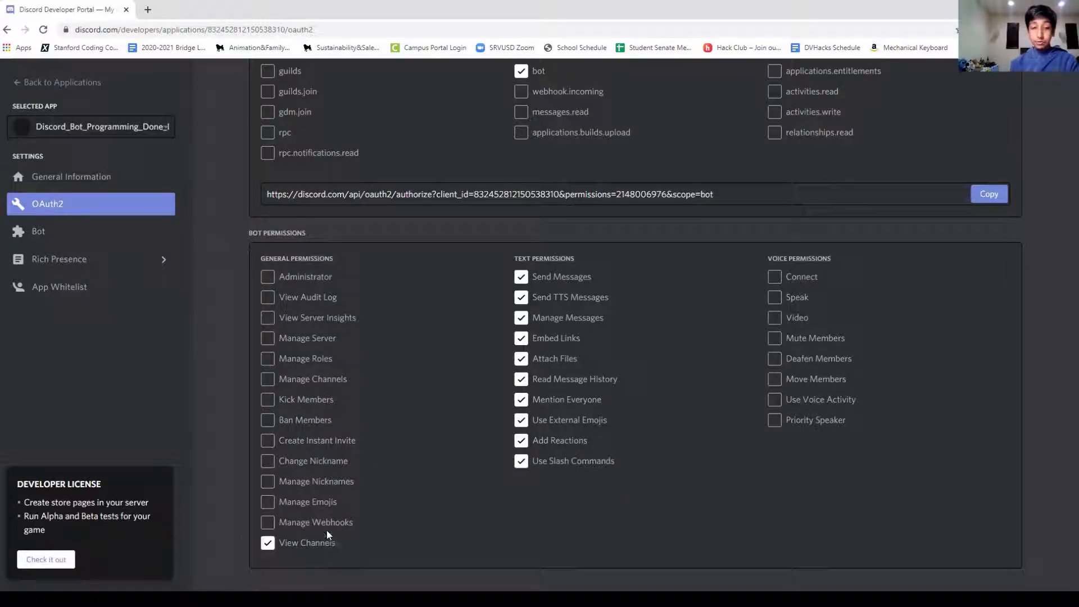
mouse_move(259, 255)
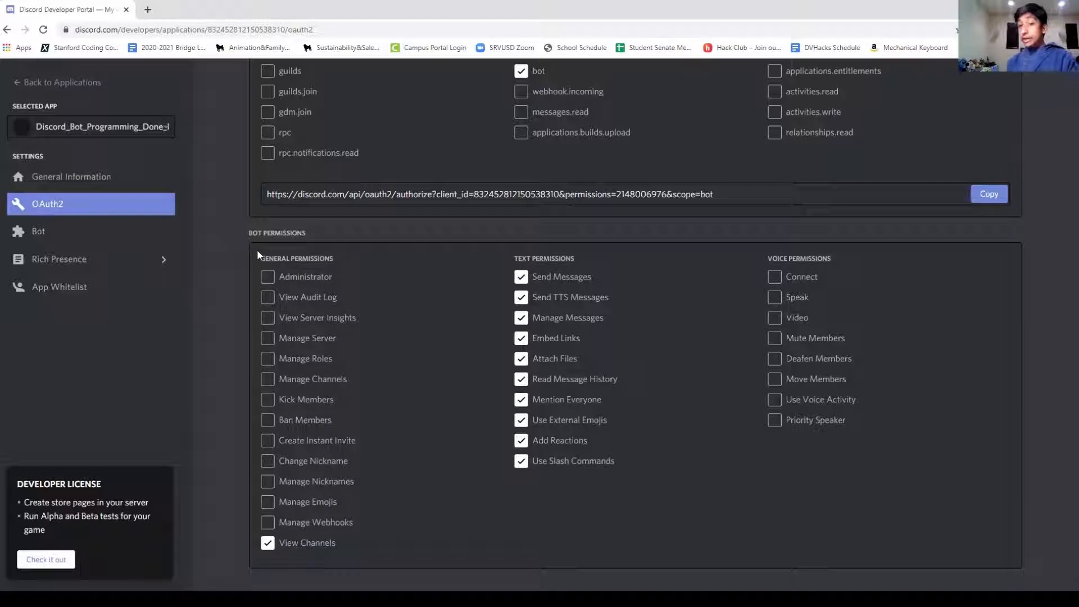
mouse_move(171, 256)
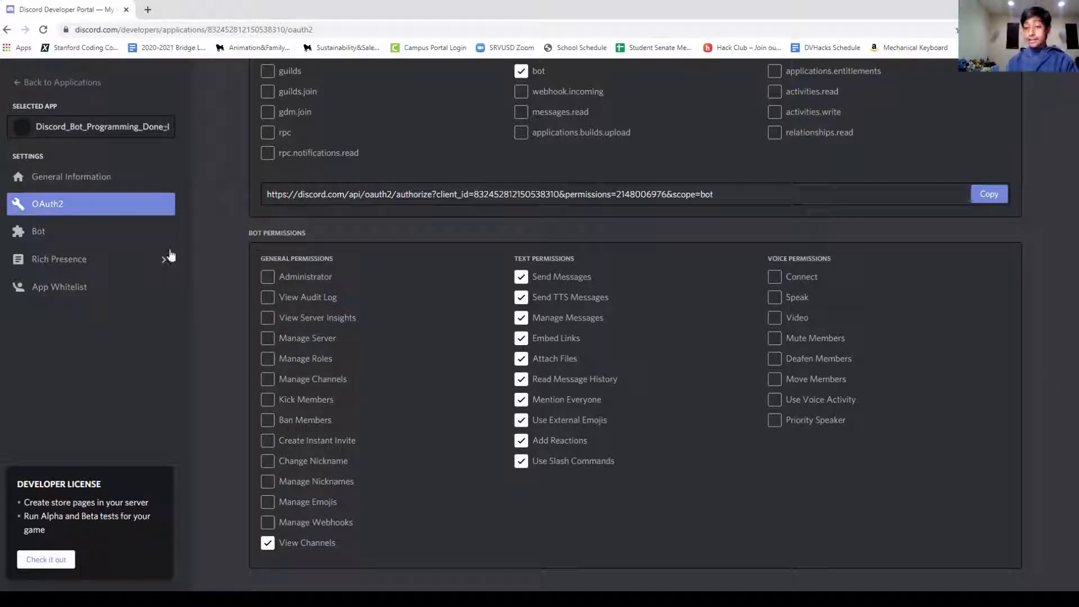
left_click(268, 277)
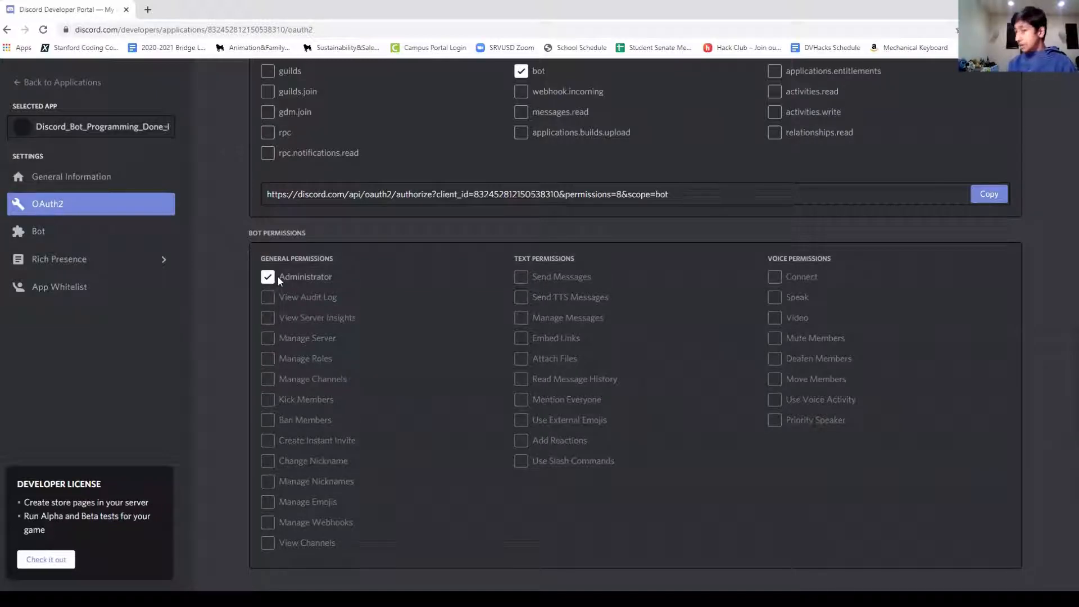
left_click(268, 277)
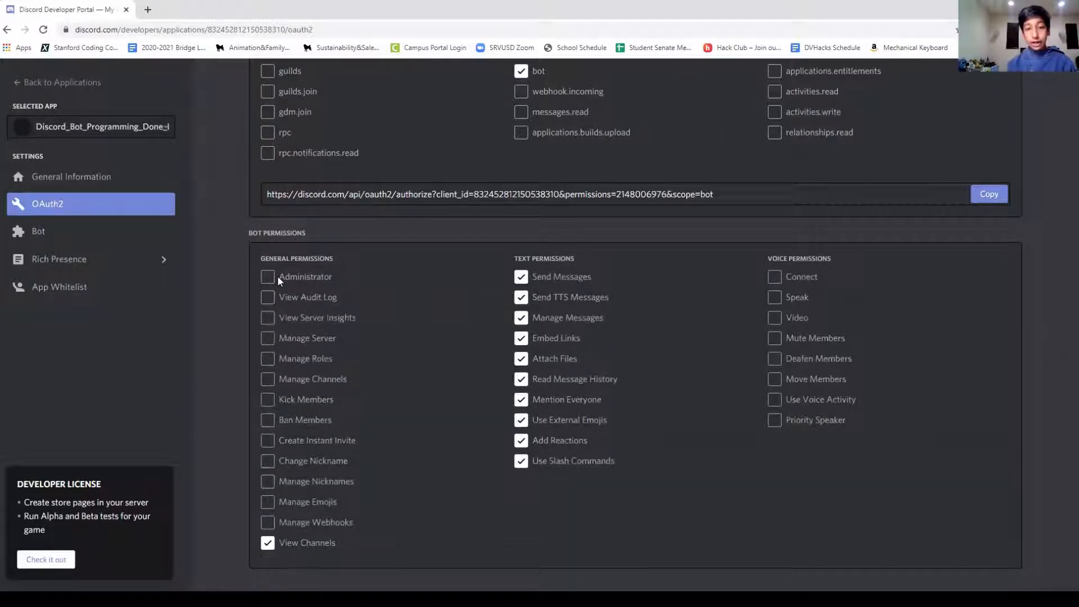
mouse_move(980, 225)
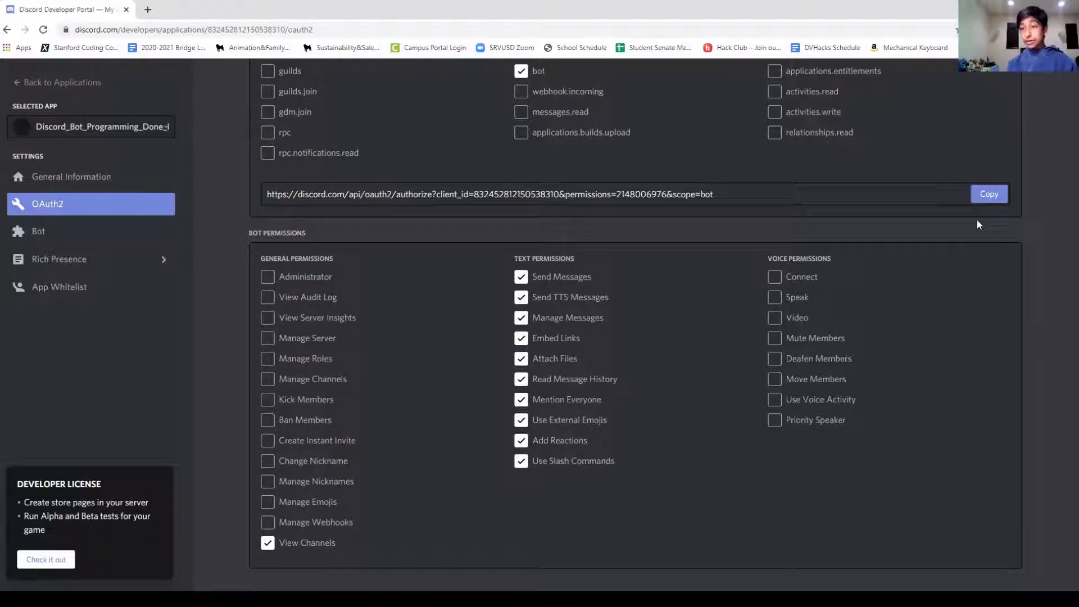
Step: Open the generated invite link and choose the Programming Done Right server for the bot
right_click(154, 9)
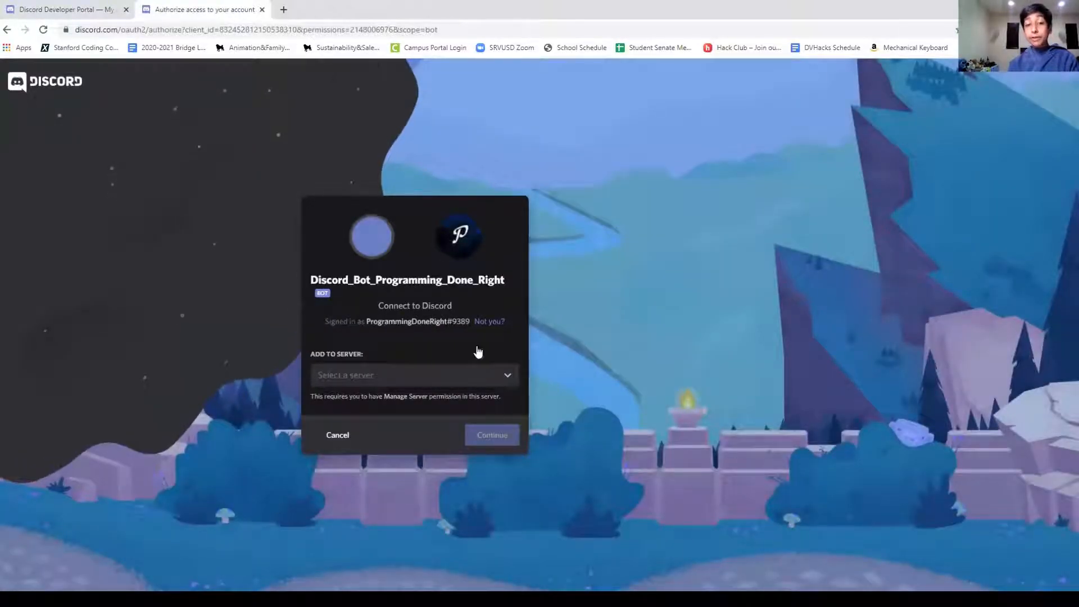
left_click(415, 376)
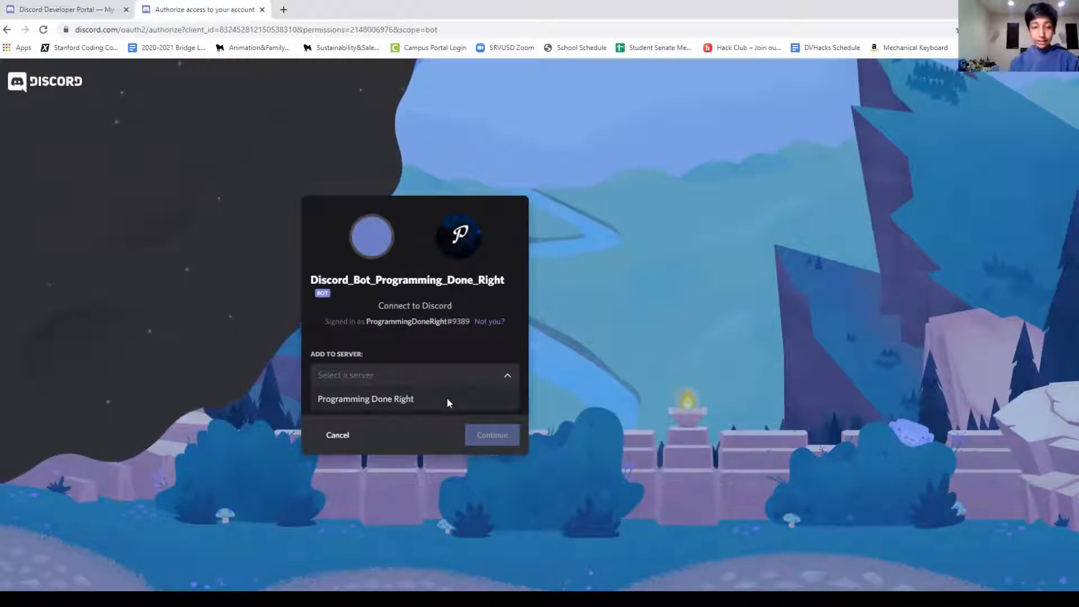
left_click(365, 398)
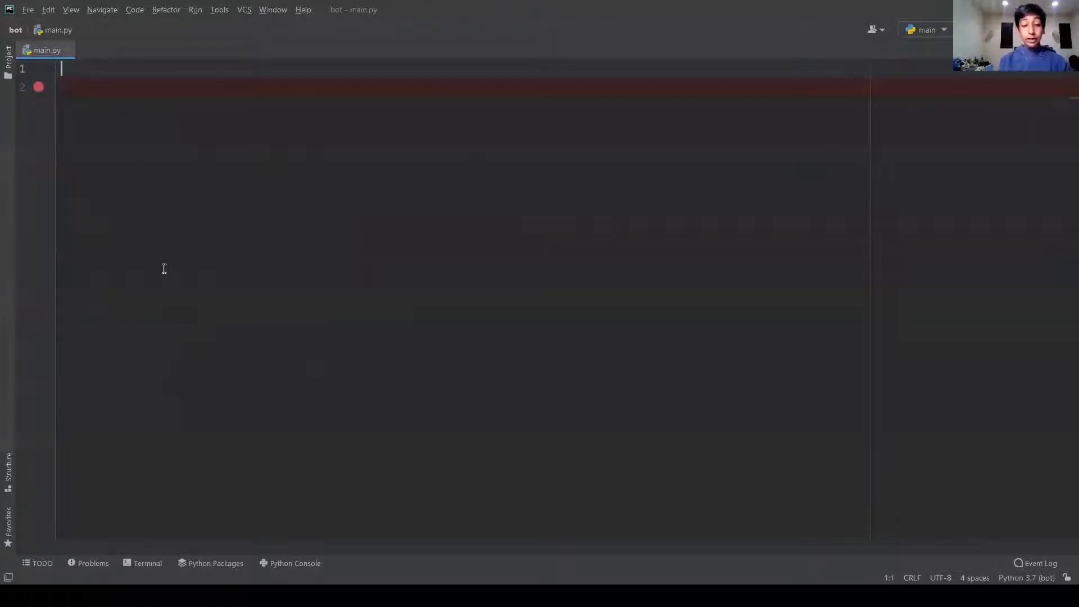
Step: Run 'pip install discord.py' in the project's terminal to install the package
left_click(147, 564)
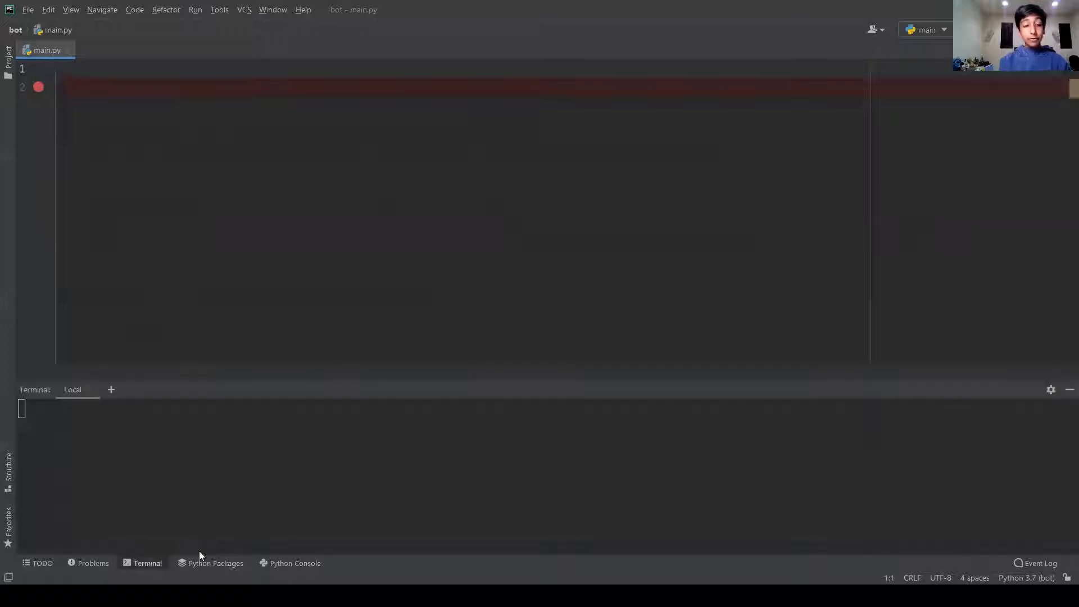
left_click(148, 564)
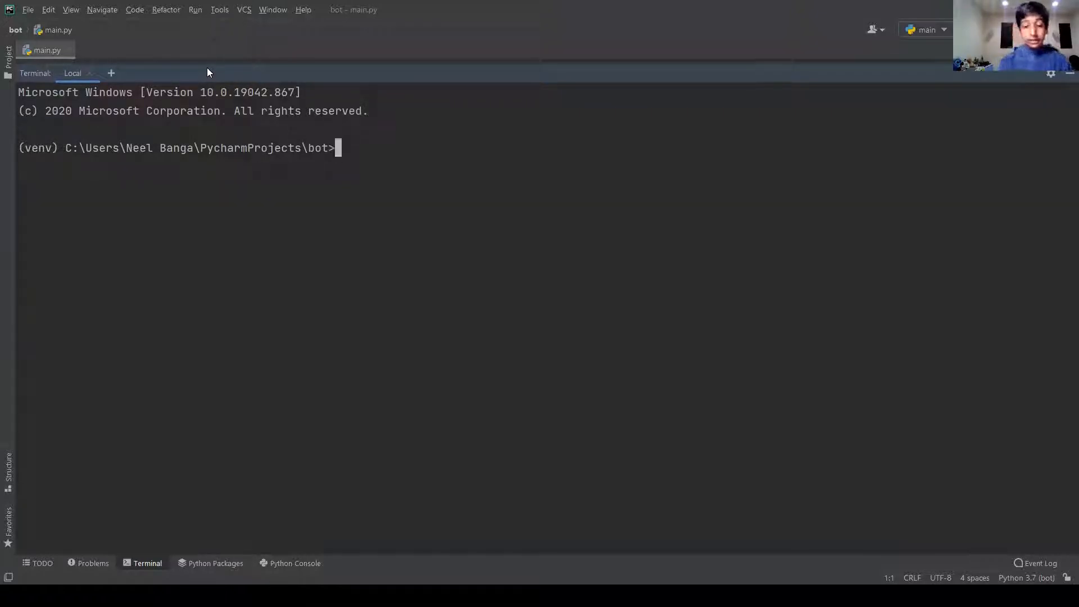
type("pip install discord.py")
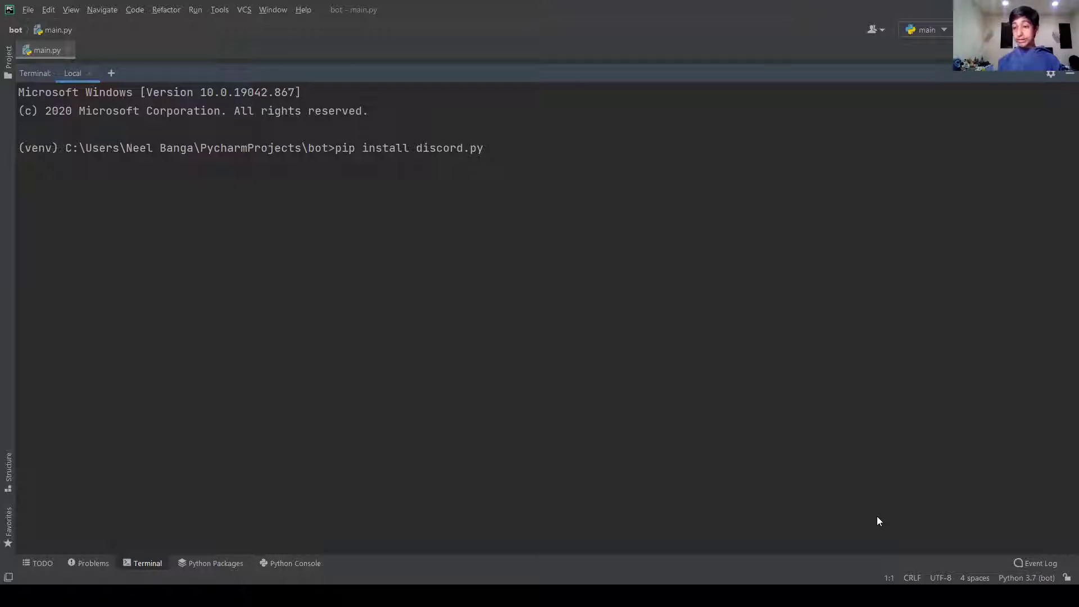
key("Return")
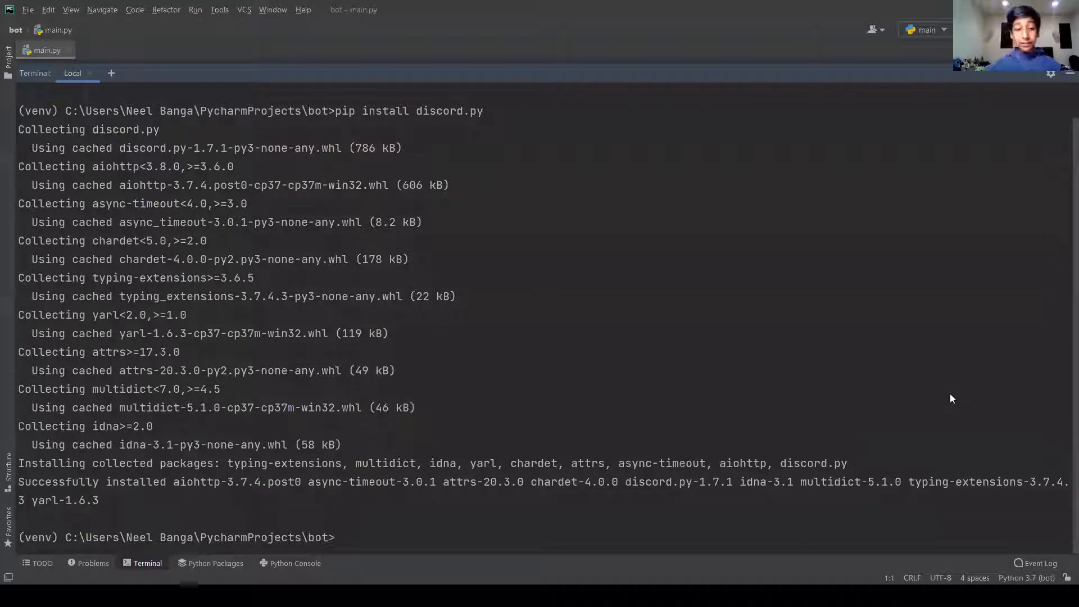
mouse_move(516, 570)
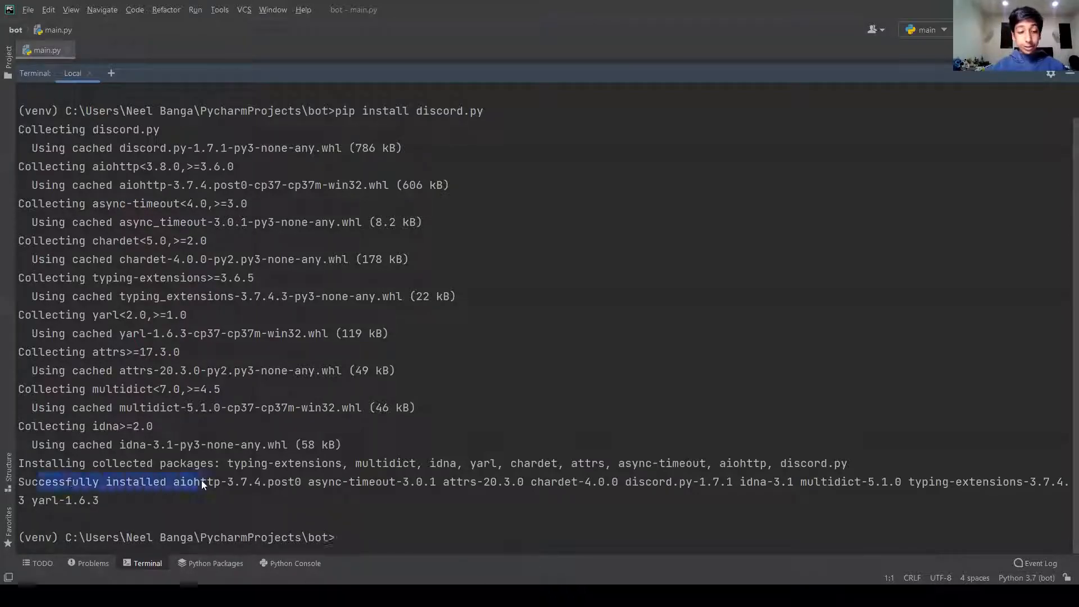
left_click(200, 482)
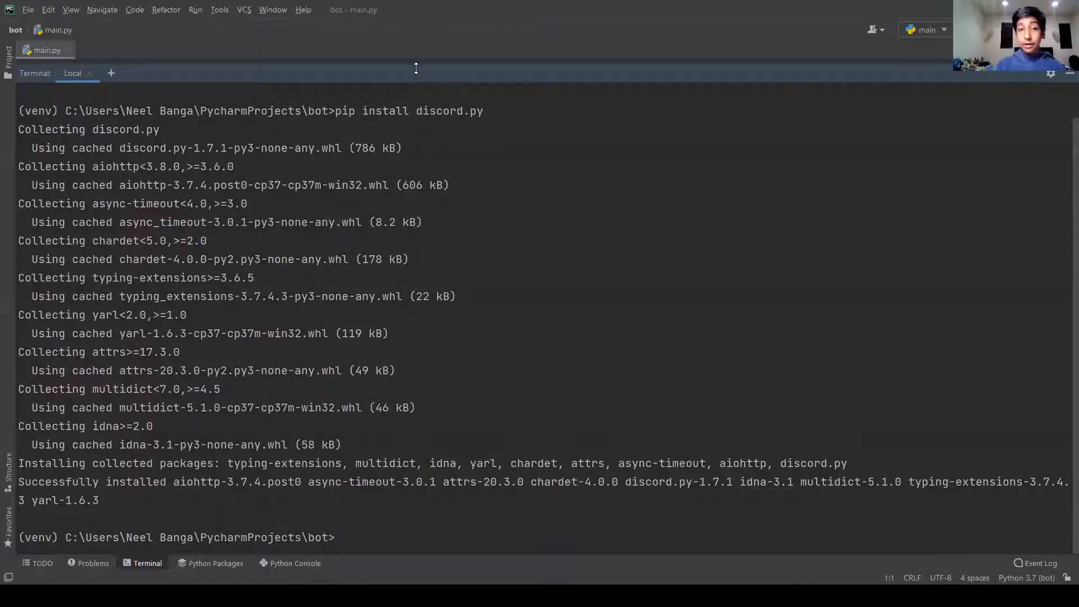
Step: Begin main.py with 'import discord' and 'from discord.ext import commands'
left_click(47, 50)
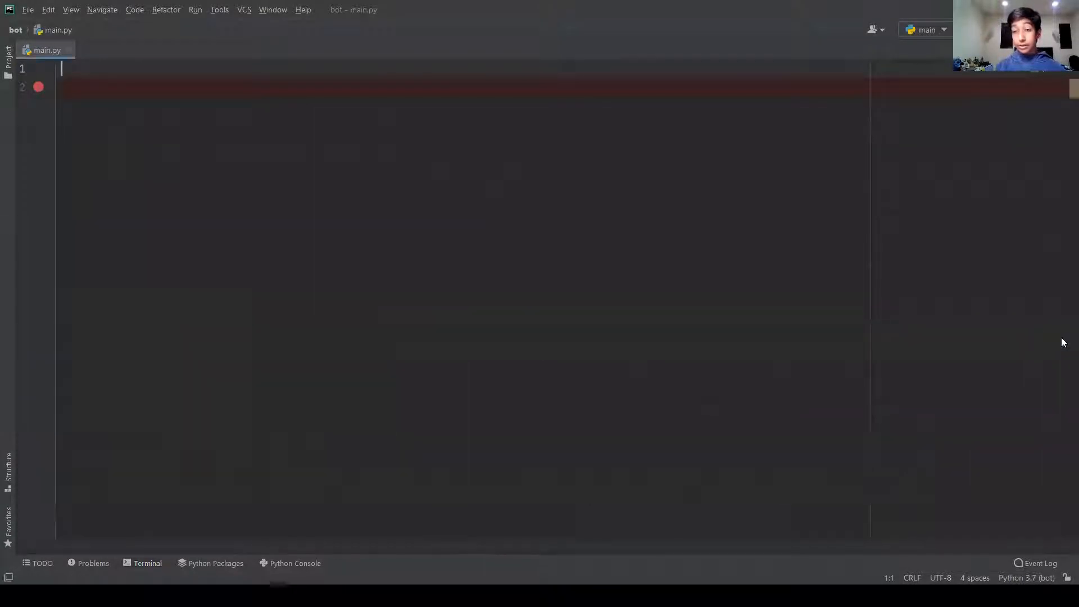
type("i")
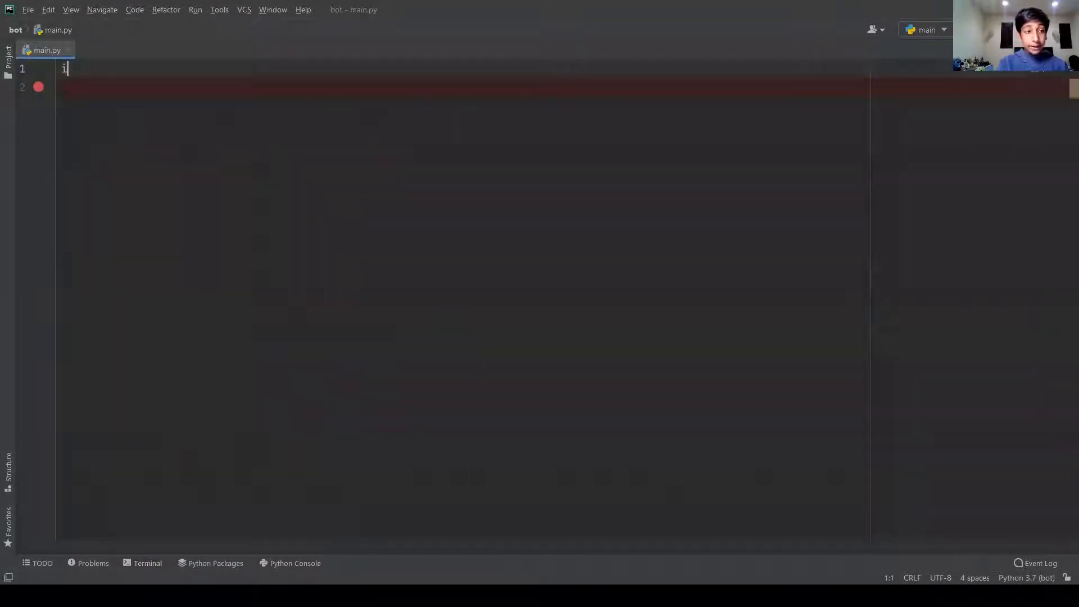
type("mport discord")
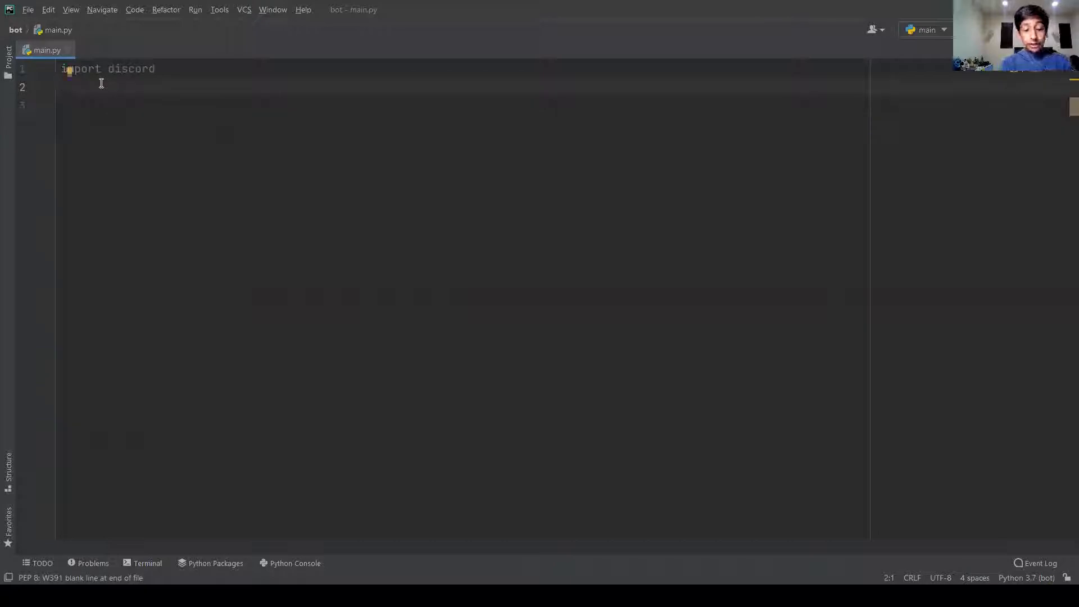
type("from discord")
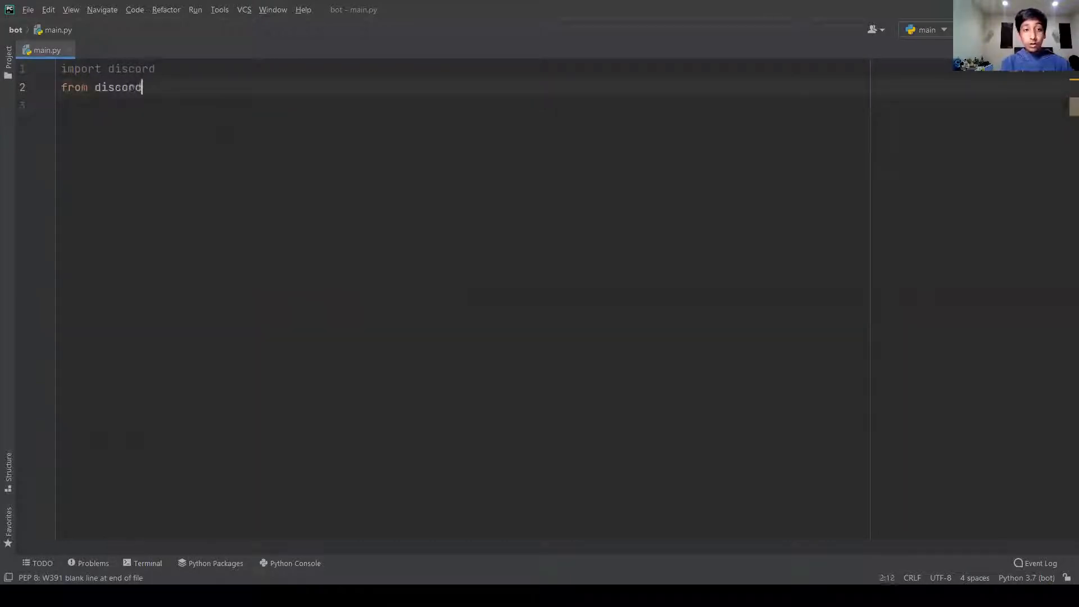
type(".ext")
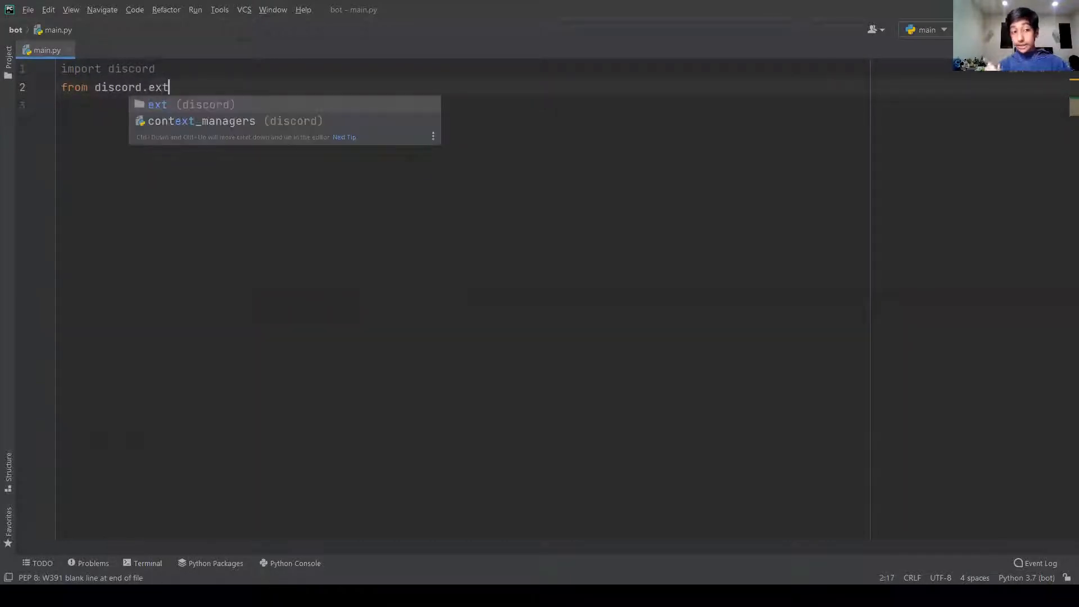
type("\" \"")
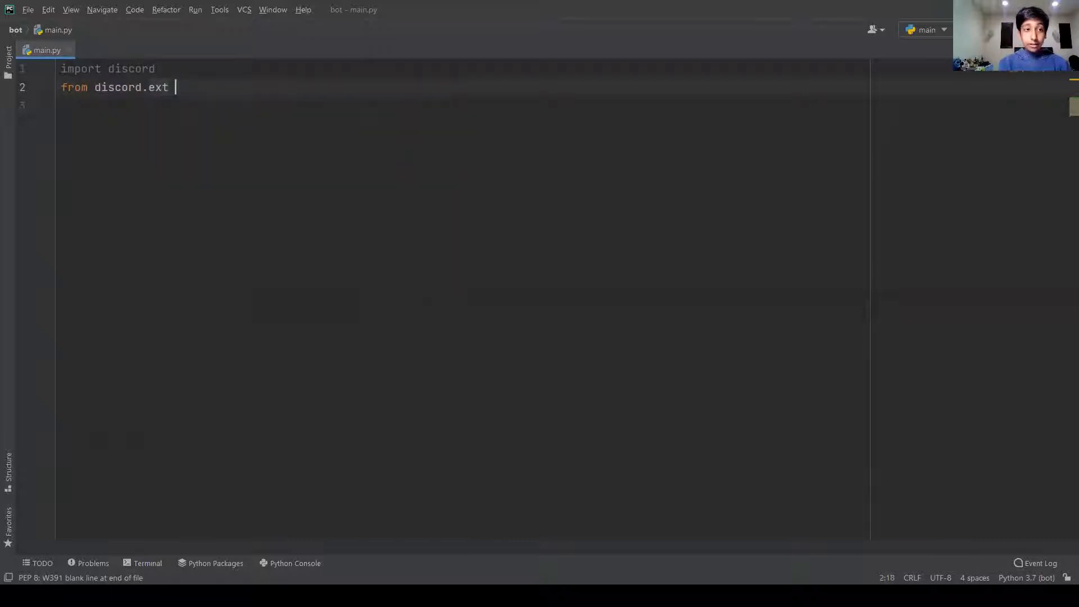
type("import comma;nd")
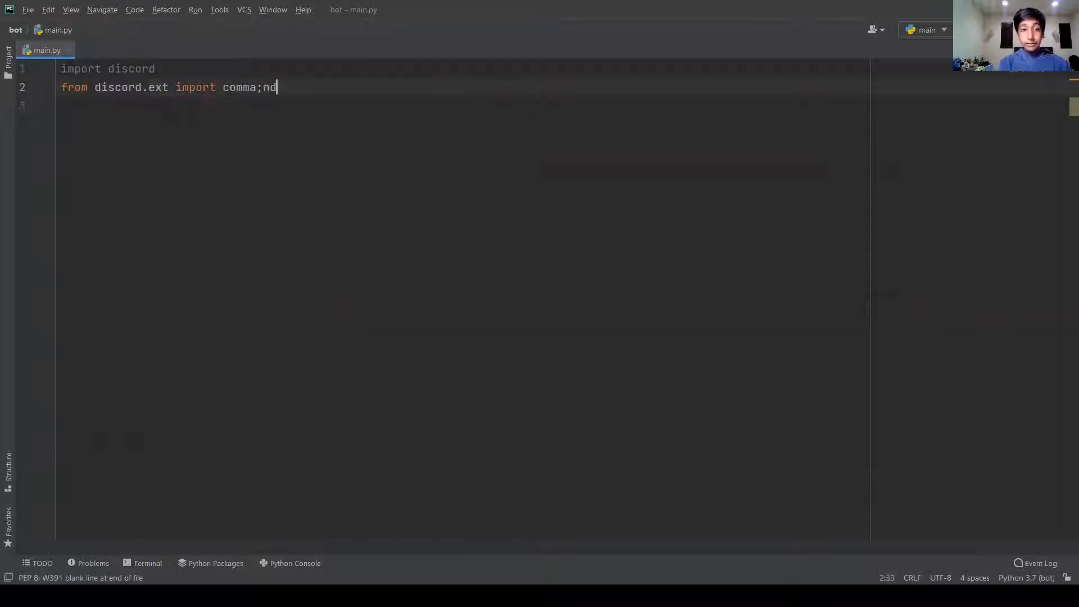
key("BackSpace")
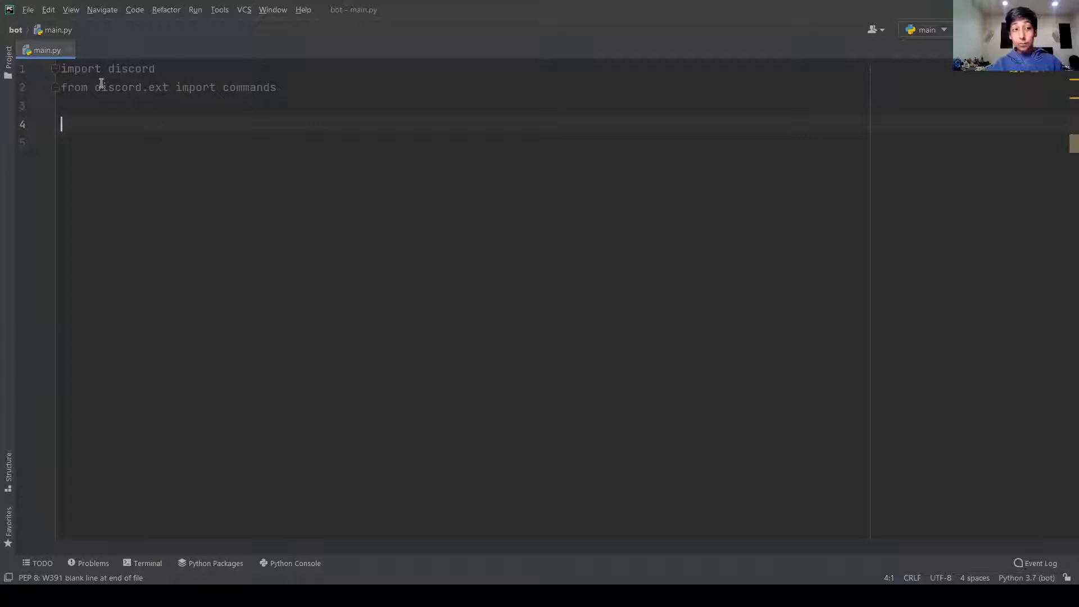
Step: Write bot = commands.Bot(command_prefix = ">") and move to a new line below it
type("bot")
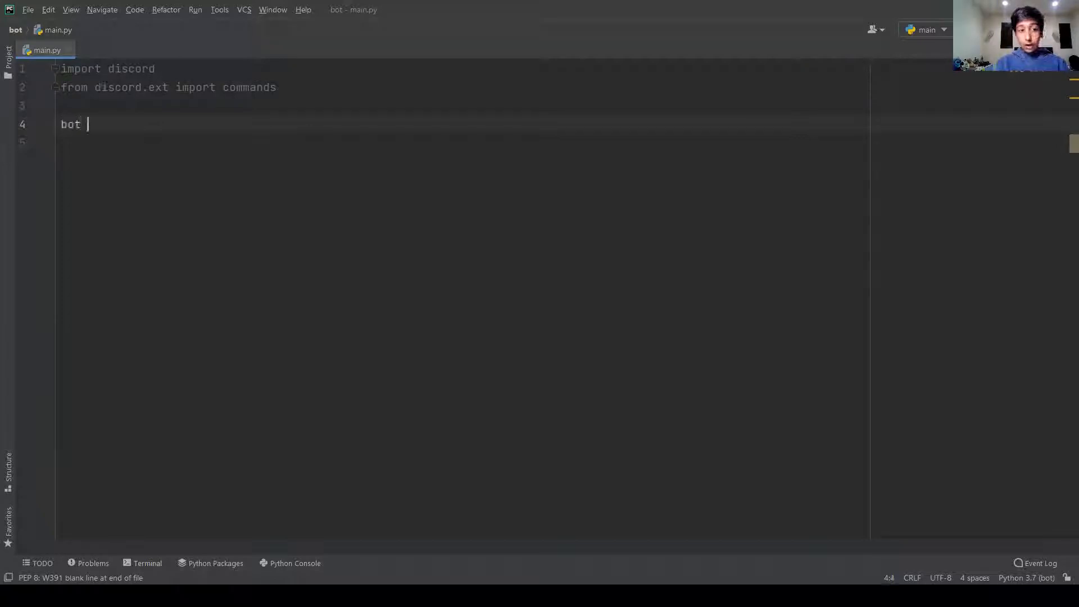
type("=")
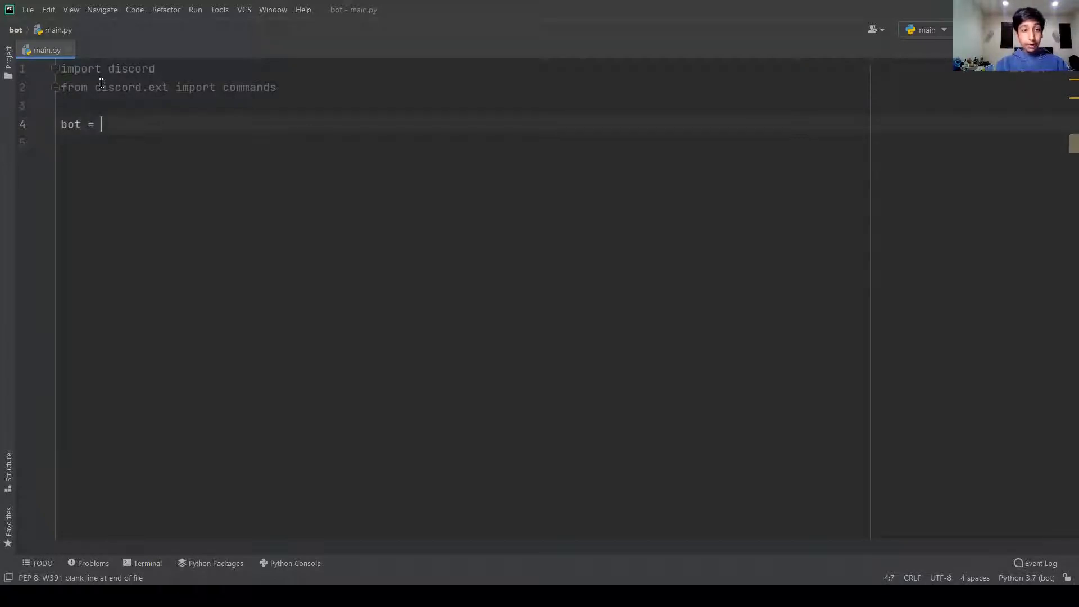
type("commans")
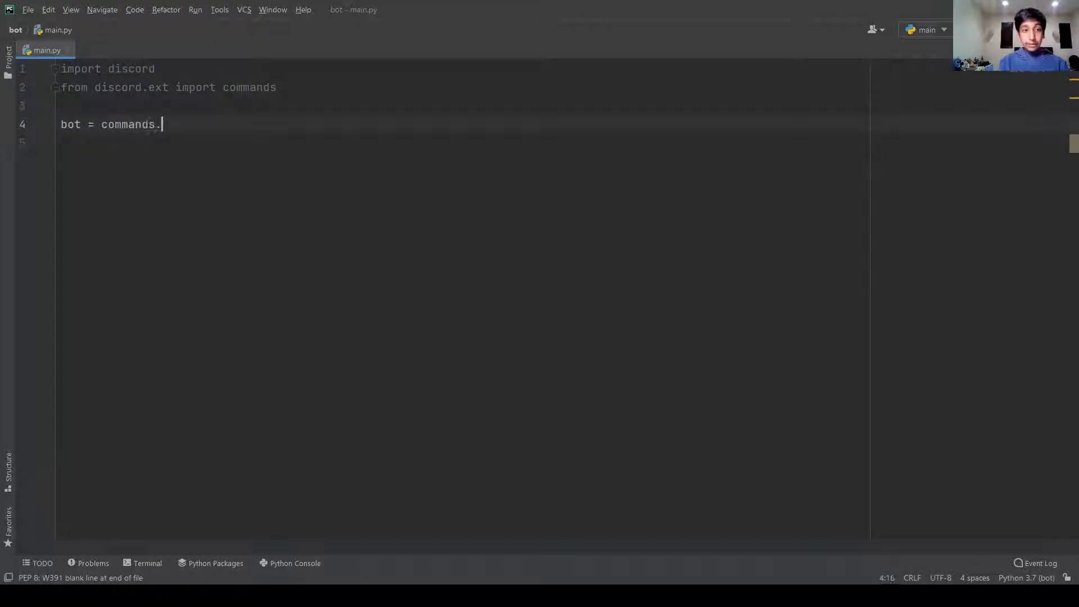
type("Bot()")
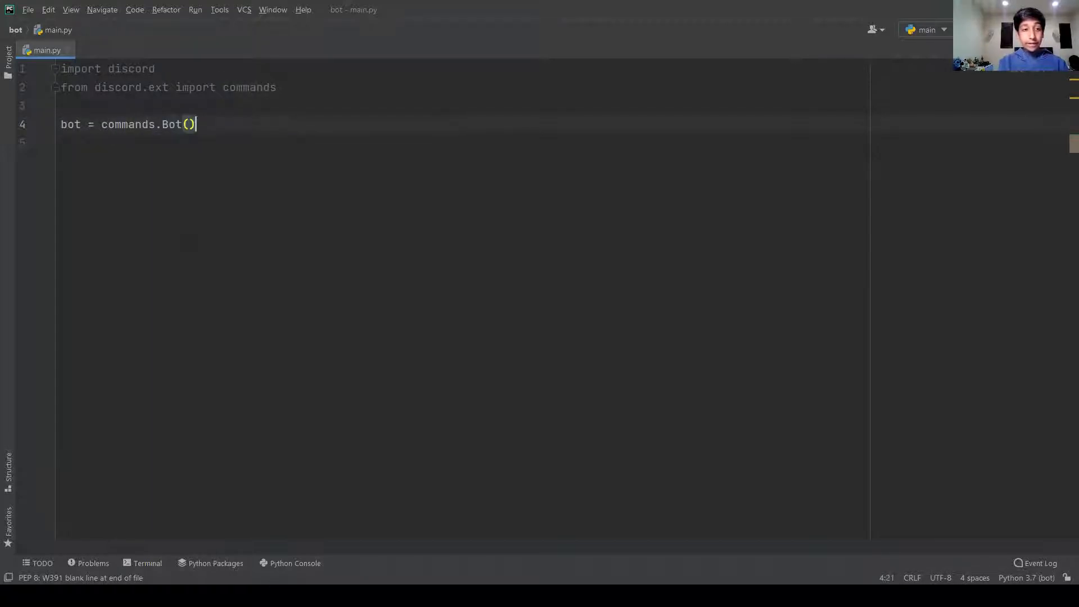
type("comm")
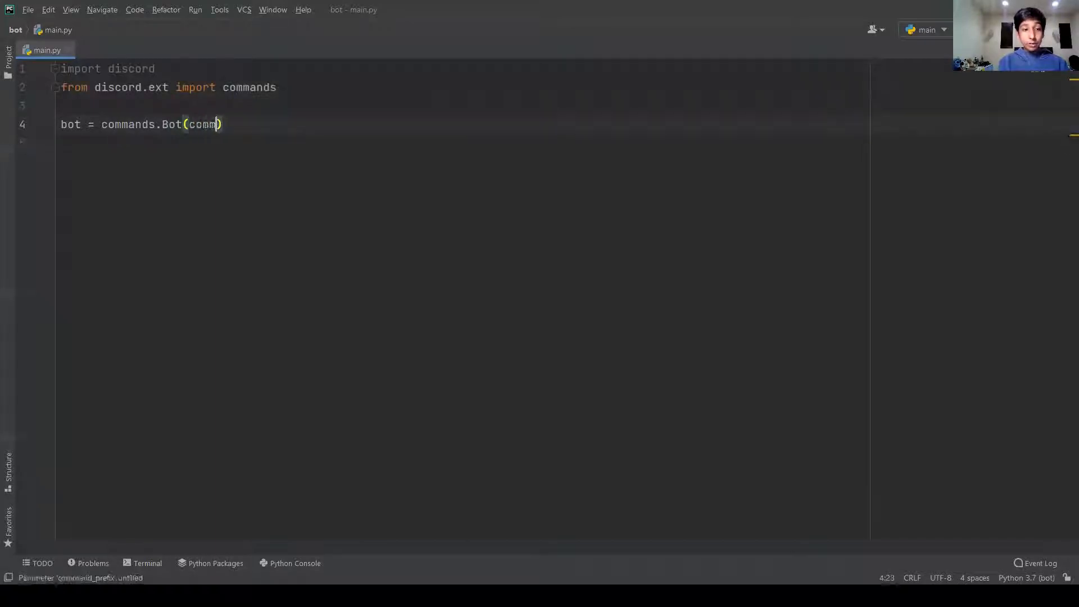
type("and_prefix = \"")
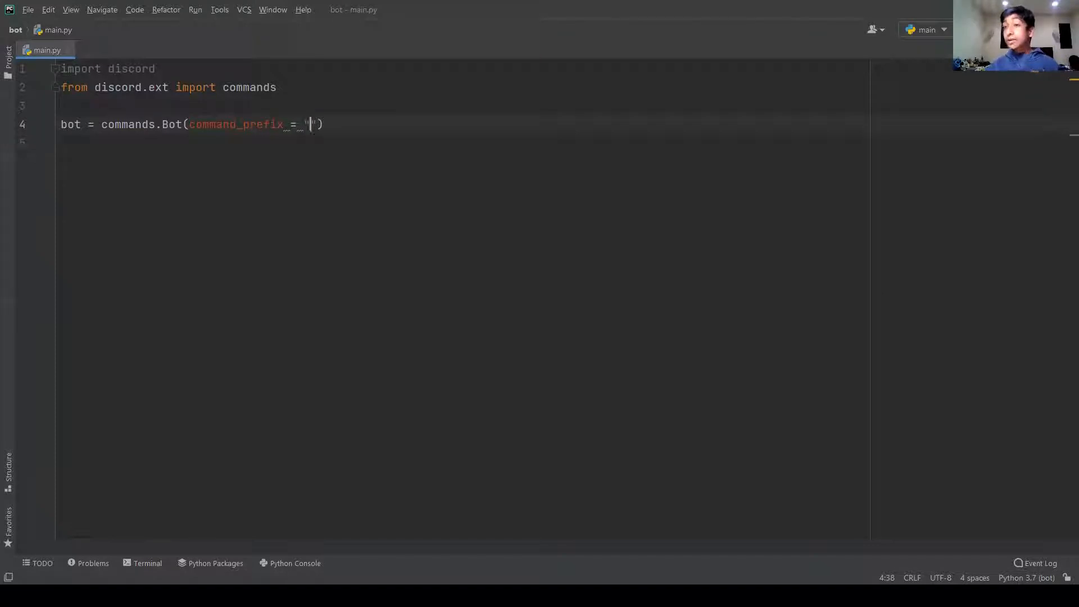
type("\"")
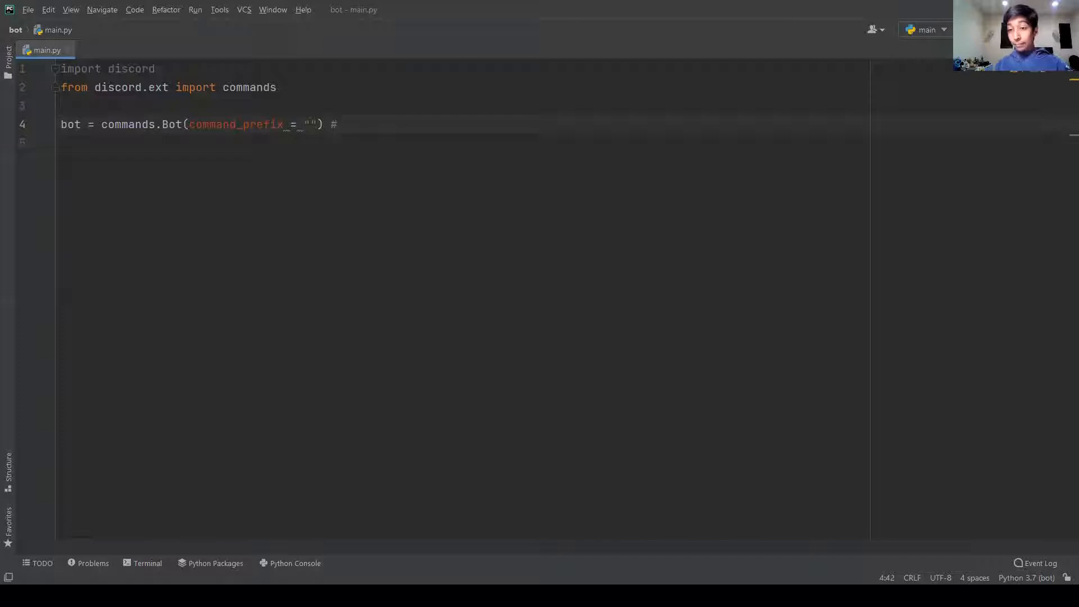
mouse_move(379, 171)
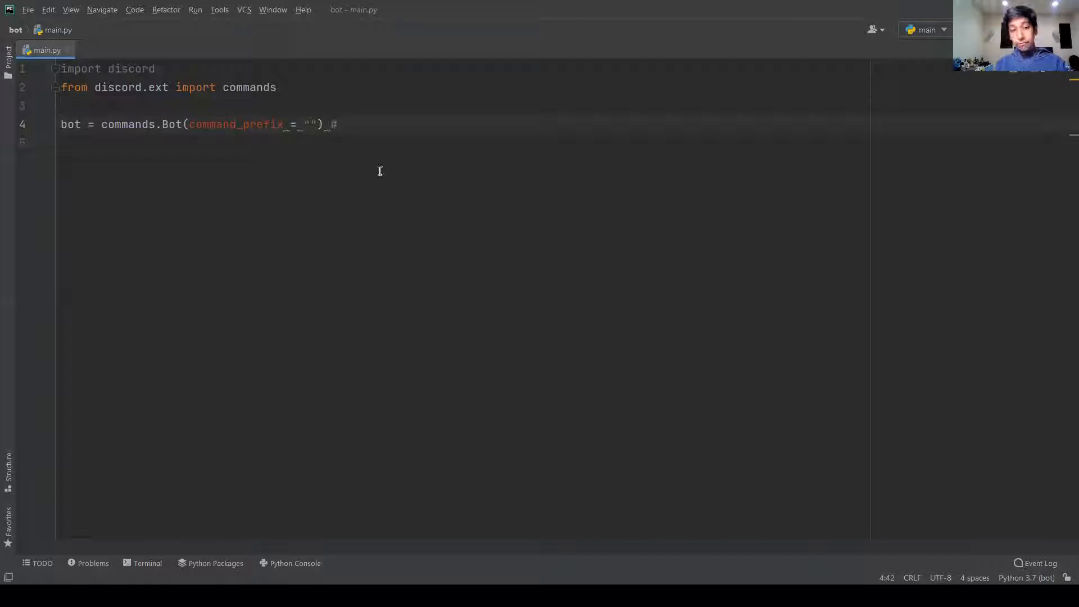
type(">")
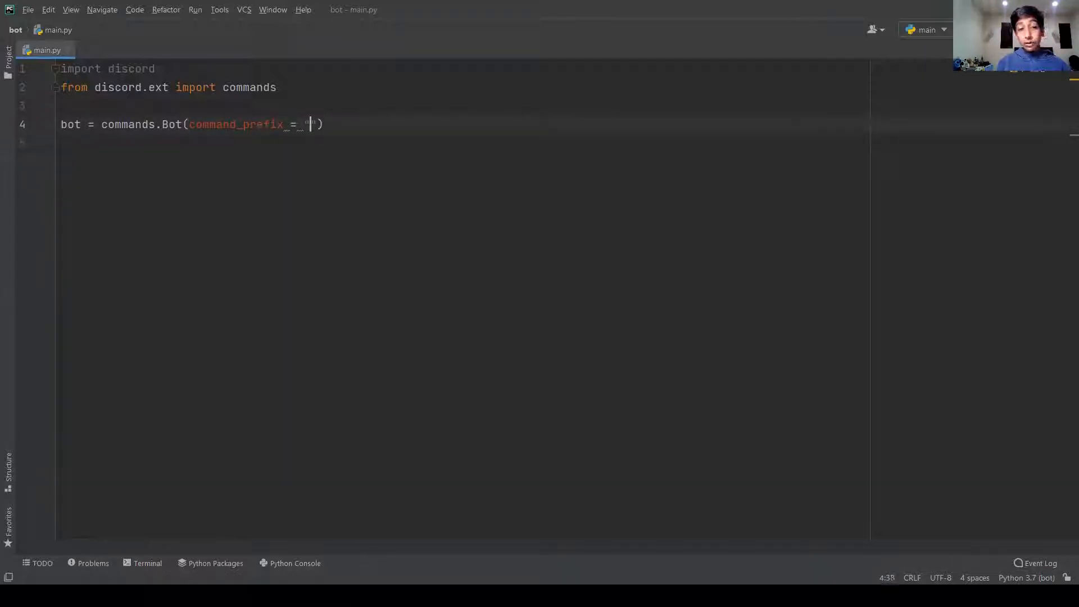
type(">")
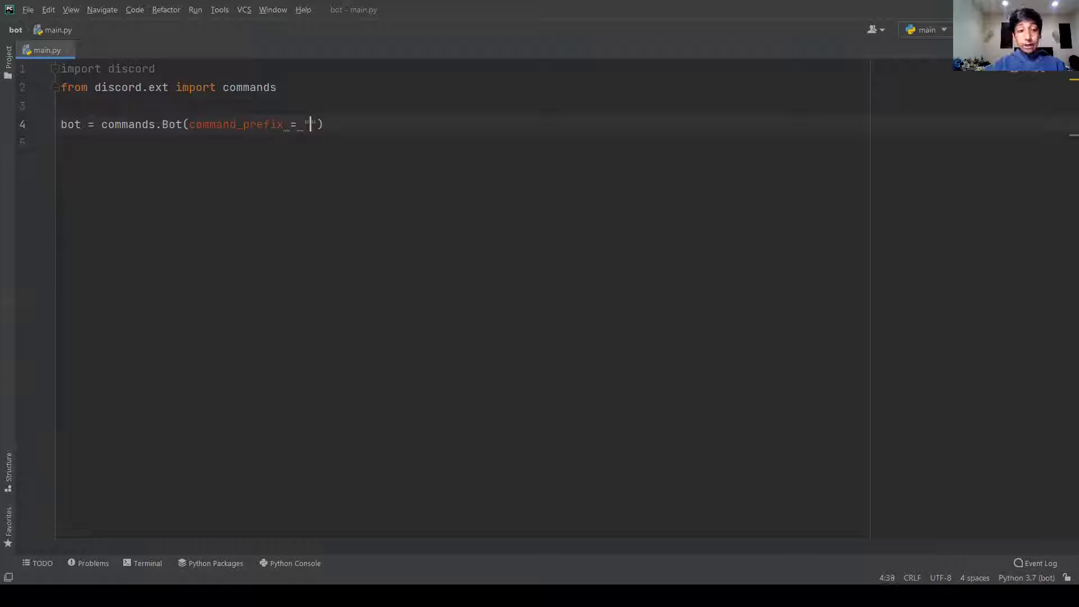
type("!")
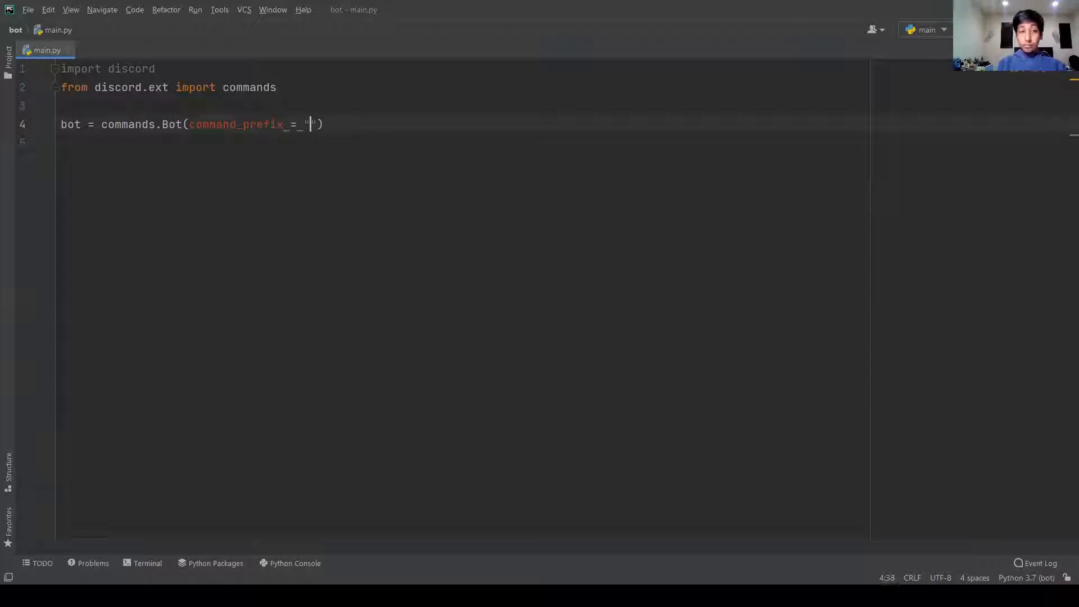
type(">")
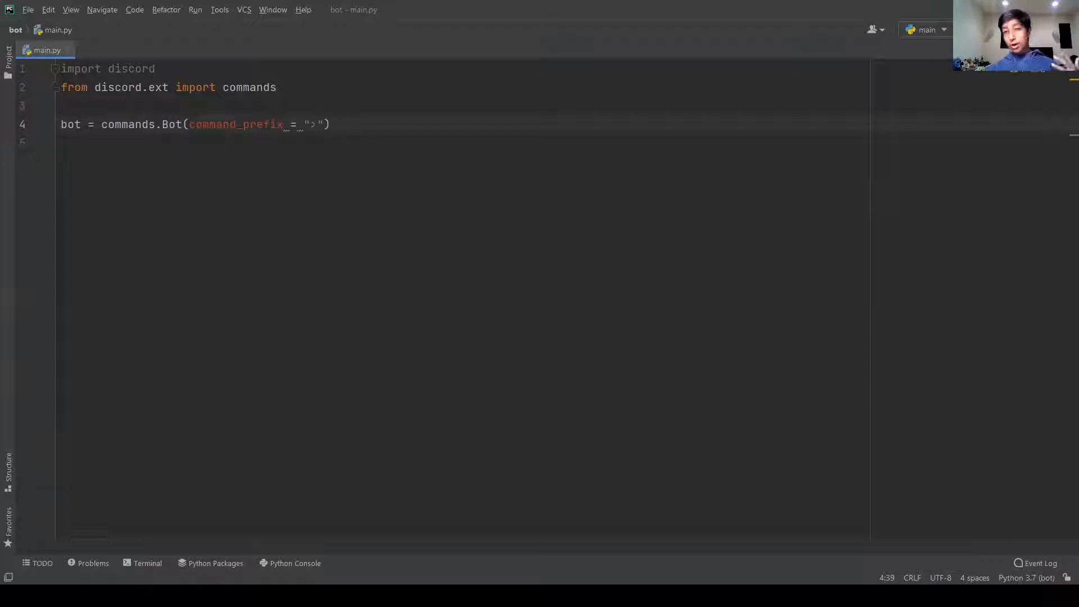
left_click(337, 125)
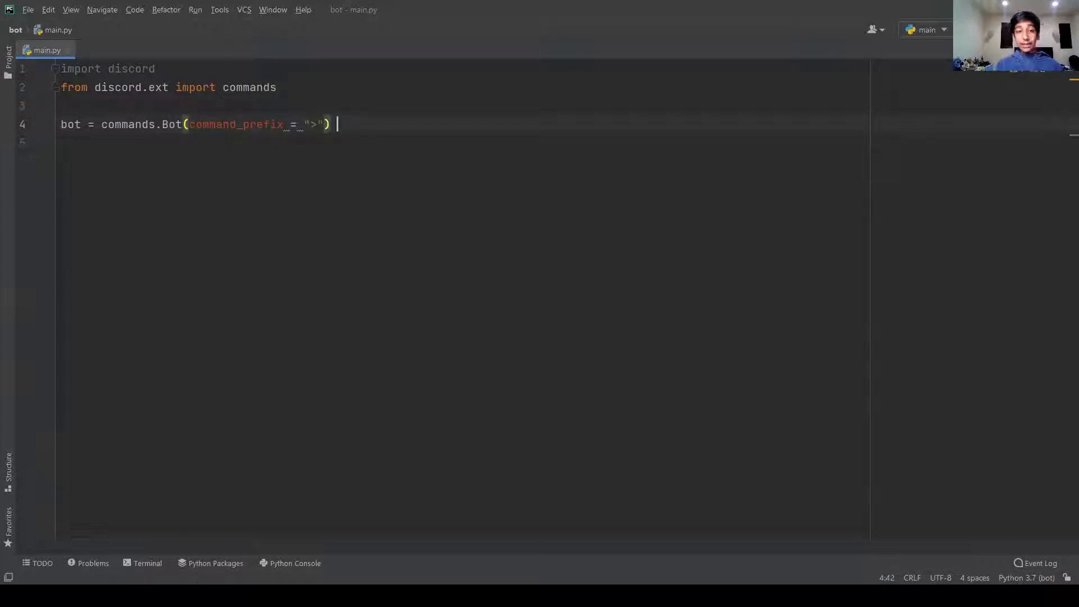
key("enter")
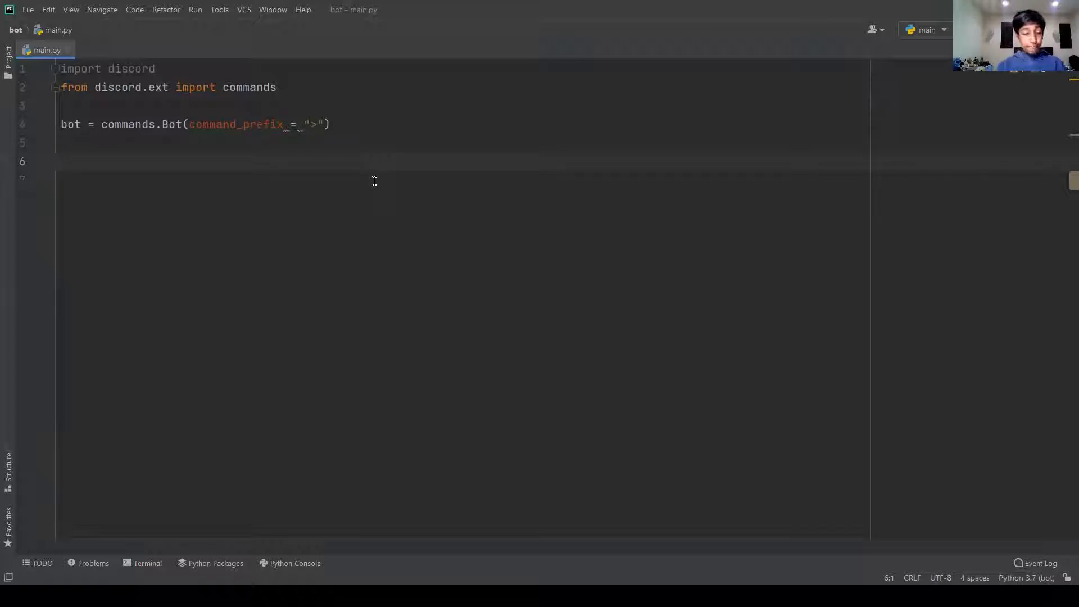
type("@")
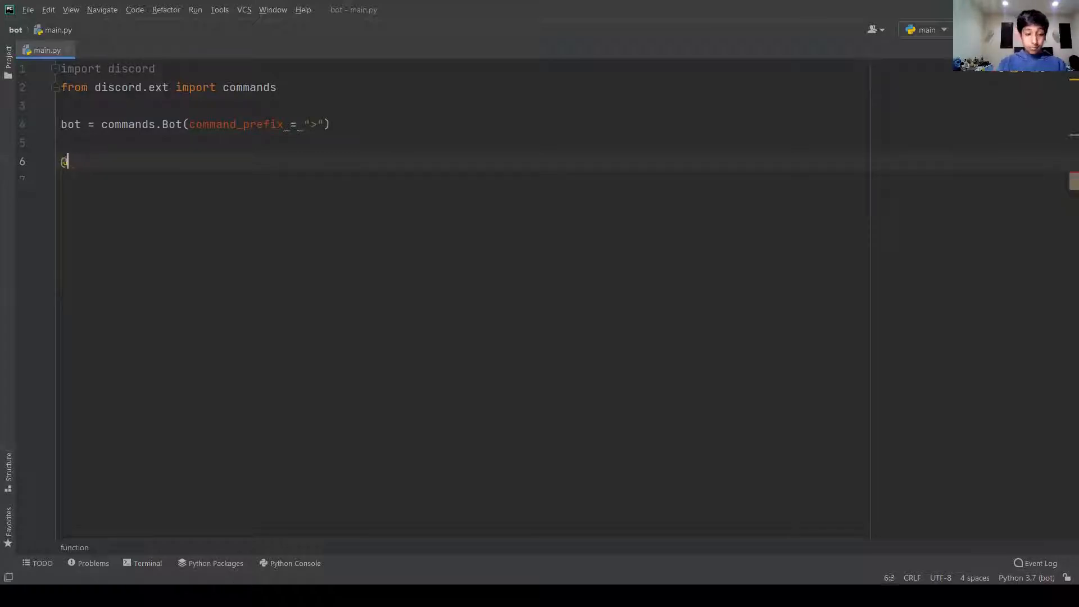
type("@bot.ee")
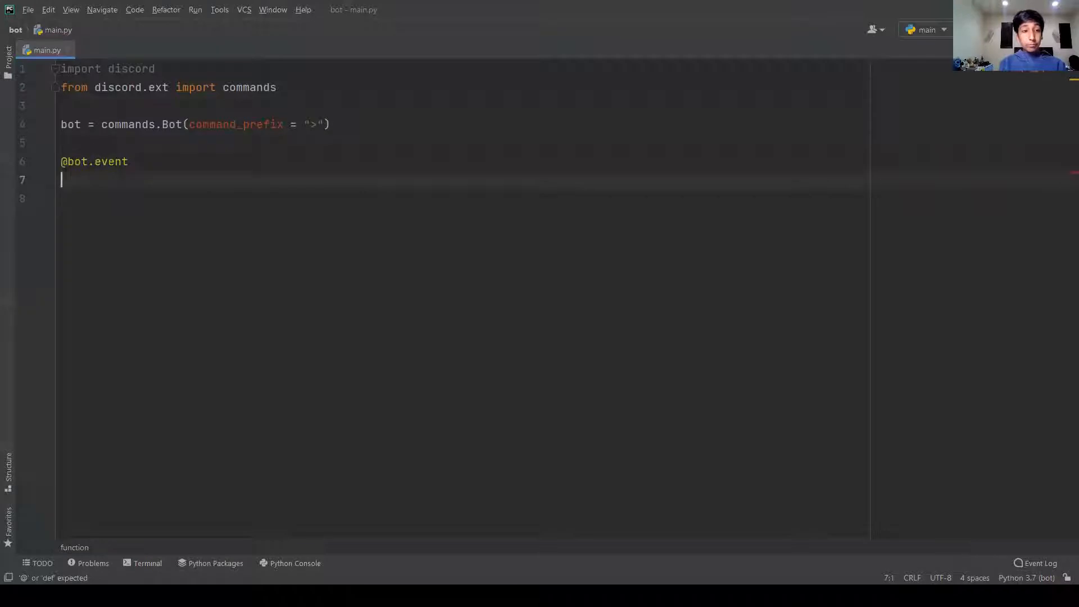
type("a")
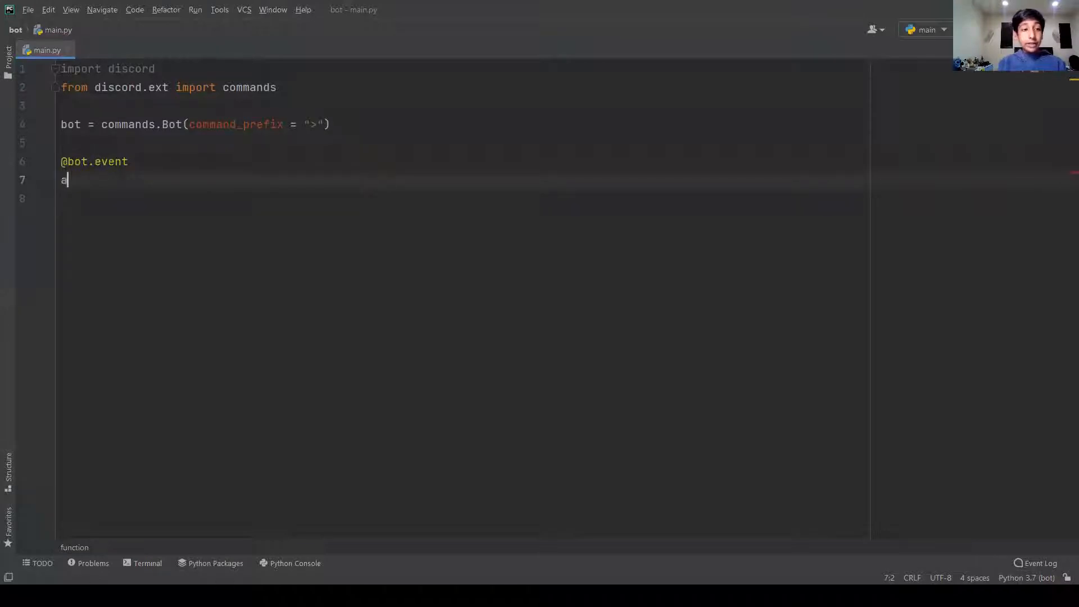
type("sync")
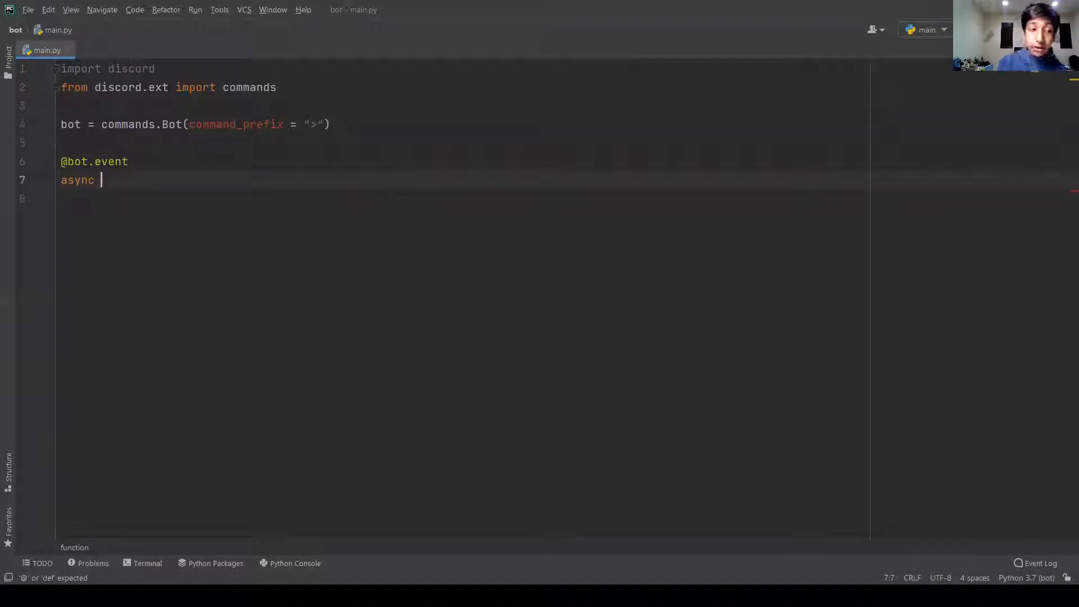
left_click_drag(100, 180, 61, 161)
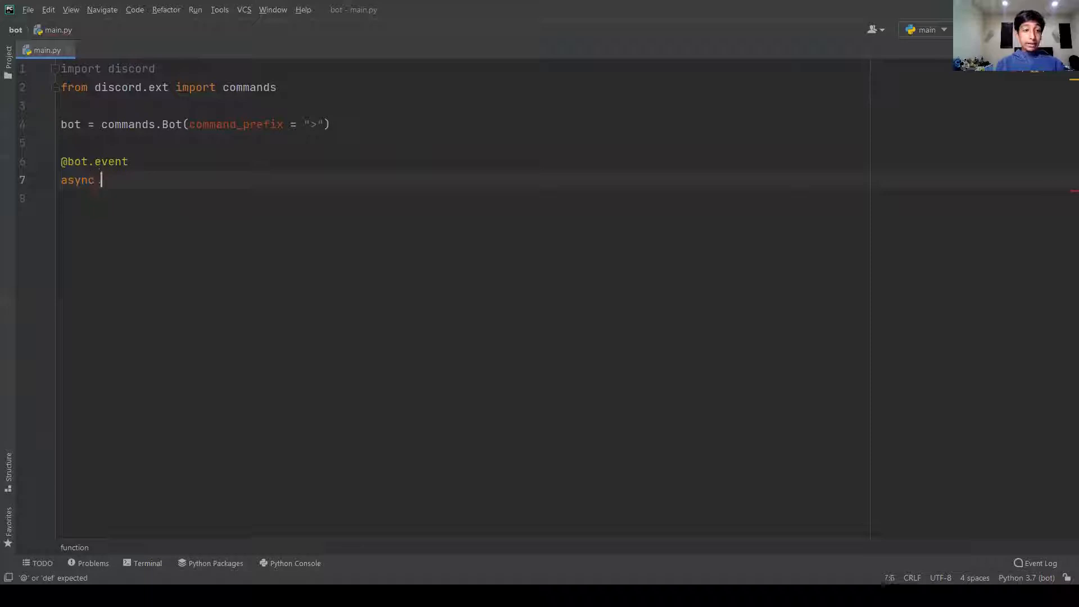
type("def o")
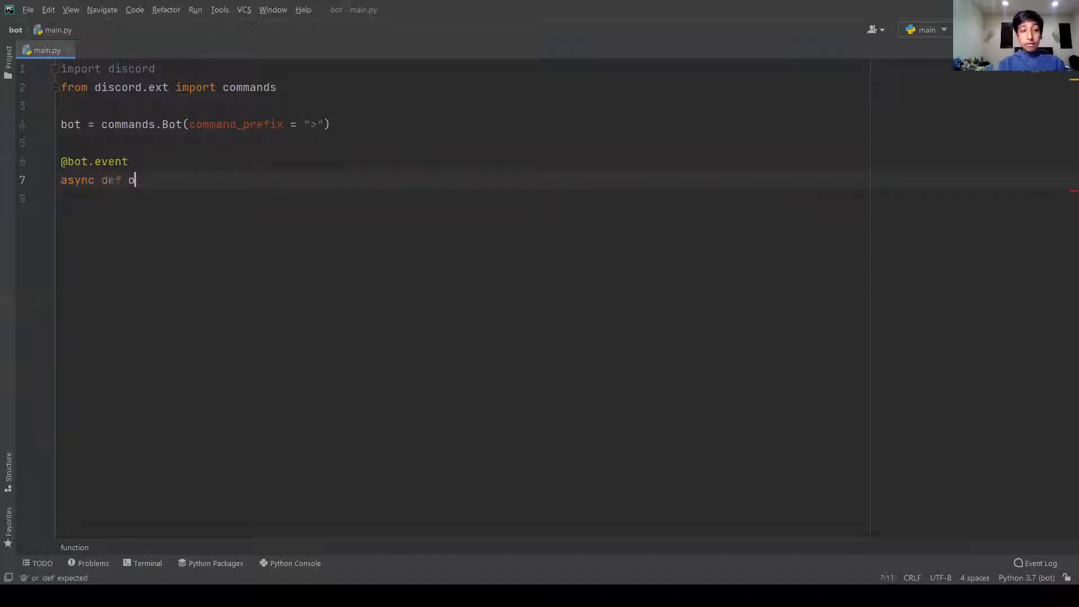
type("n_ready")
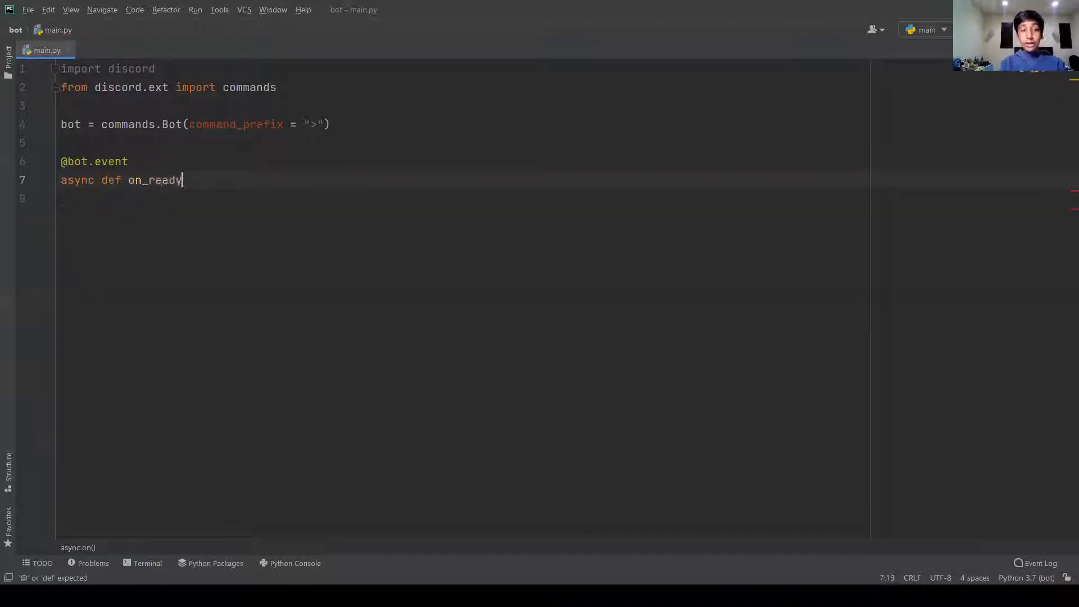
type("():")
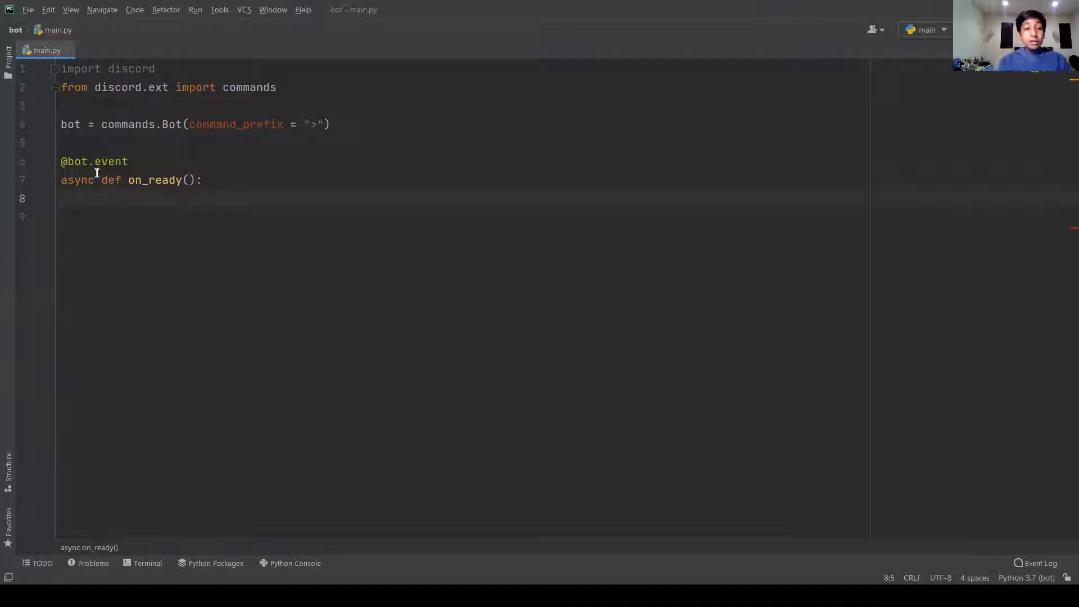
type("print")
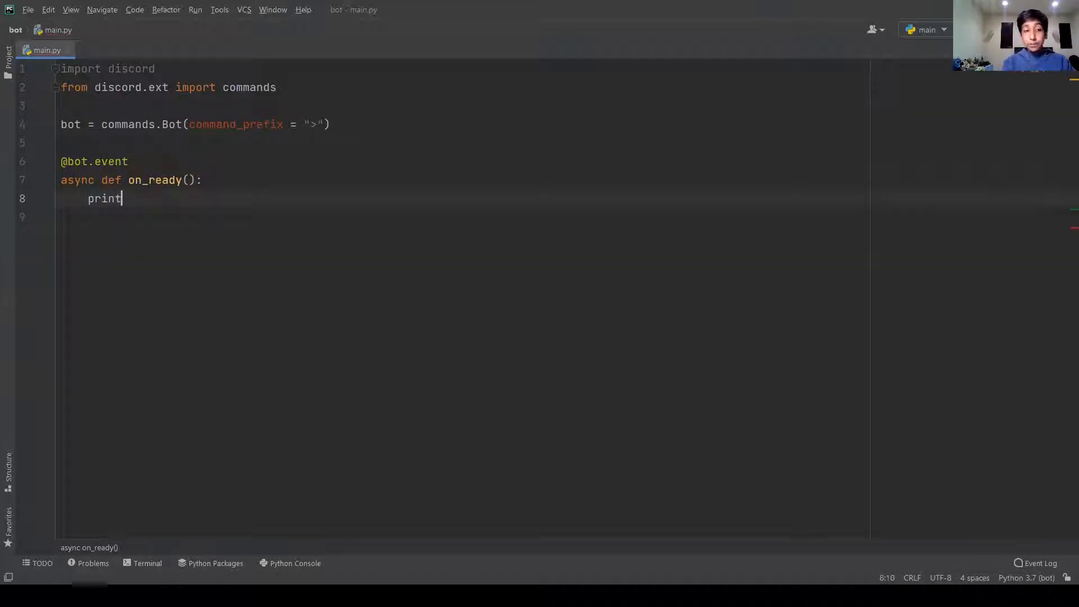
type("(\"Bot\")")
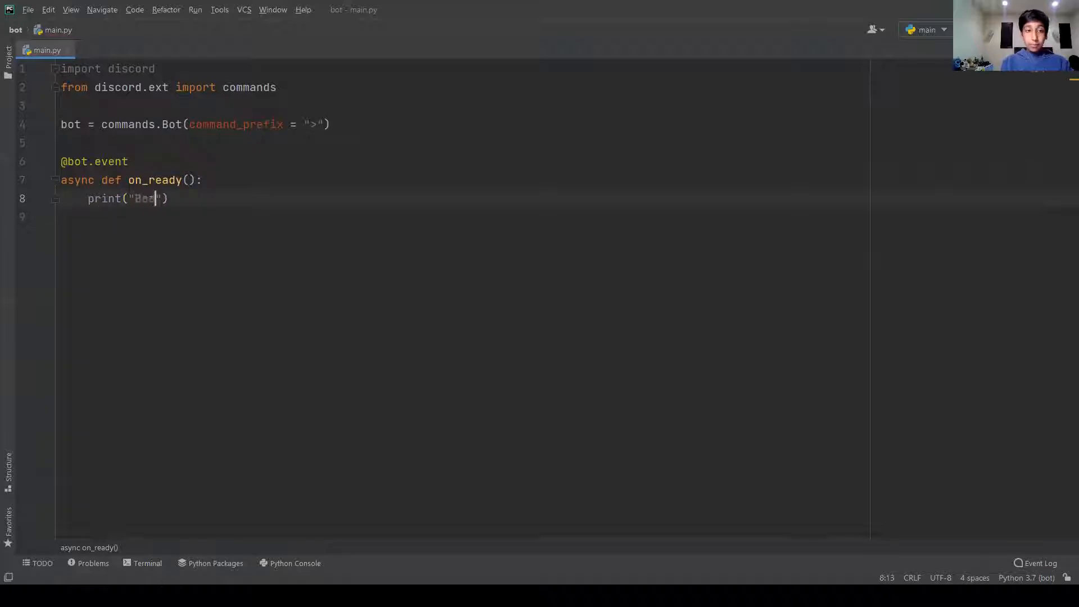
type("is ready")
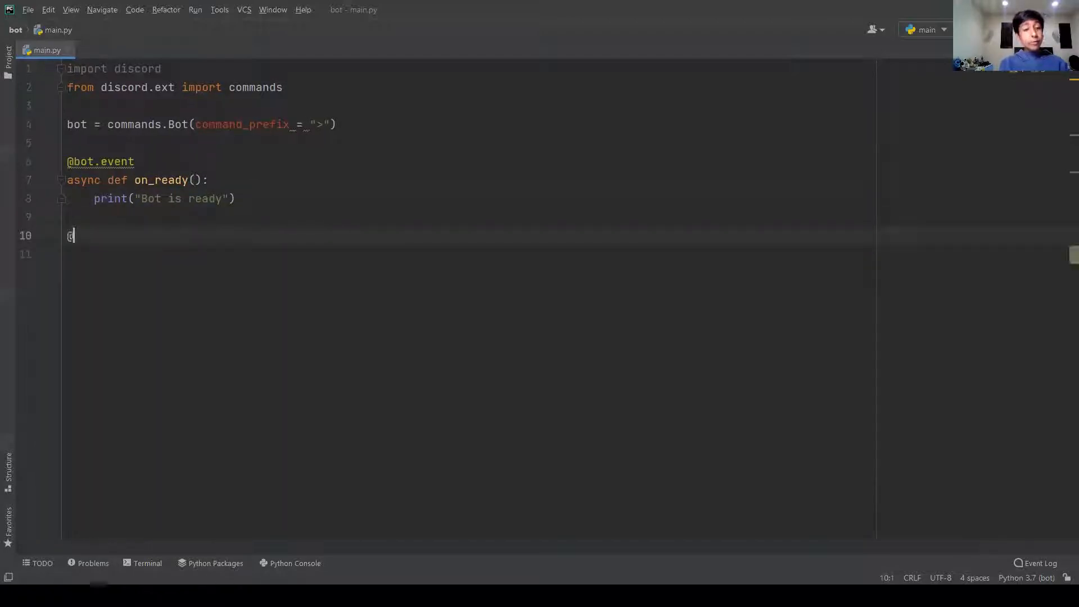
type("@bot.event")
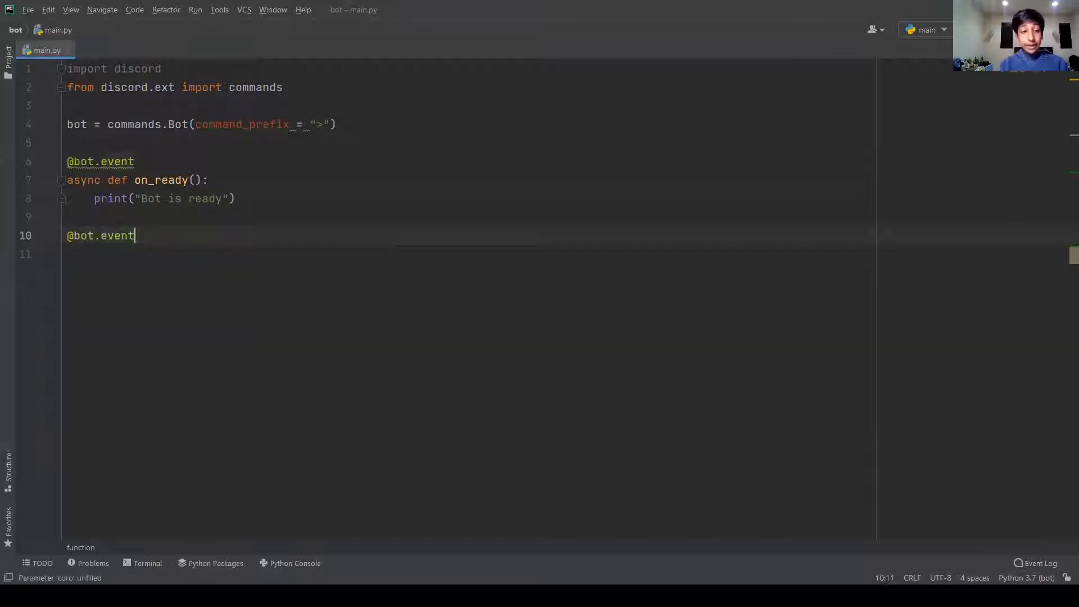
type("a")
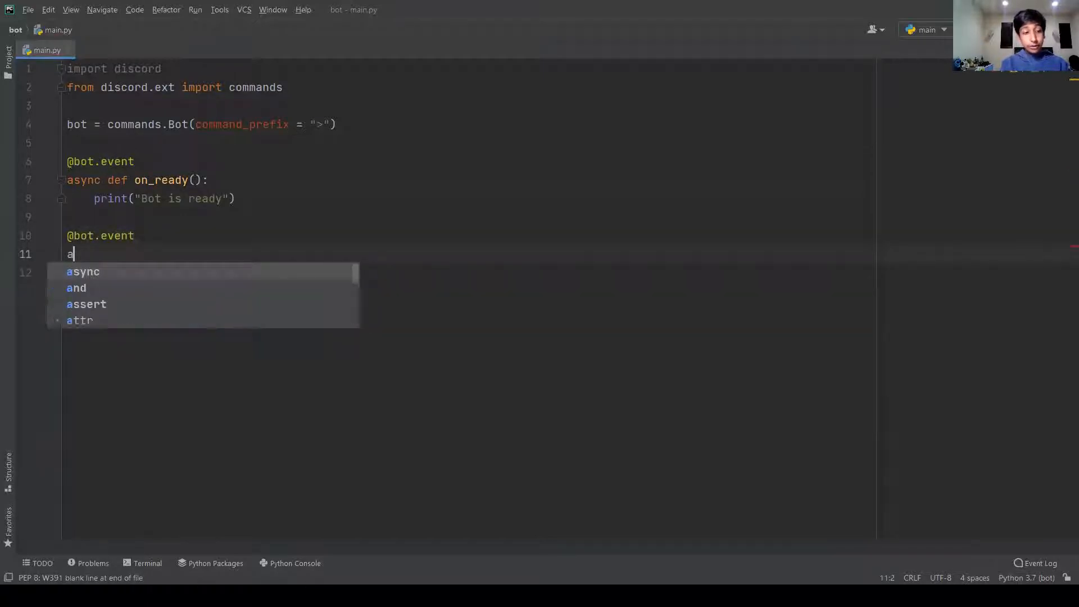
type("sync de")
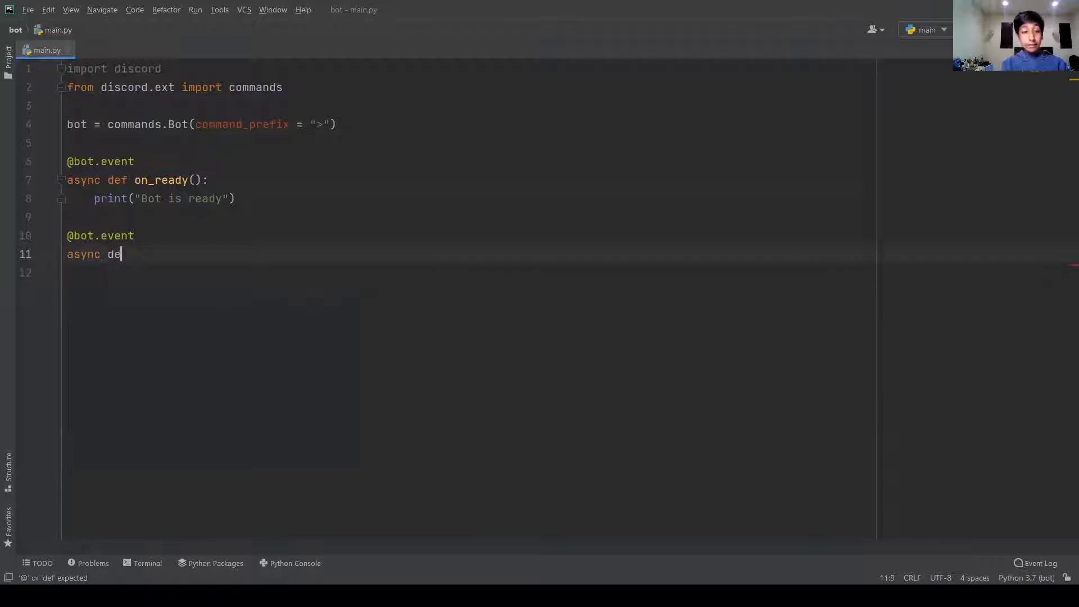
type("f on_")
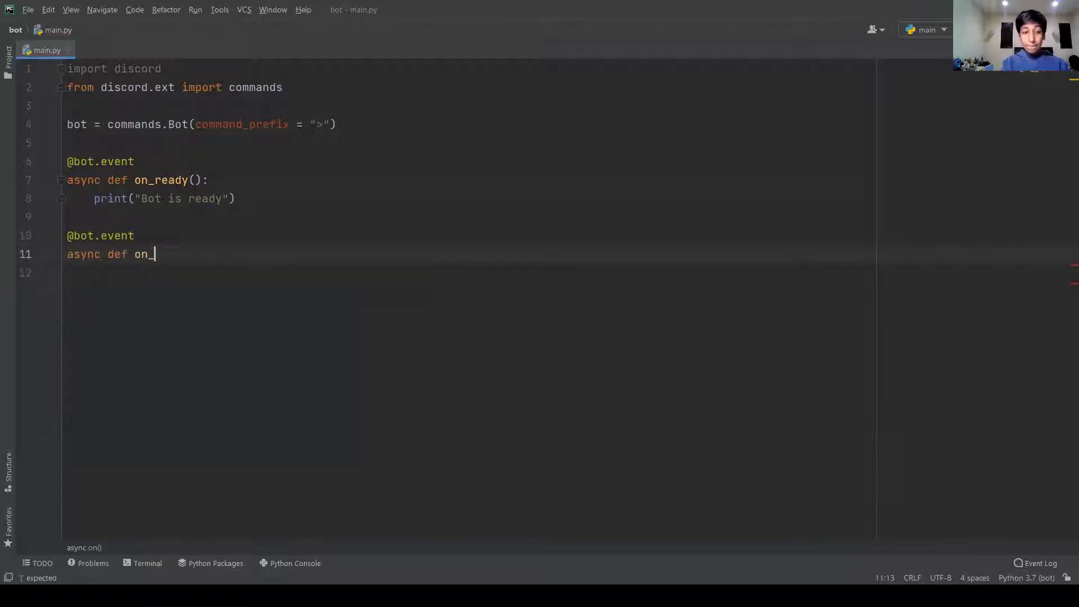
type("message")
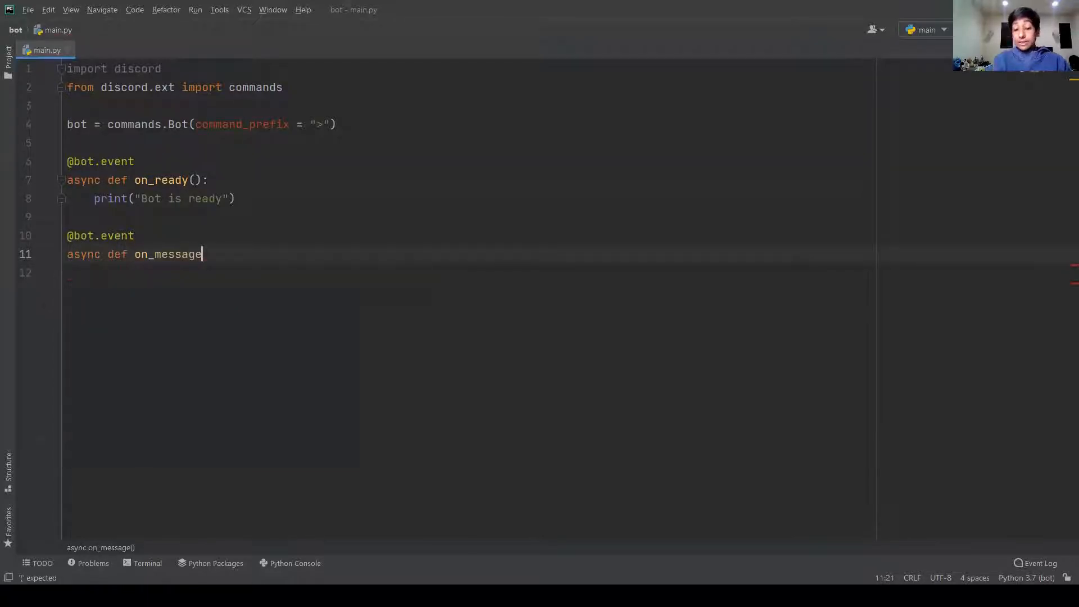
type("()")
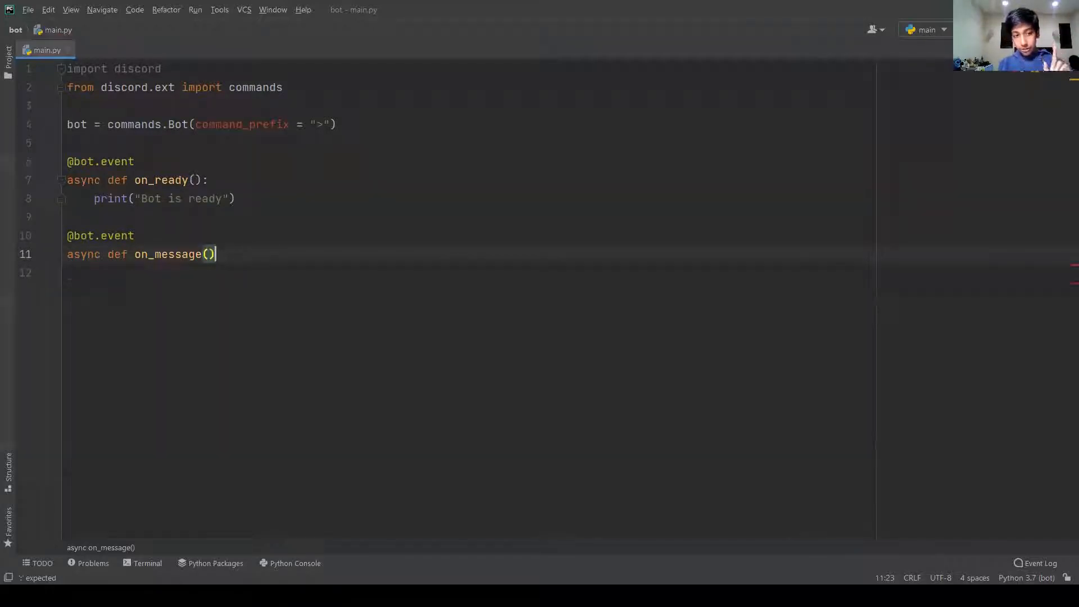
Step: Store the lowercased message text as msg = message.content.lower()
type("message")
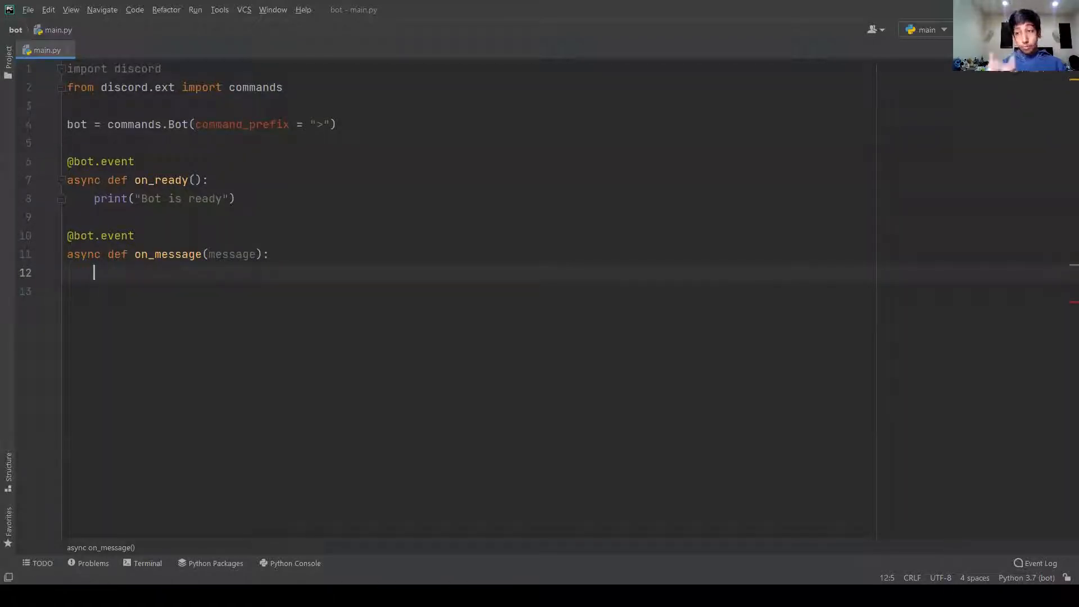
type("mes")
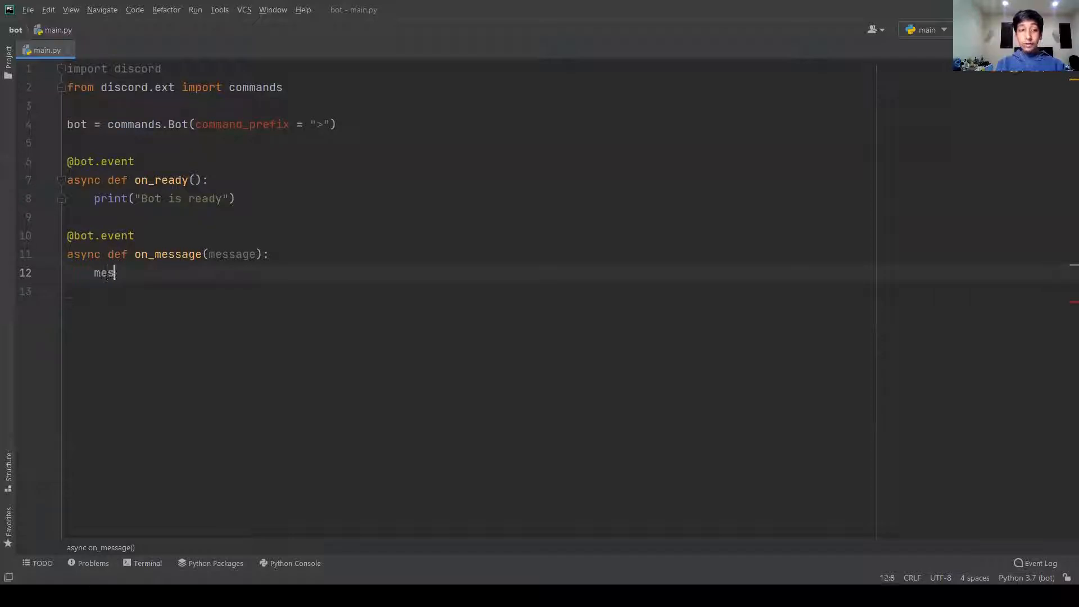
type("sage.content")
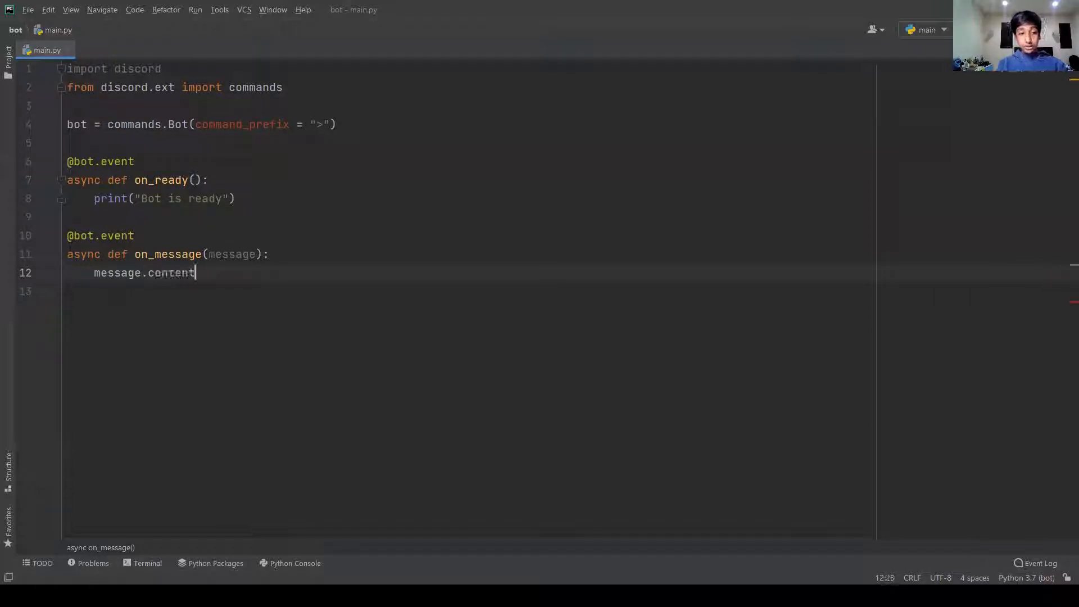
key("Backspace")
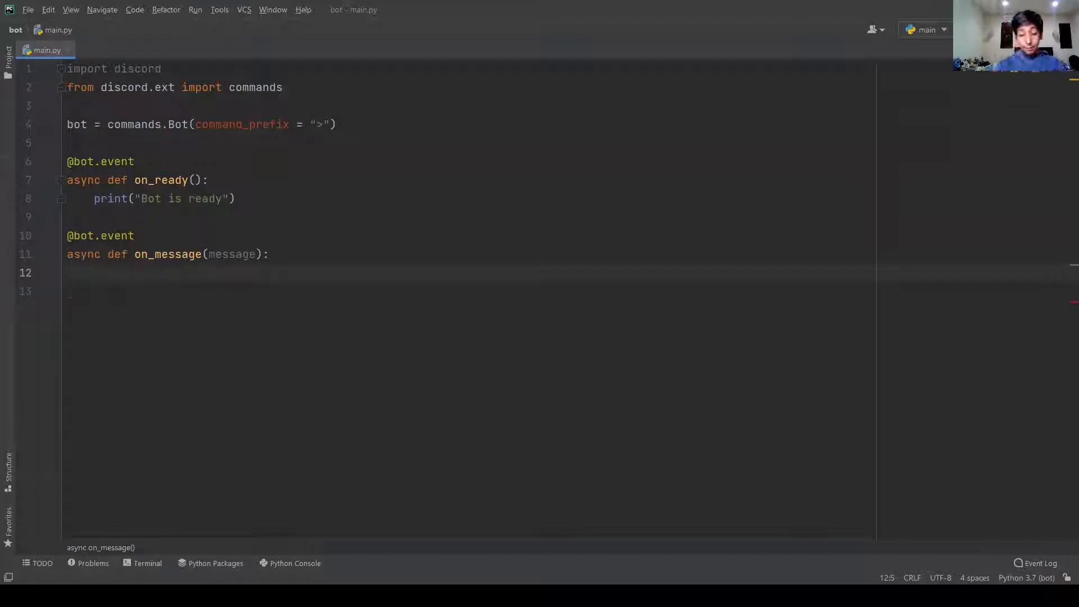
type("msg")
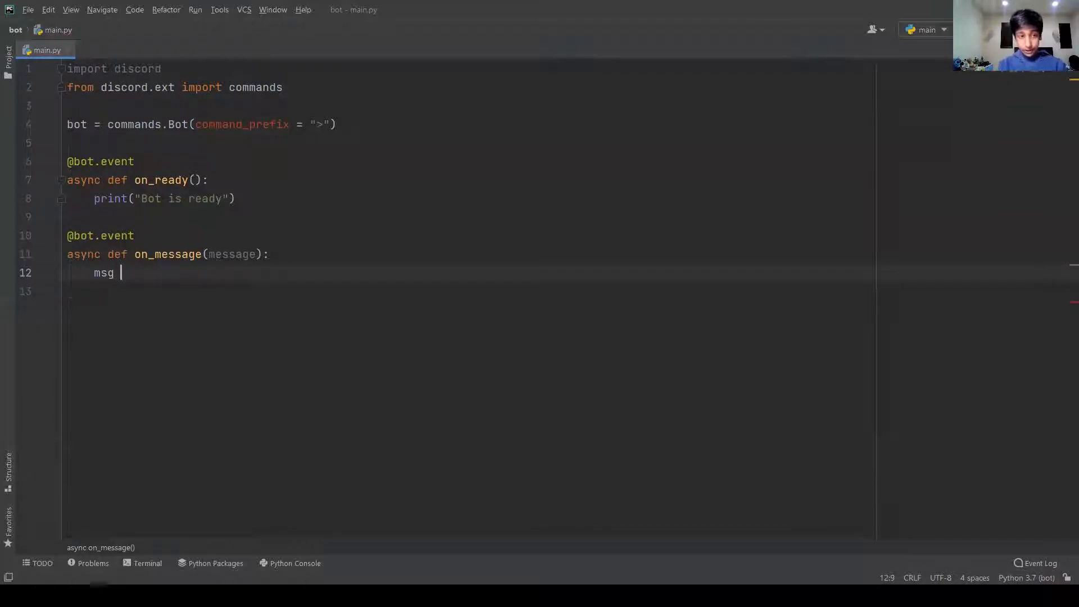
type("= mess")
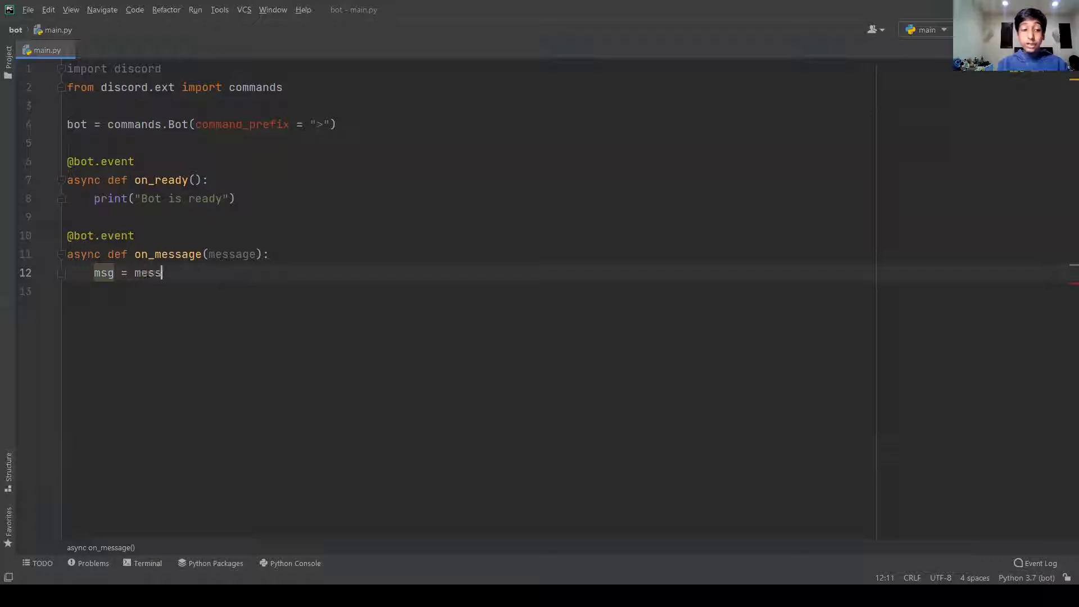
type("age.content")
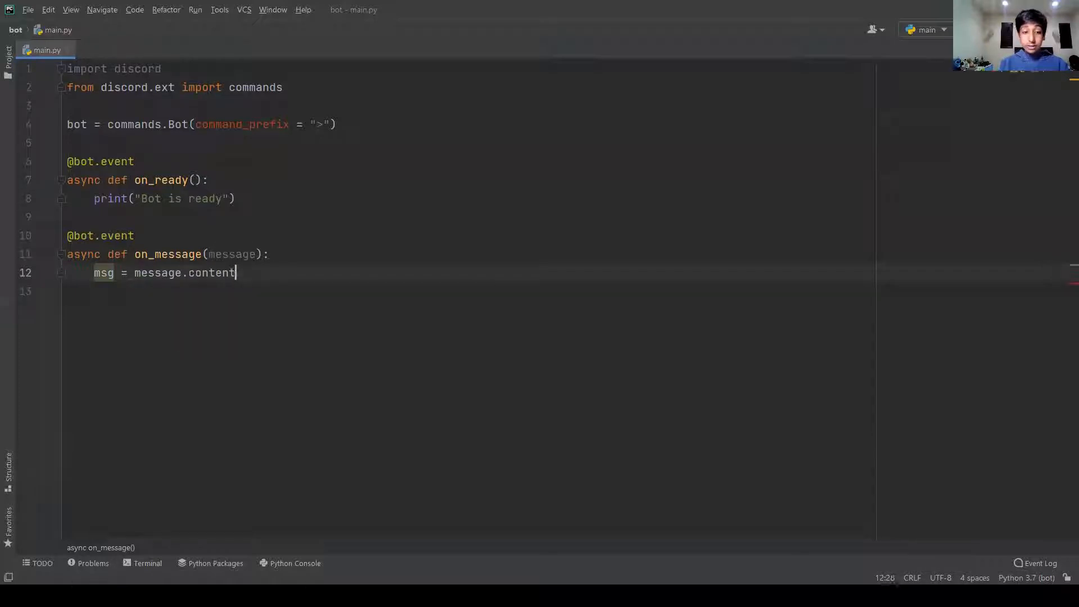
type(".lower")
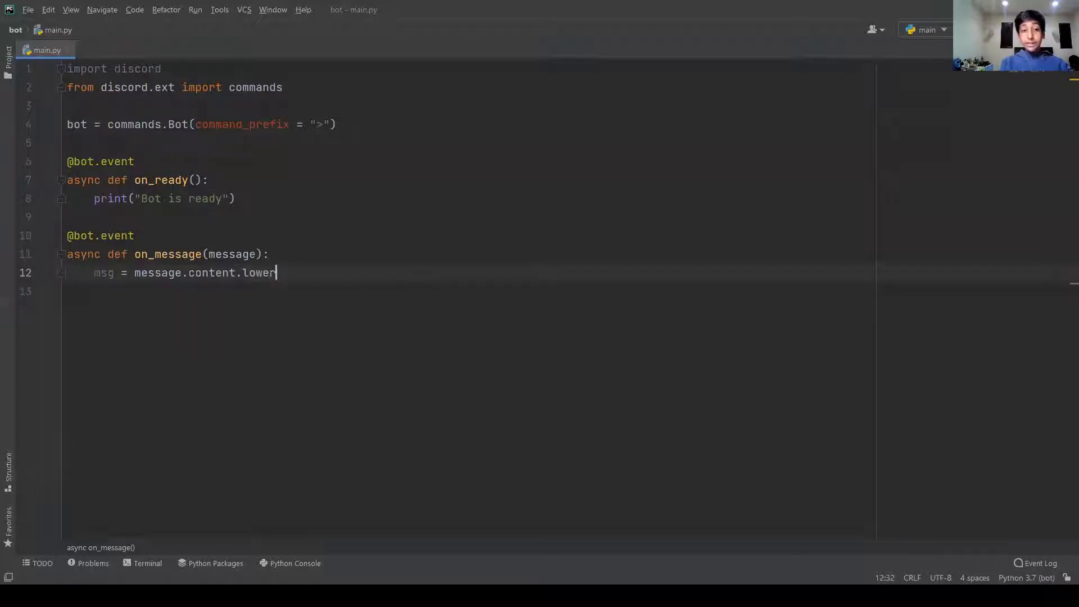
type("()")
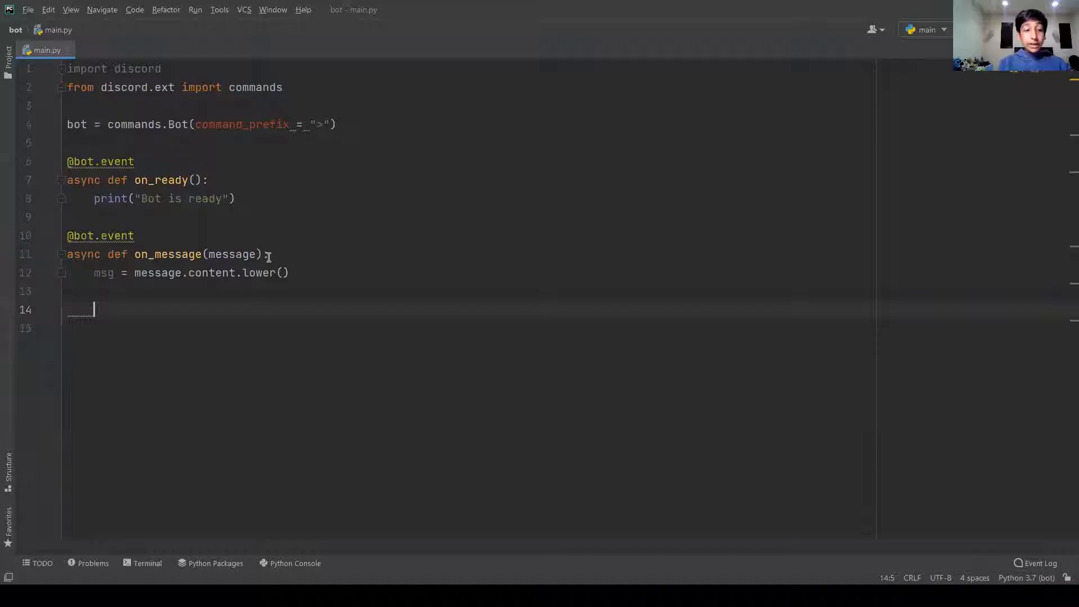
Step: Open an if block checking msg.startswith(">") for the command prefix
type("if(msg.")
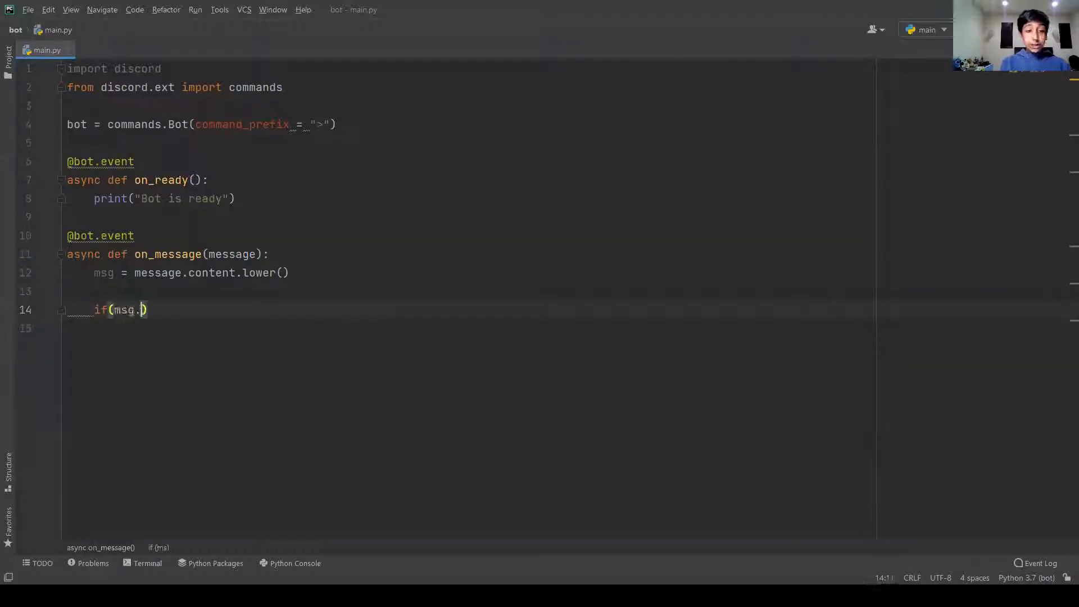
type("startswith")
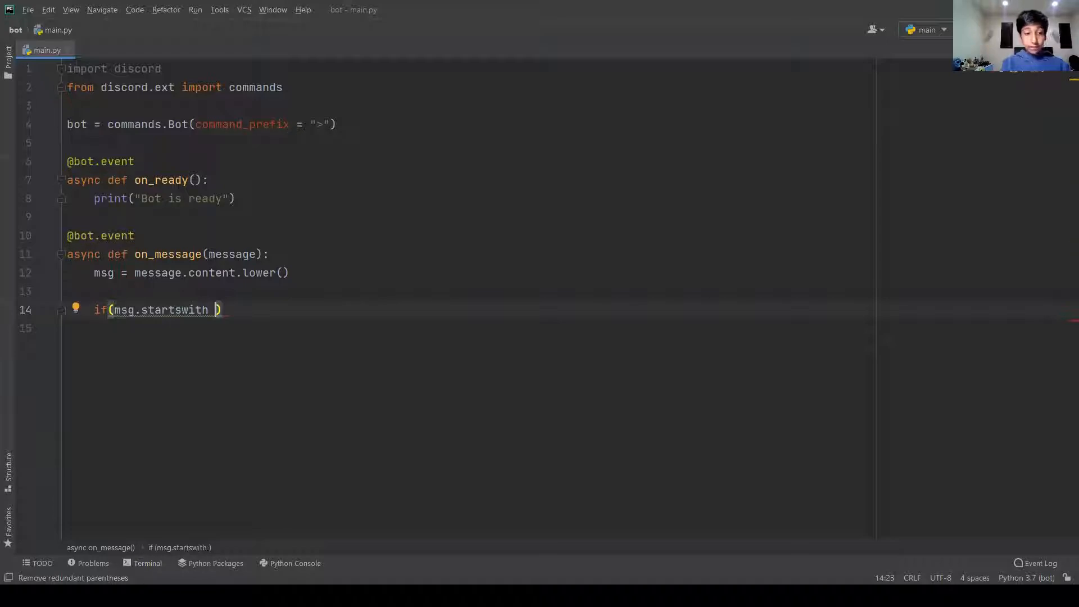
type("('")
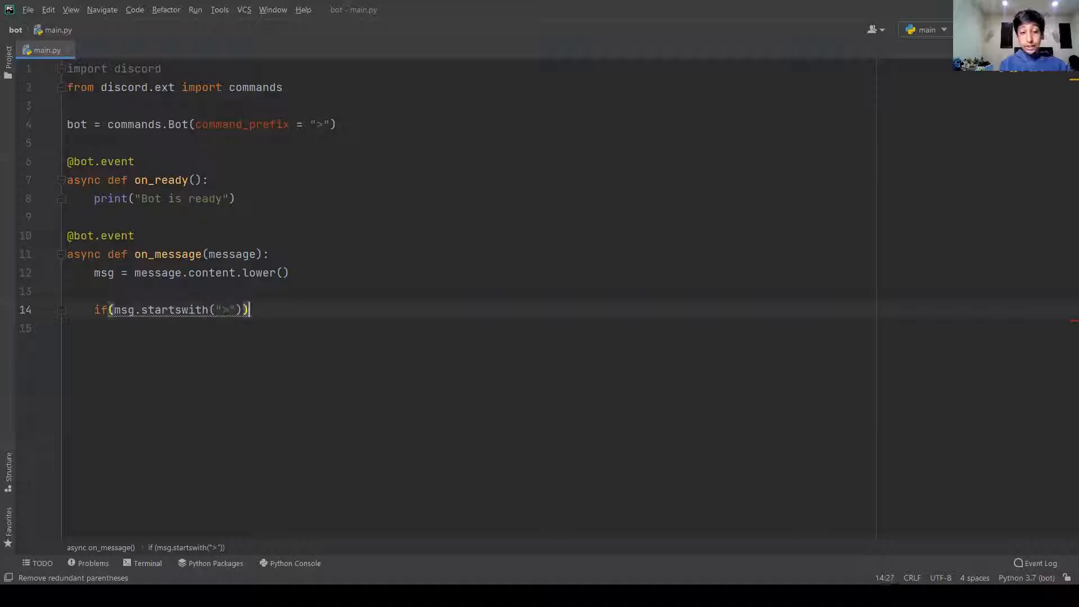
key("Backspace")
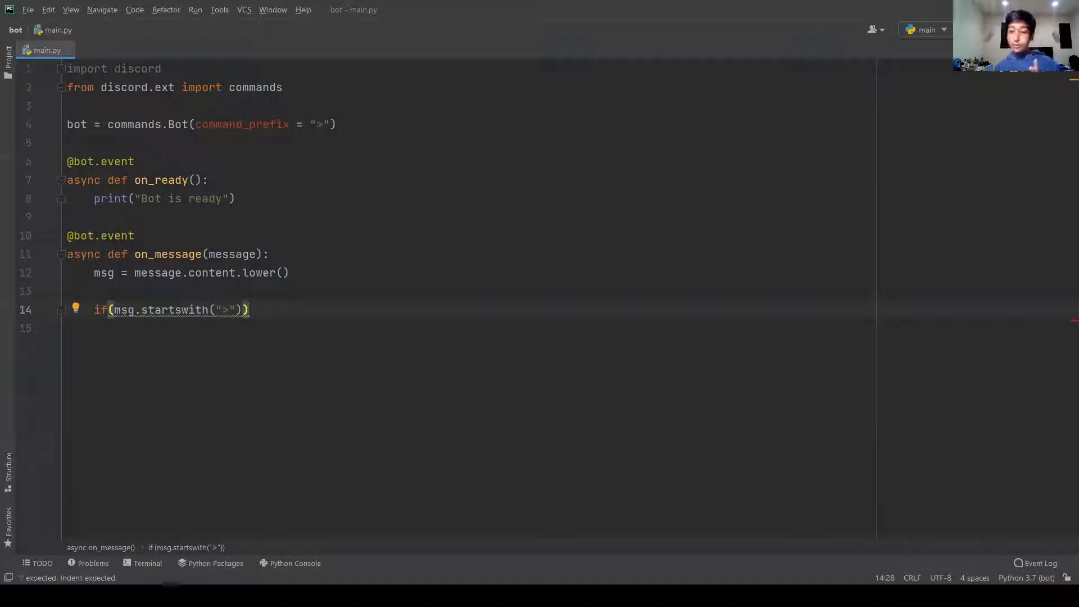
type(":")
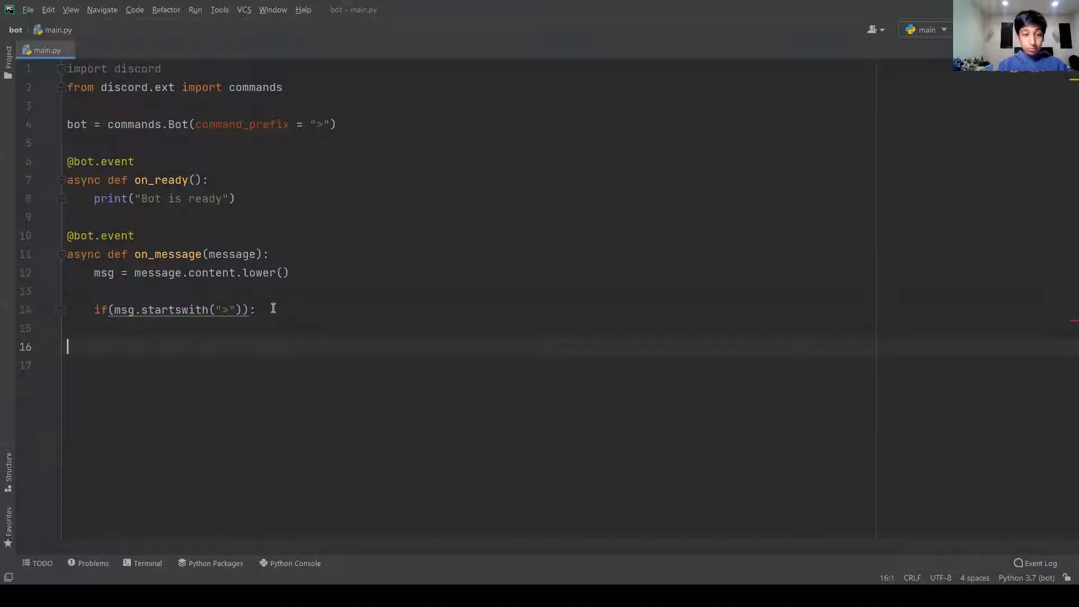
Step: Start the nested greeting check with if ("hello" in msg
type("if")
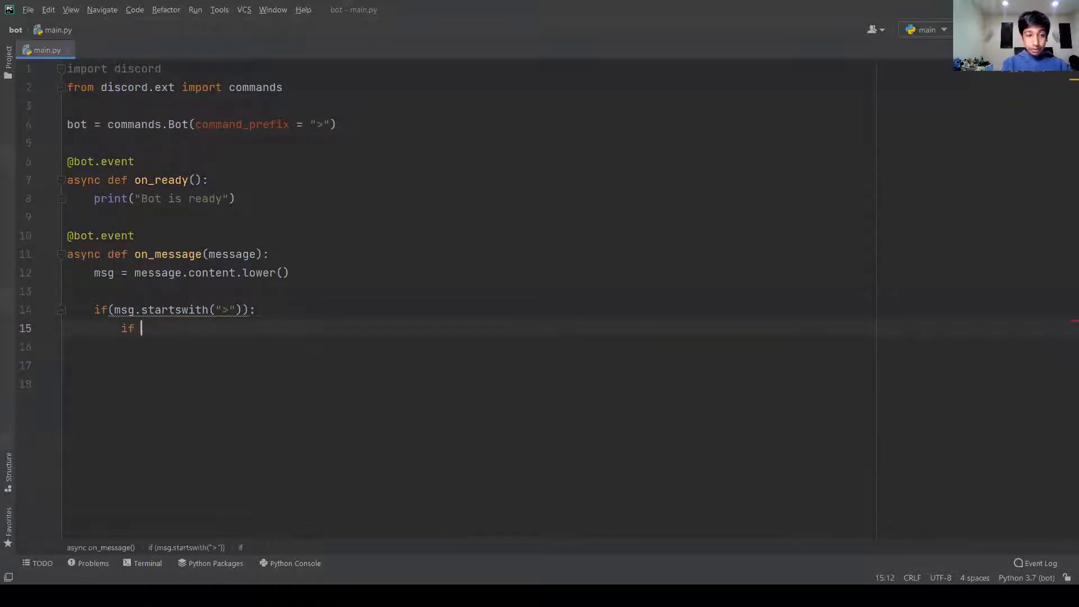
type("(ms")
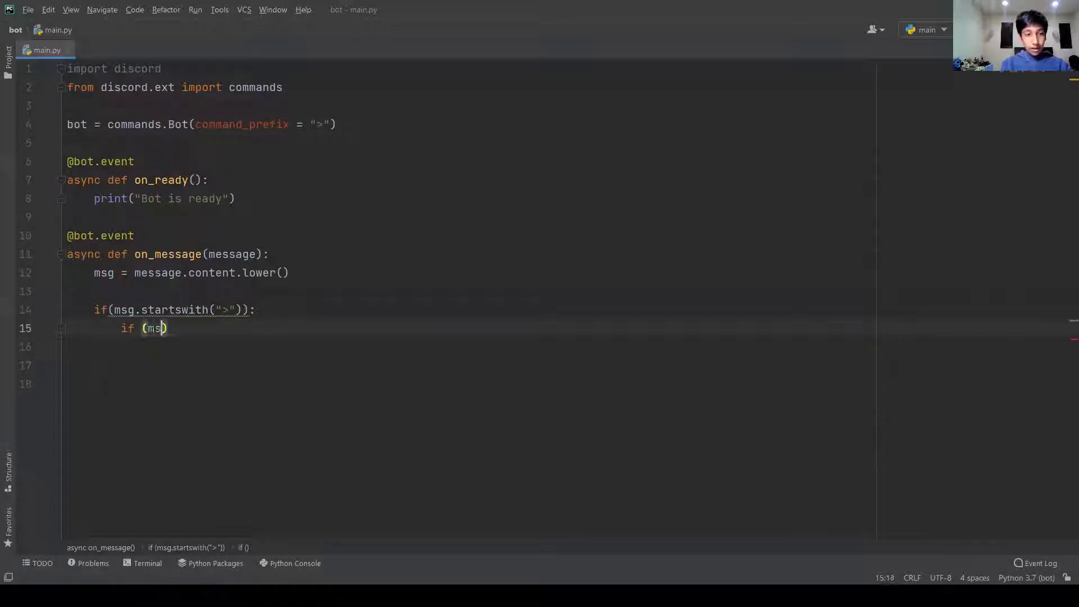
key("backspace")
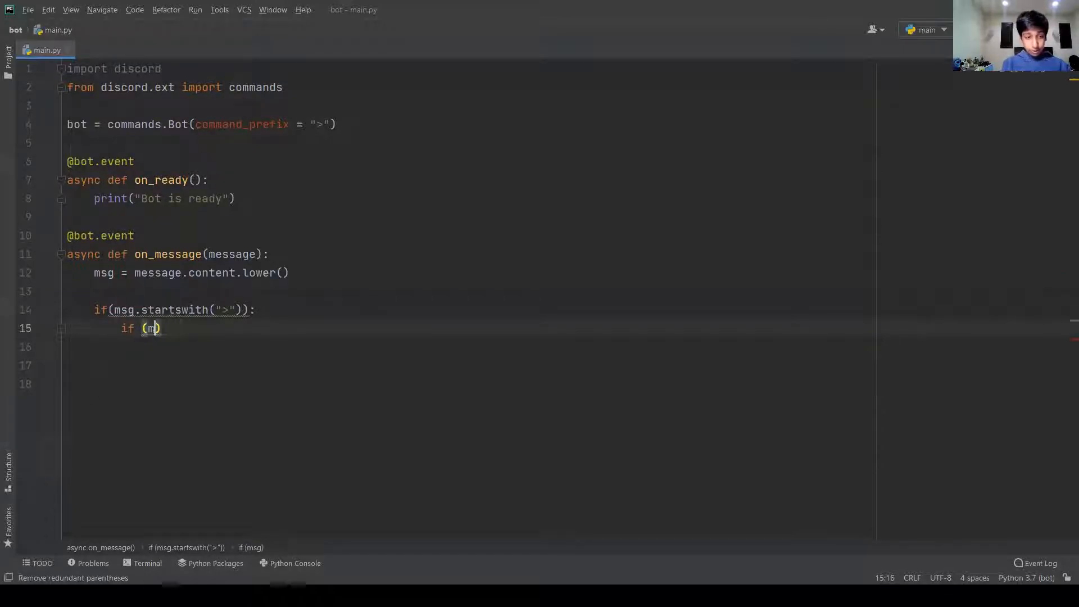
type("\"hell")
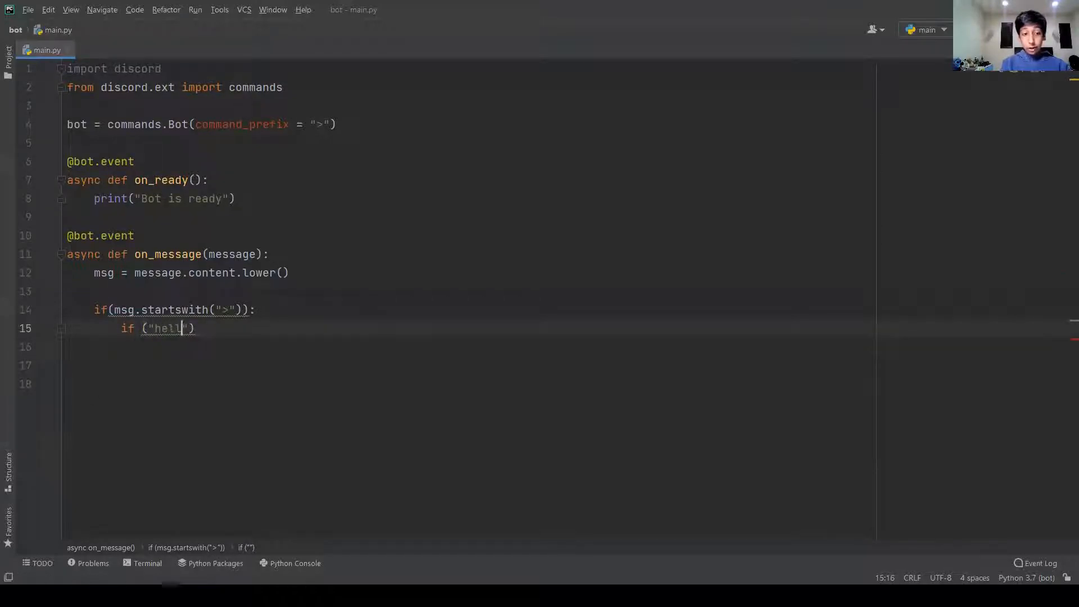
type("o\" in msg")
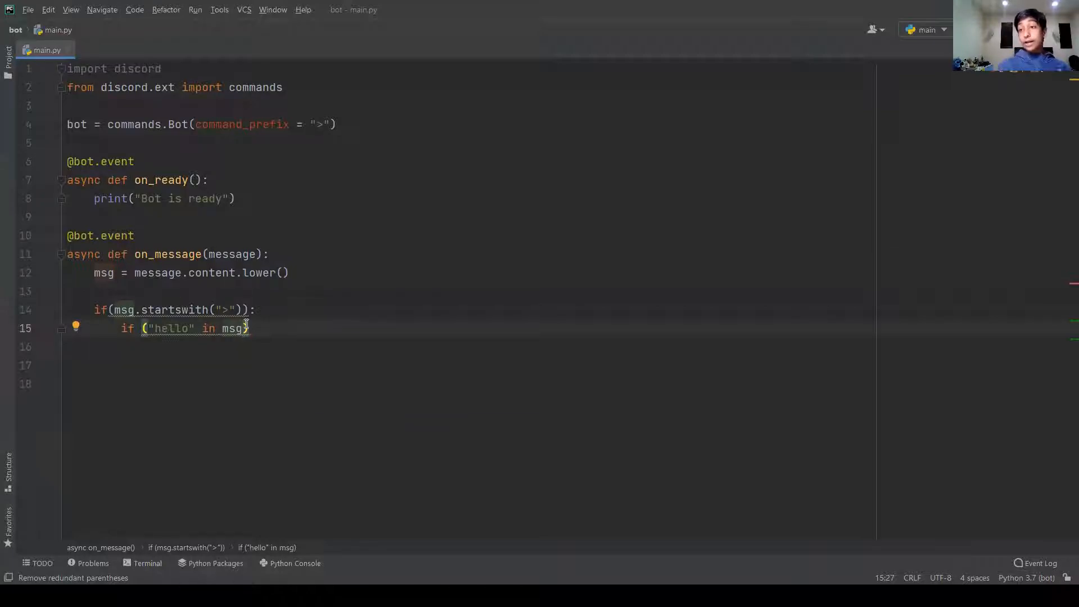
Step: Extend the condition with or "hey", "hi" and "yello" in msg, closing the parenthesis
left_click(75, 326)
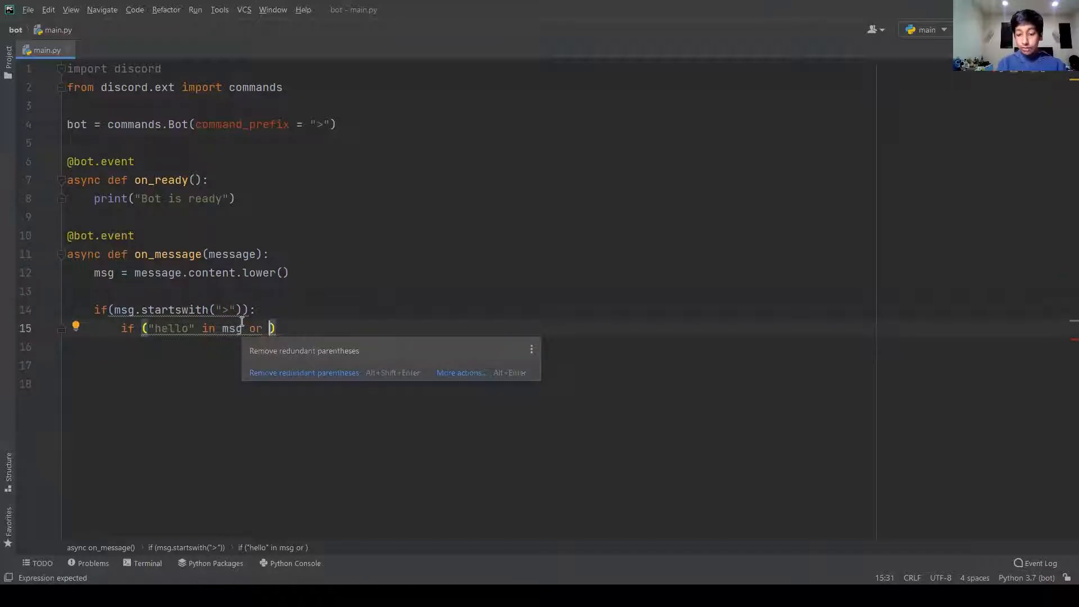
type("\"\"")
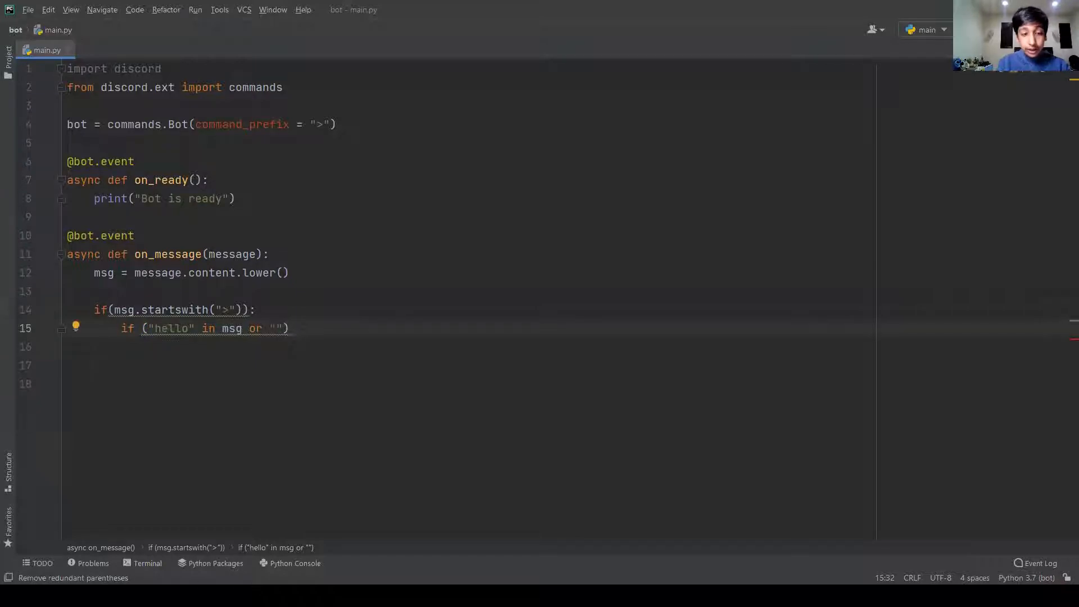
type("\"hey\" in msg or")
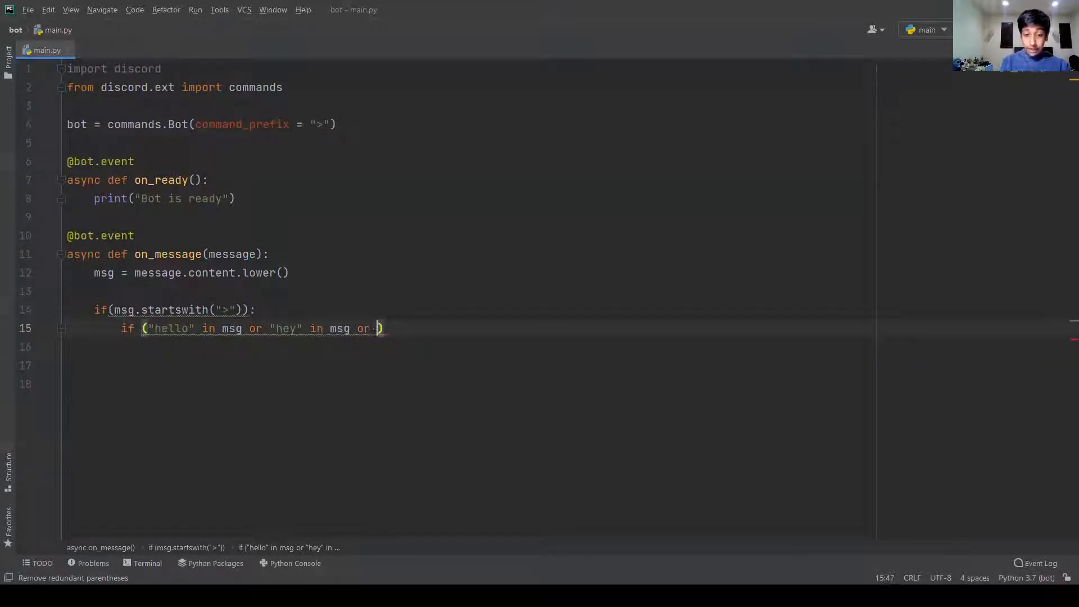
type("\"hi\"")
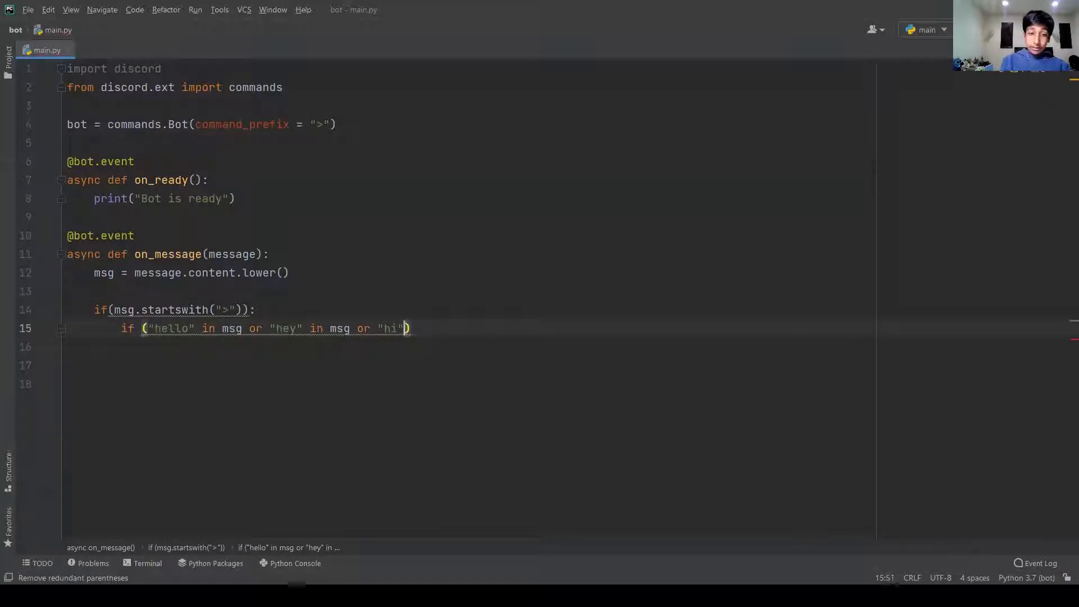
type("in msg or \"\"")
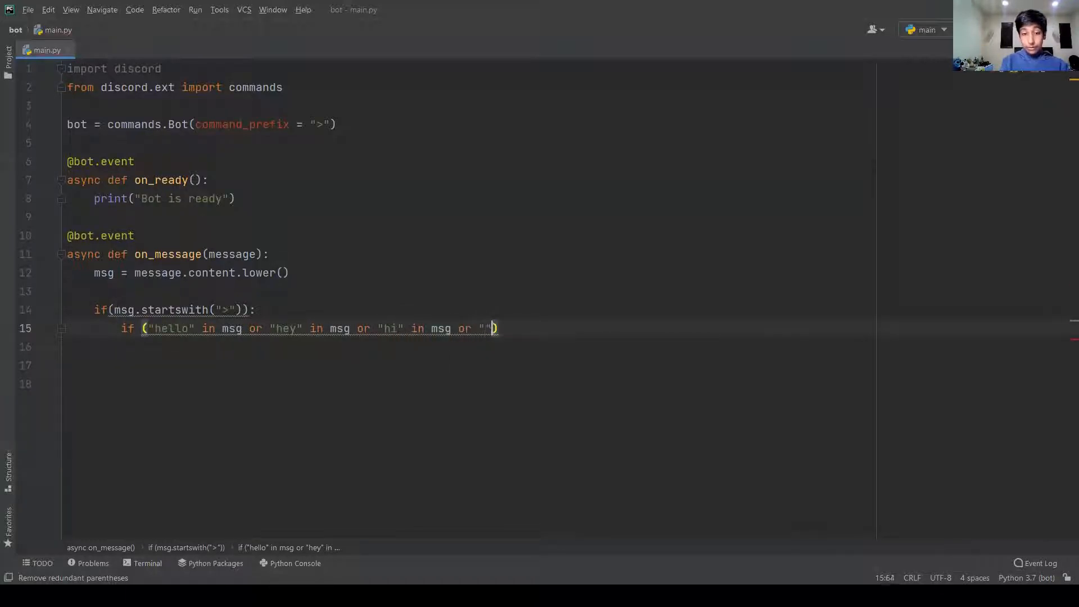
type("yello\" i")
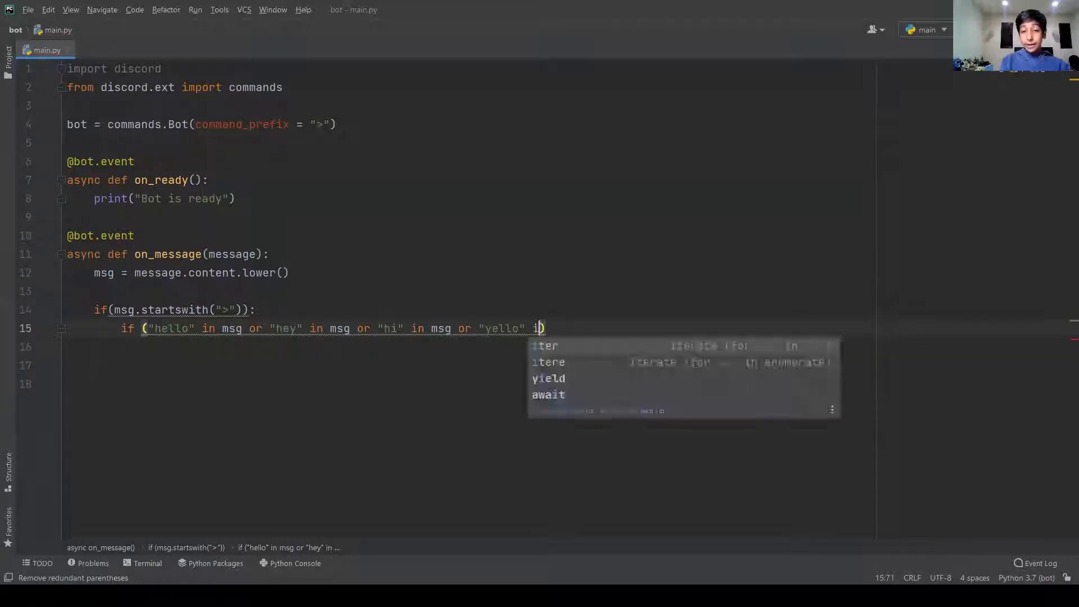
type("msg)")
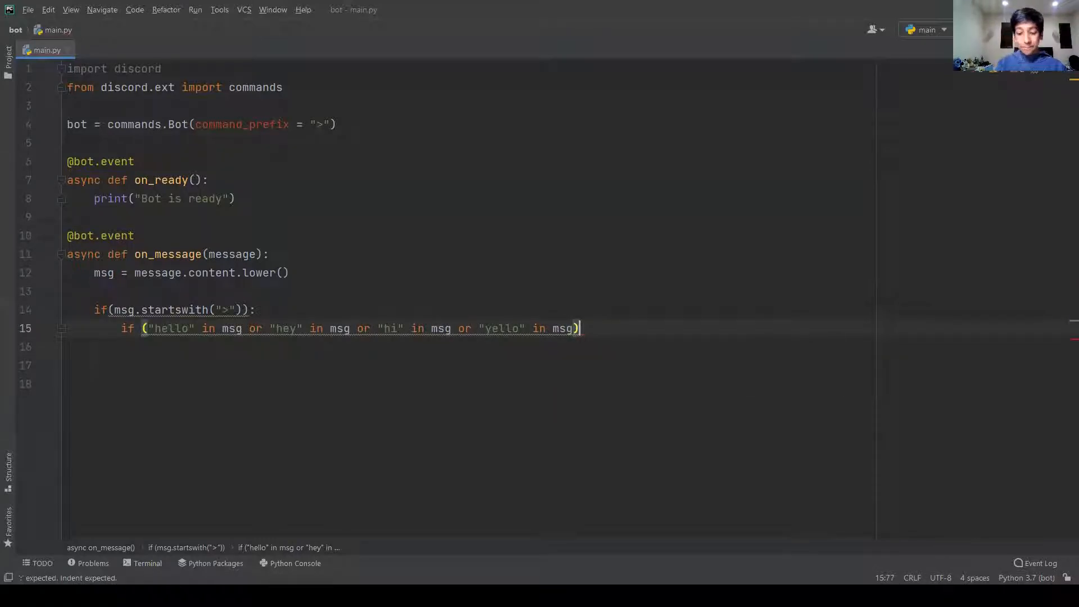
Step: Add the greeting body awaiting message.channel.send("") on a new line
key("Return")
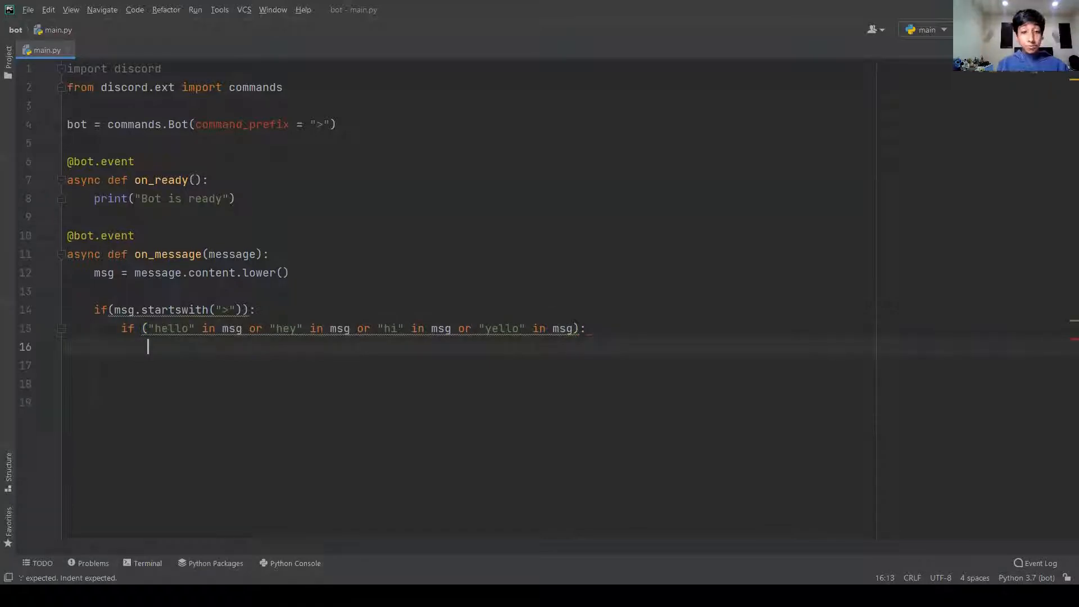
mouse_move(241, 327)
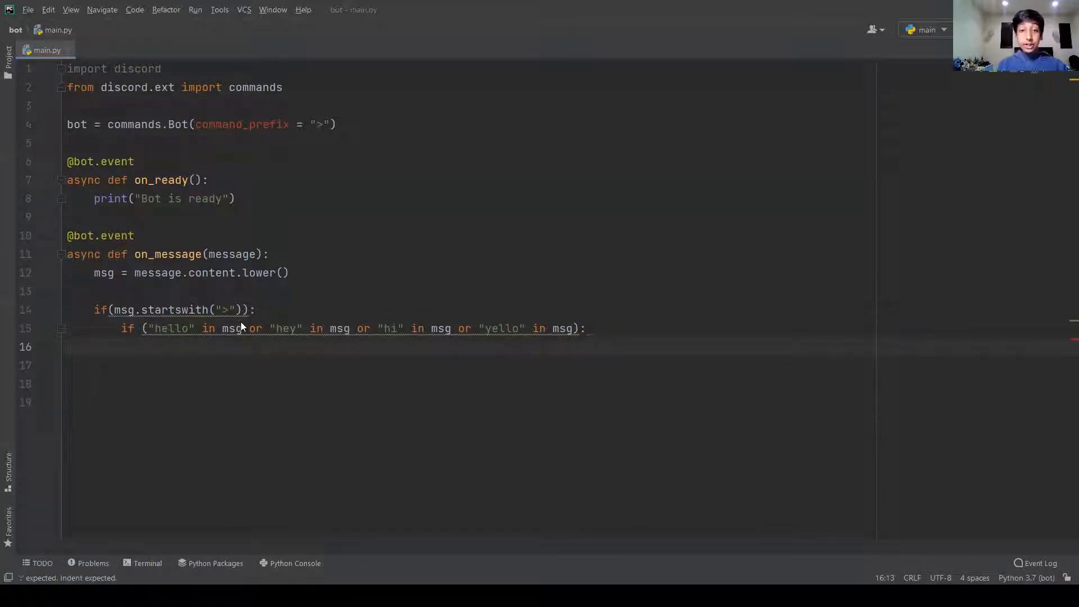
type("await c")
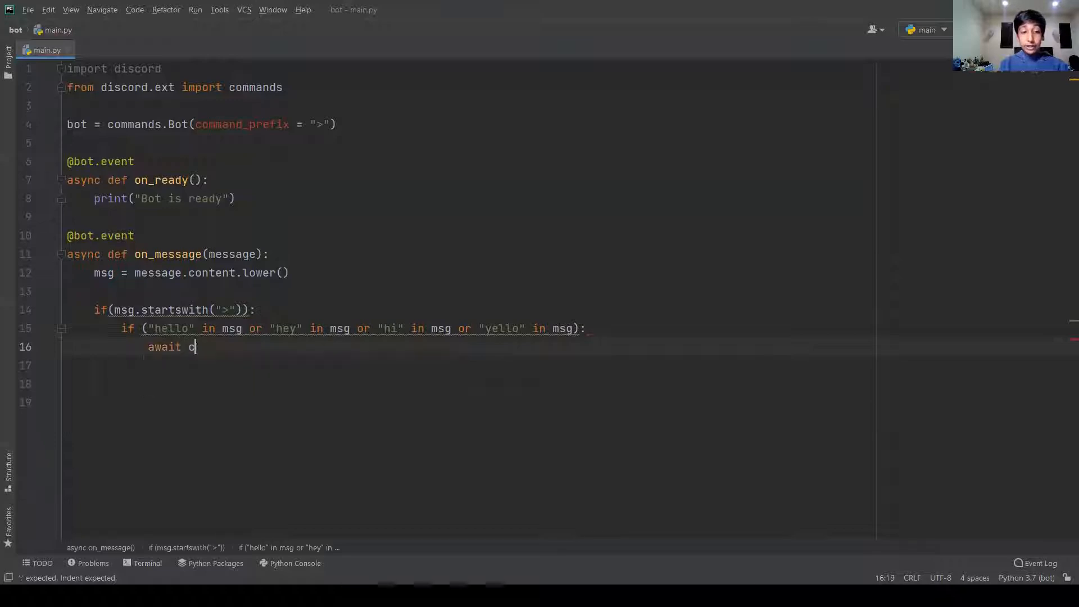
type("hannel.me")
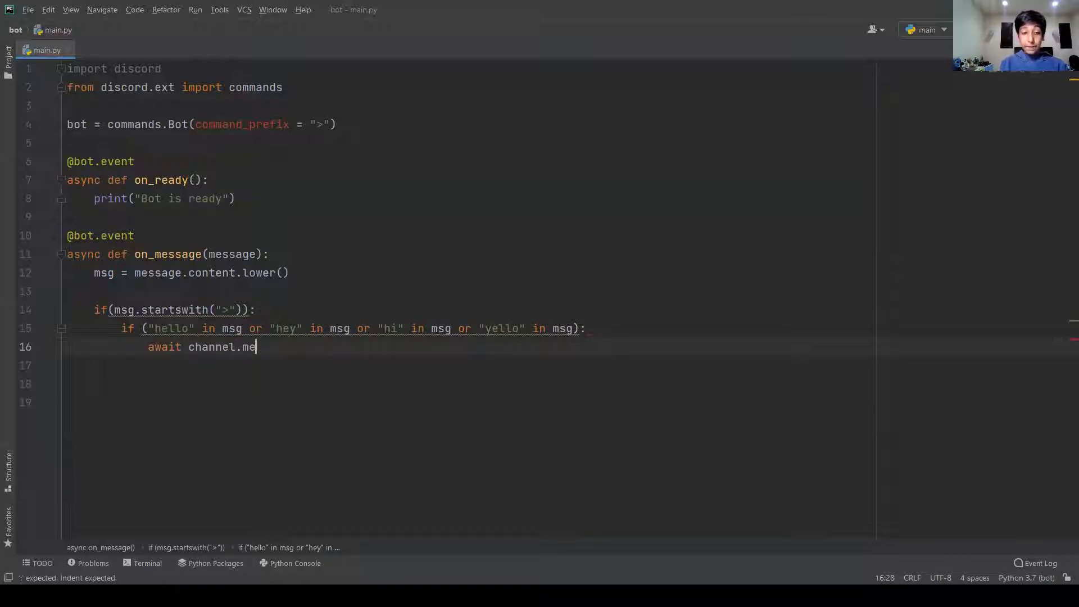
type("ssage.send")
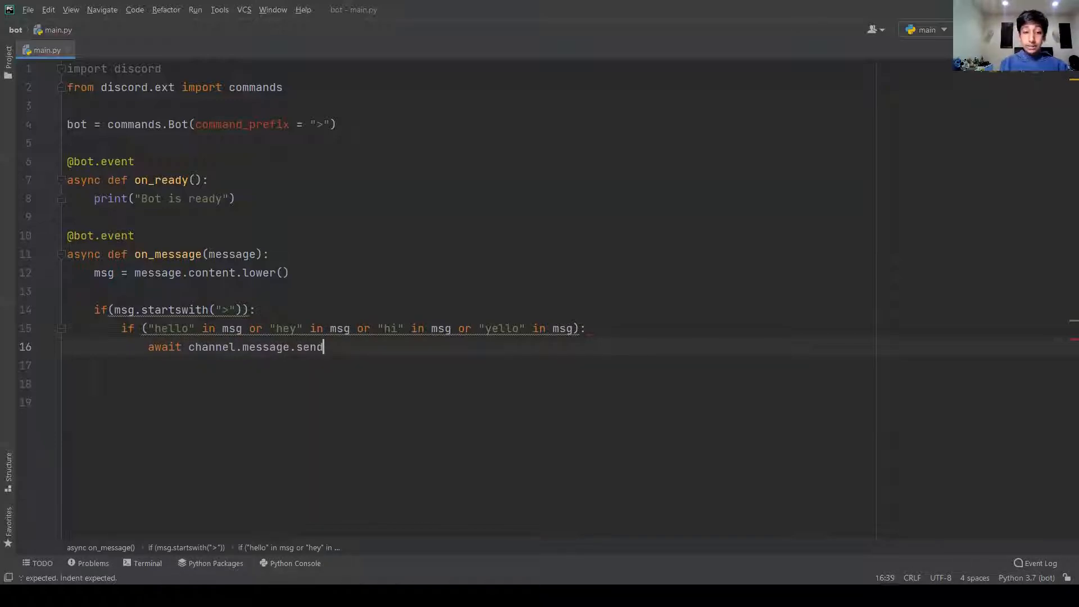
type("()")
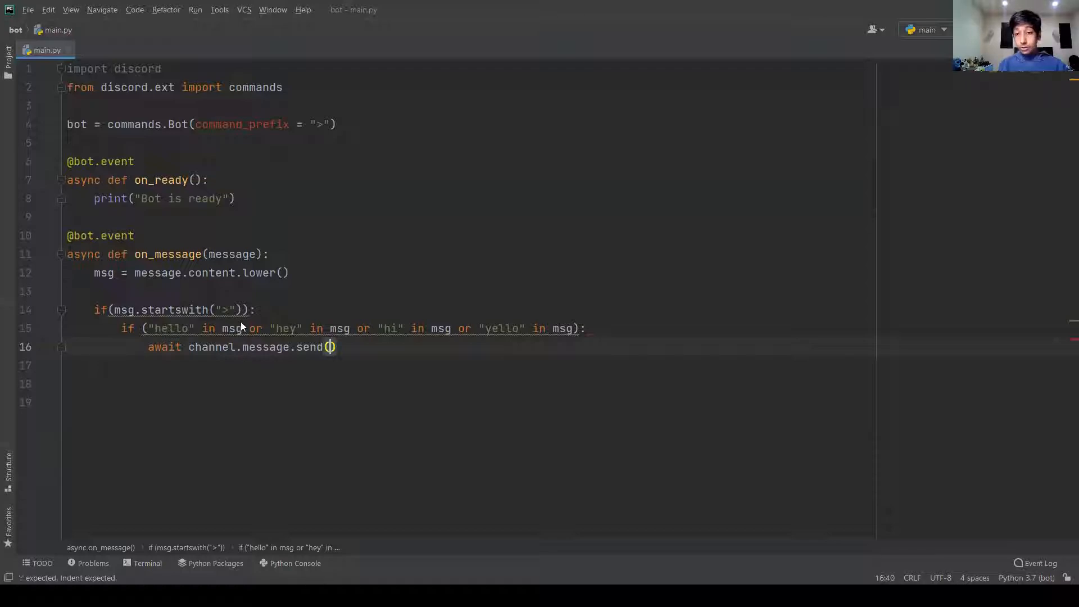
type("\"\"")
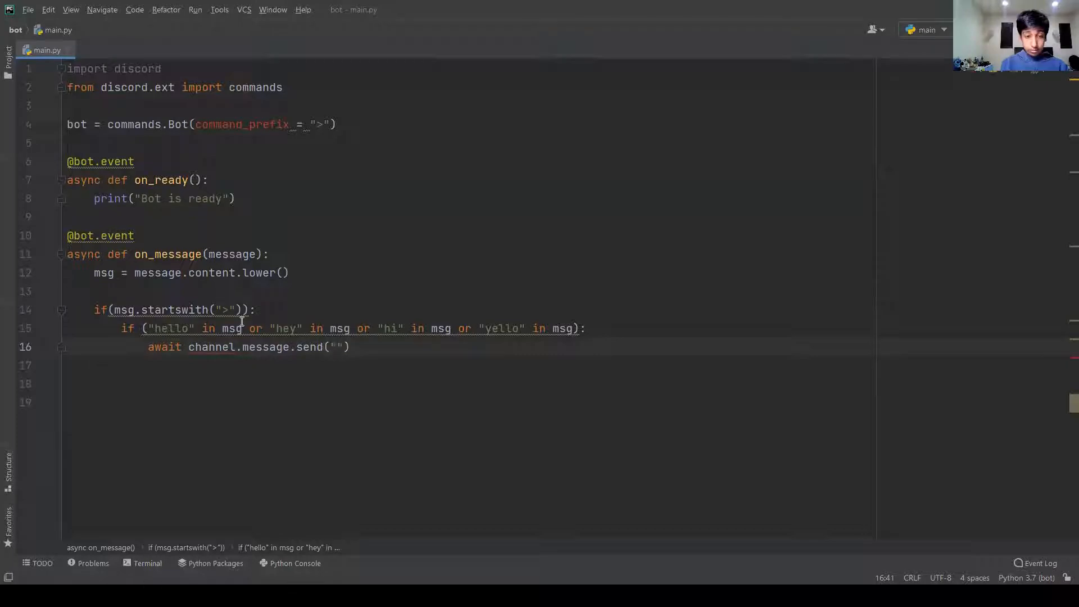
Step: Fill the reply with "Hello!", fix the channel.message word order, and begin the next if
type("Helli")
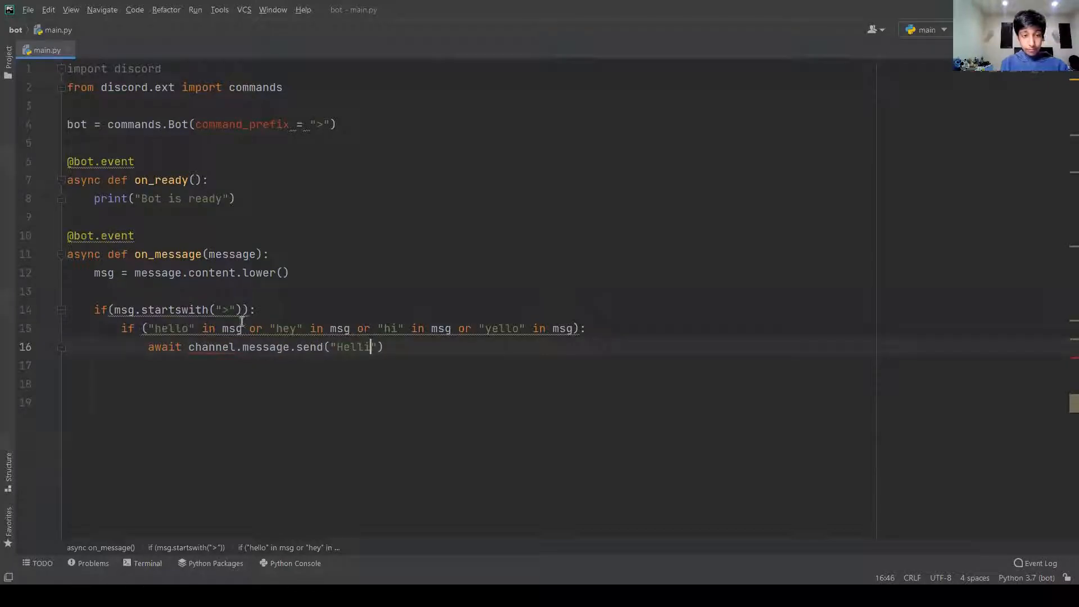
double_click(265, 348)
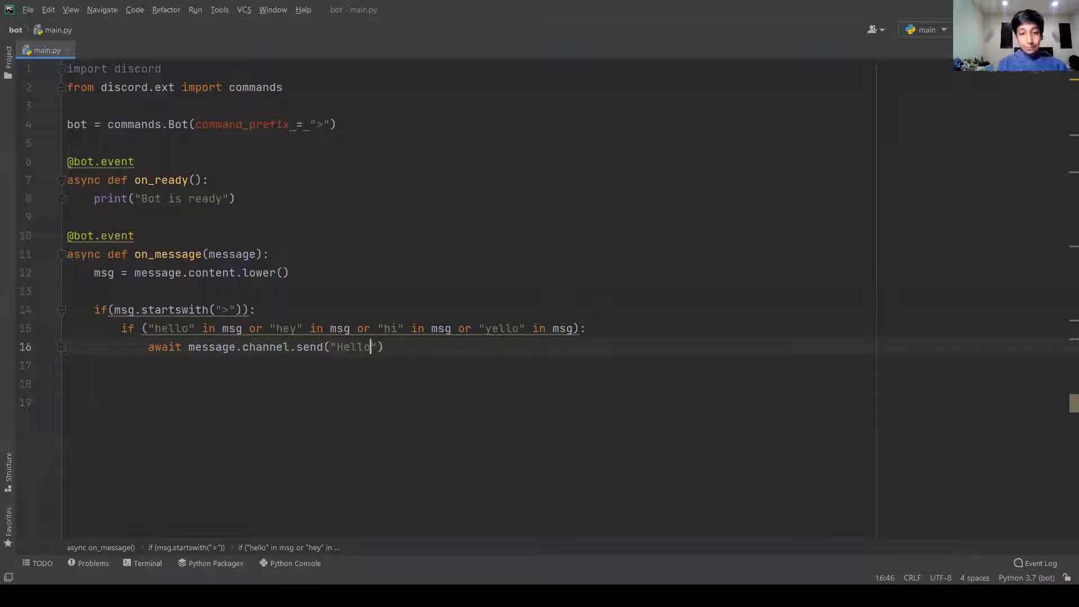
type("!")
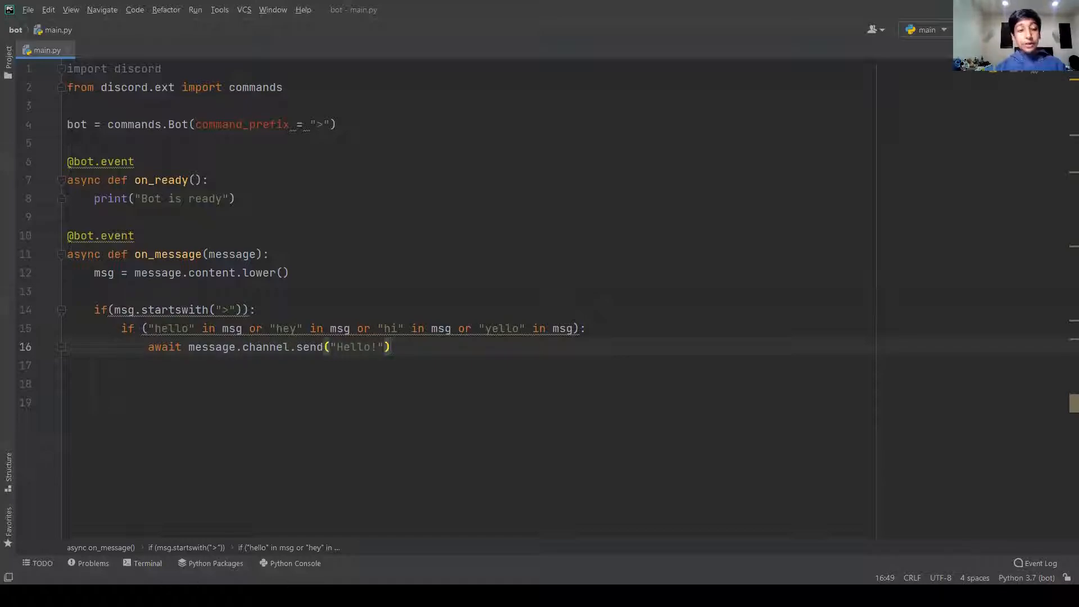
type("if")
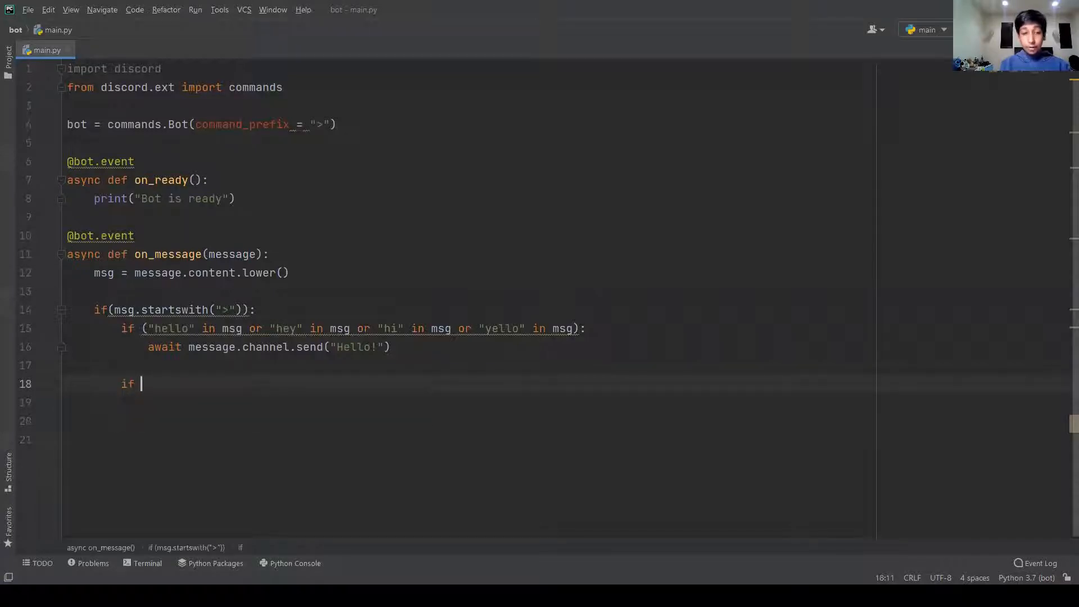
Step: Turn the new check into elif ("rules" in msg):
type("(")
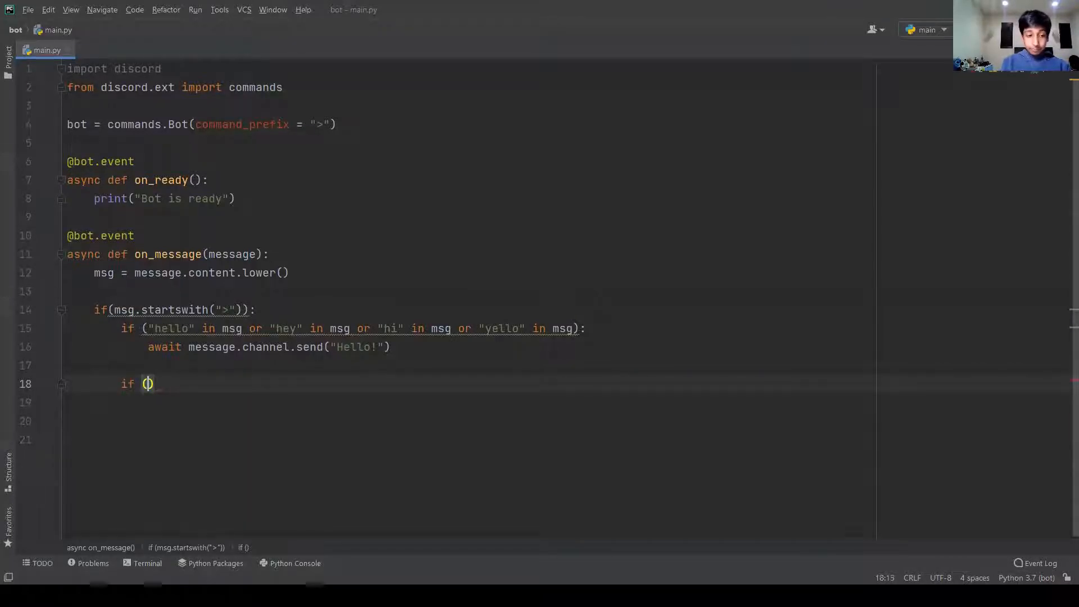
key("Backspace")
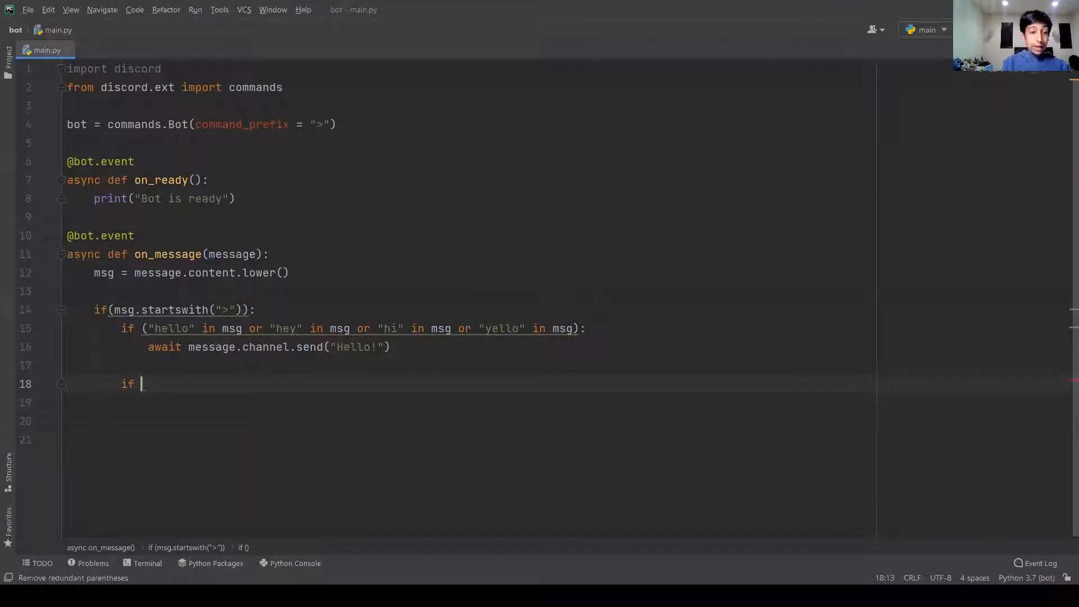
type("el")
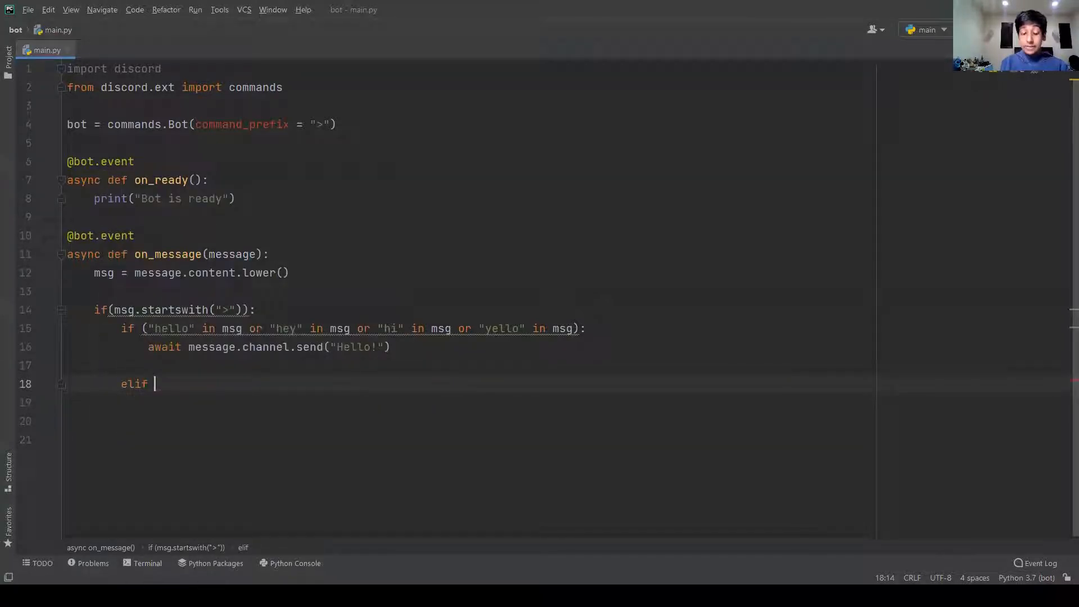
type("(\"rules\")")
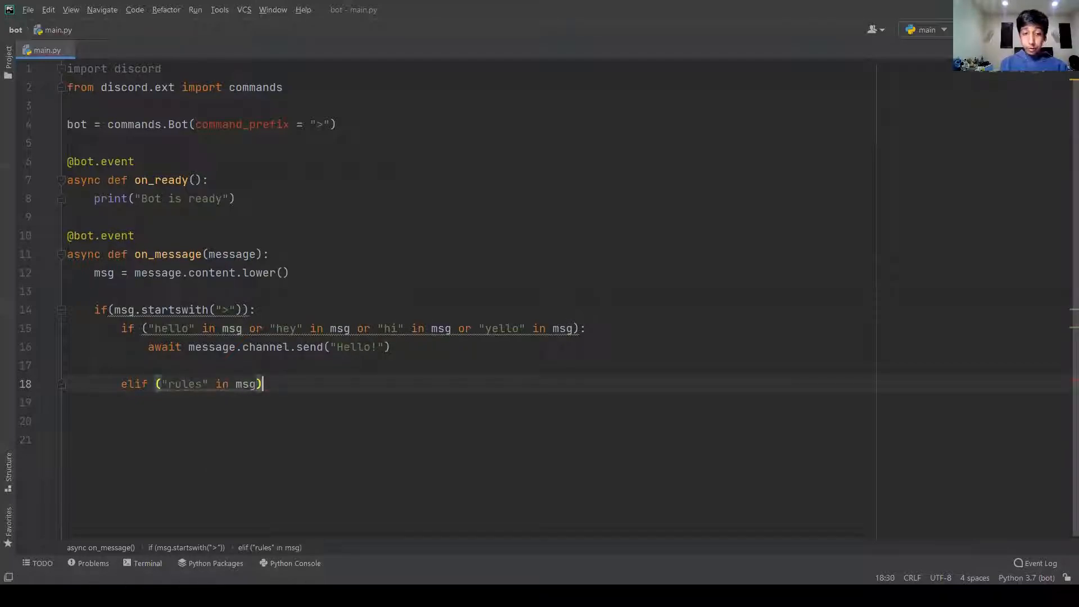
type(":")
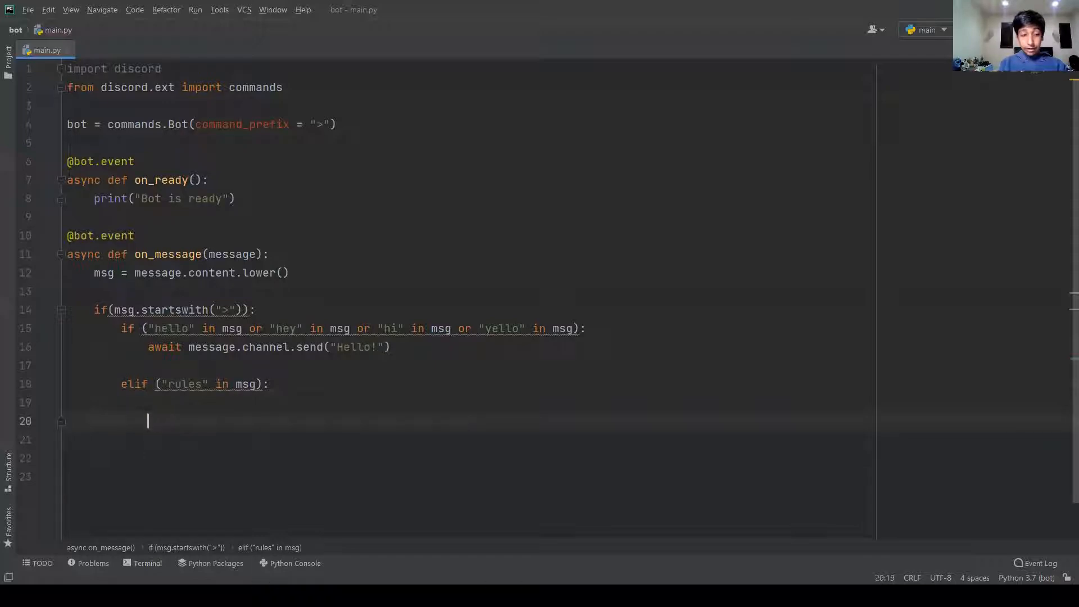
Step: Add await message.channel.send("") holding the rules text against racism, sexism and bullying
type("a")
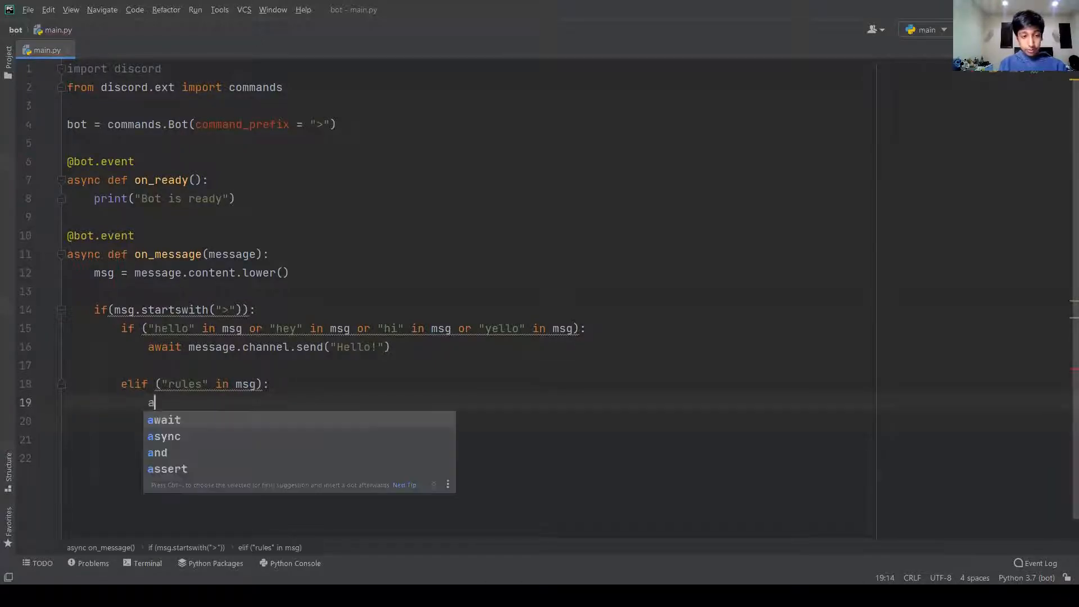
type("wait message")
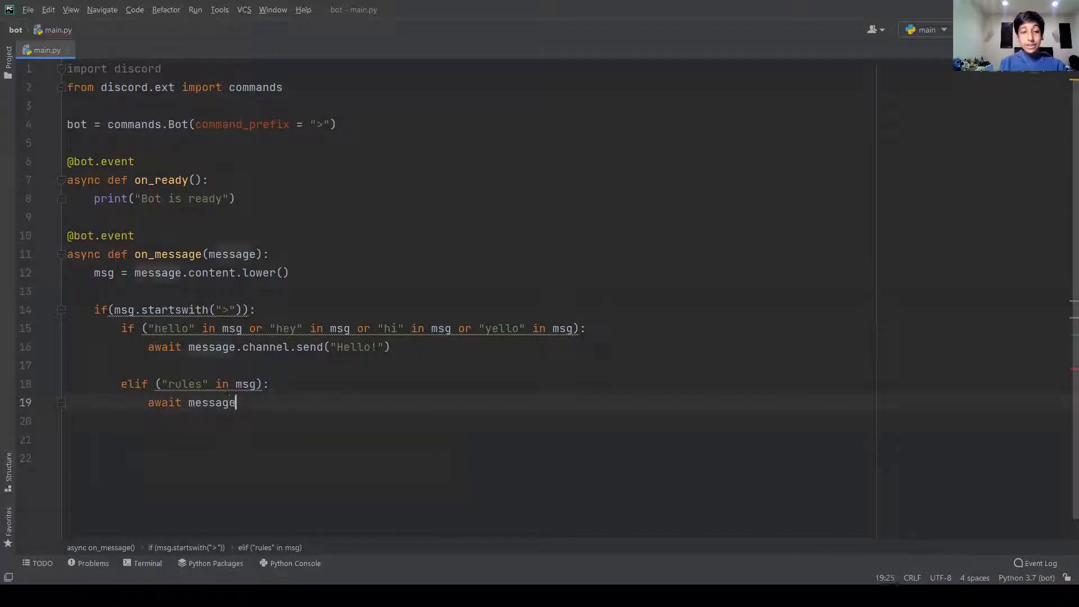
type(".channel")
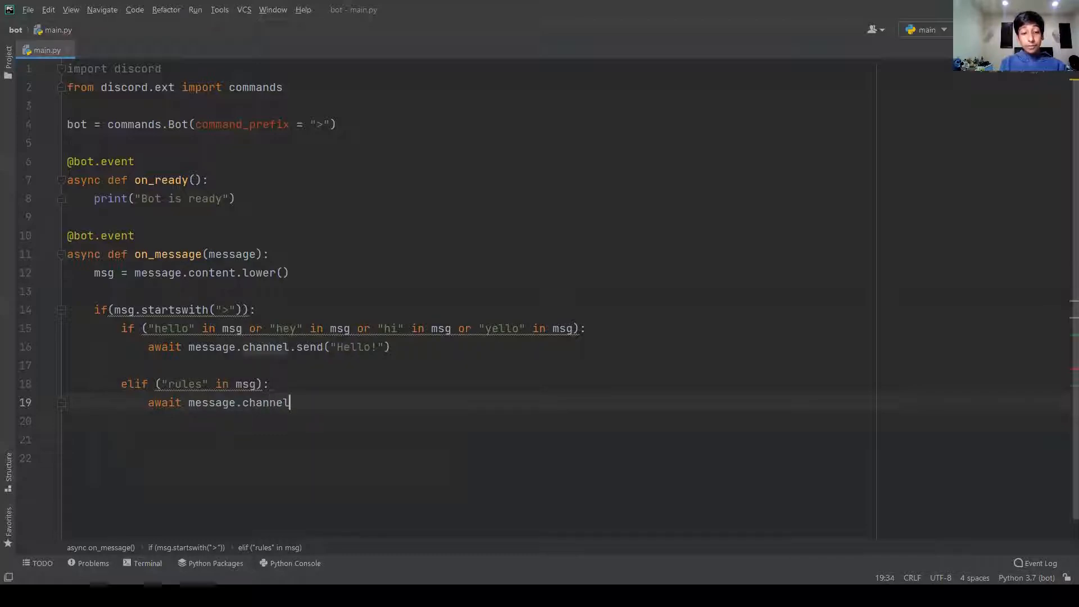
type(".send(\"\")")
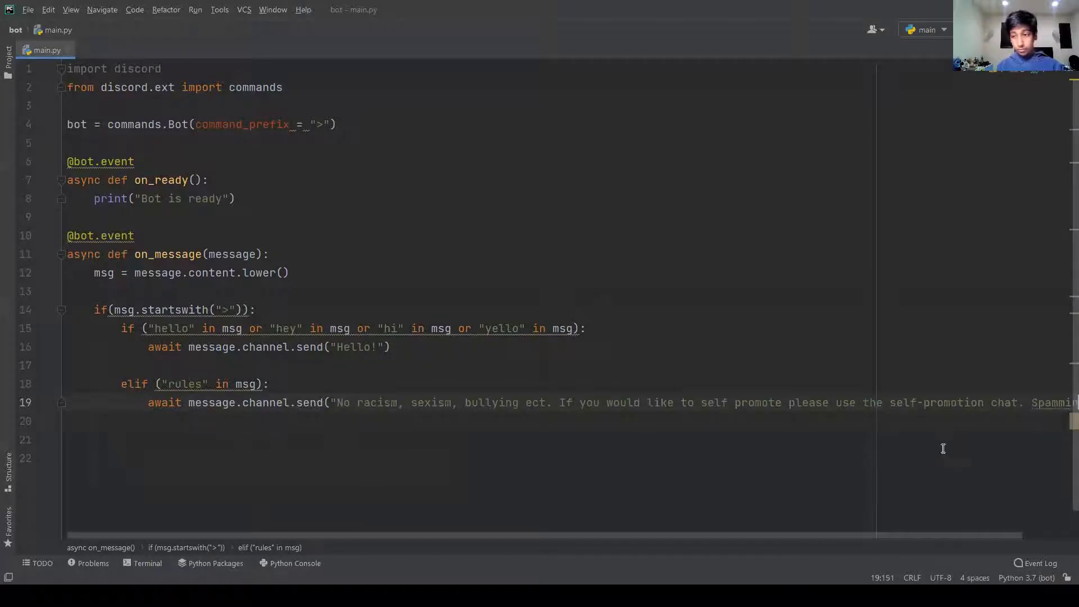
left_click(102, 420)
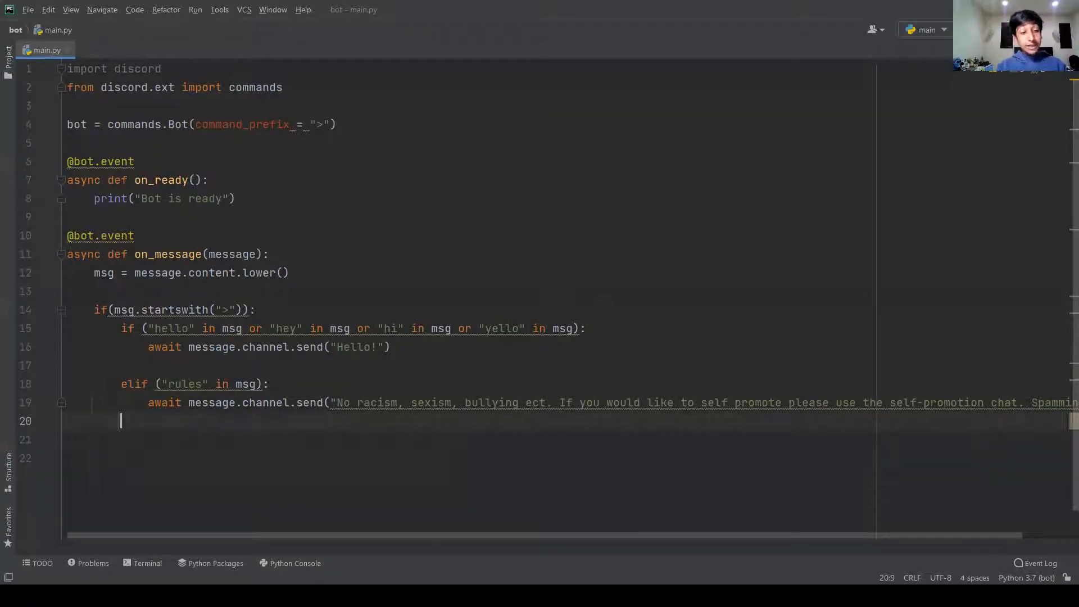
type("elif (\"")
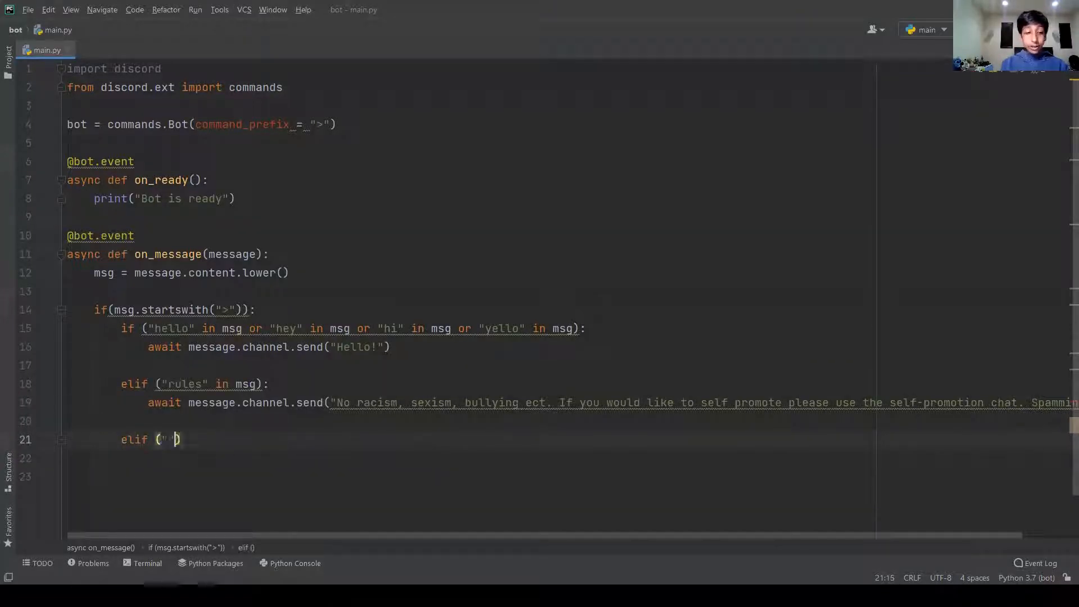
type("joke\" in")
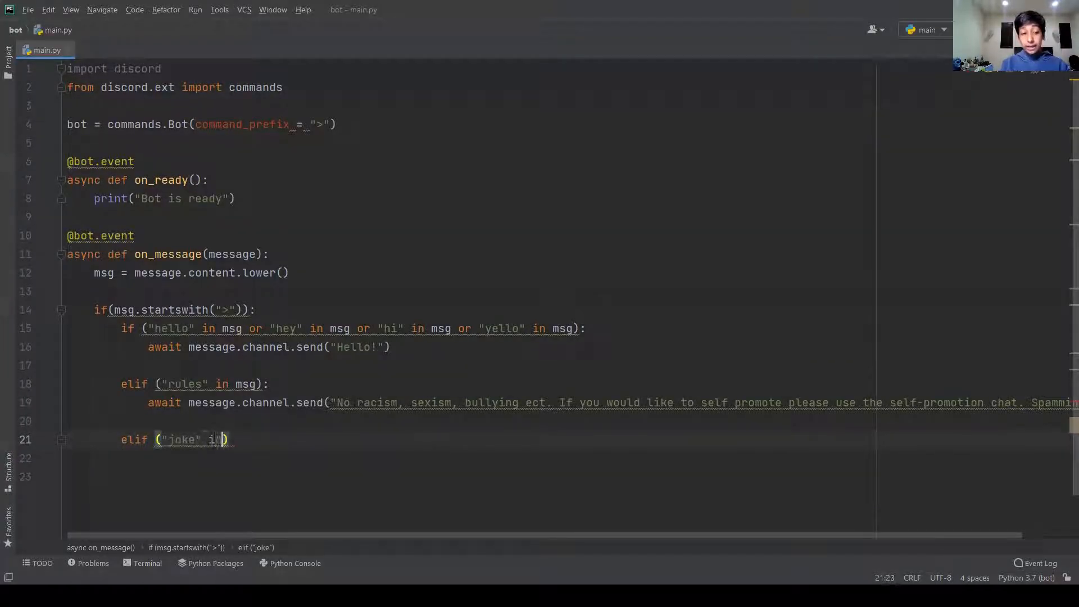
key("ctrl+z")
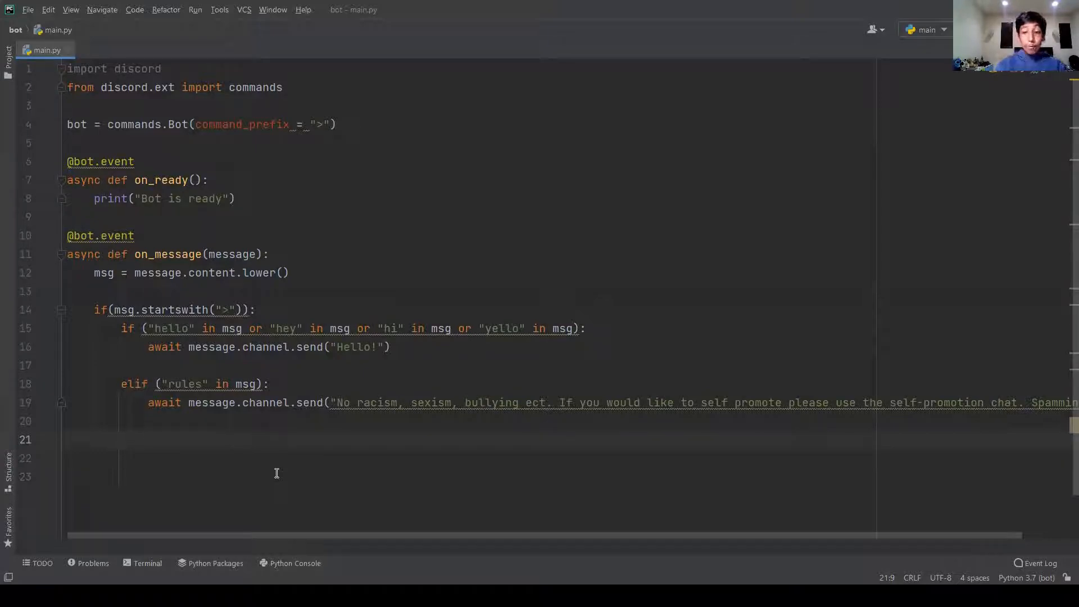
left_click(67, 440)
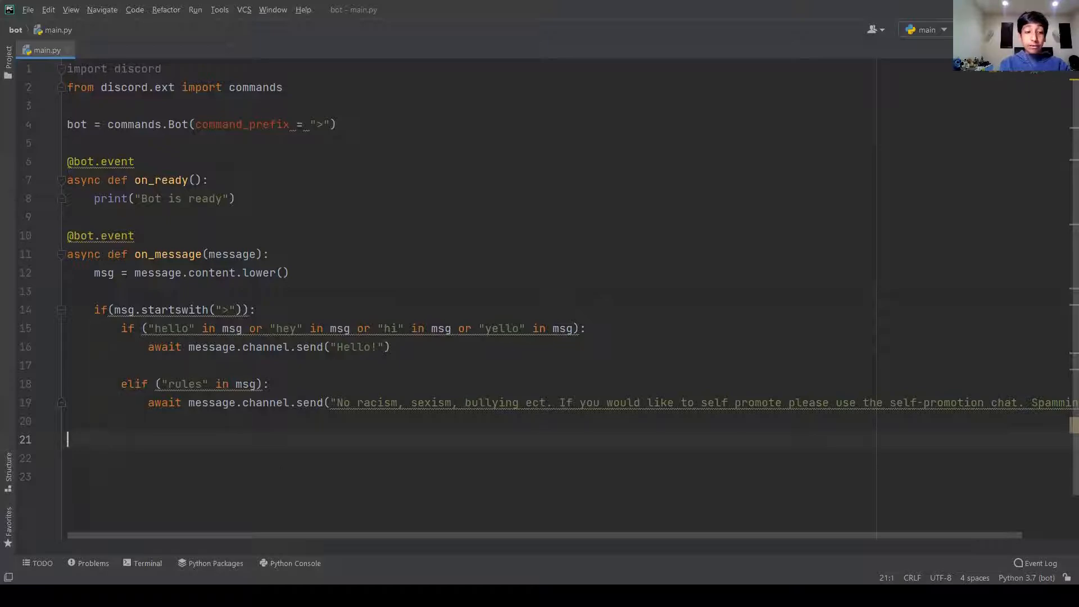
type("@bot.commands")
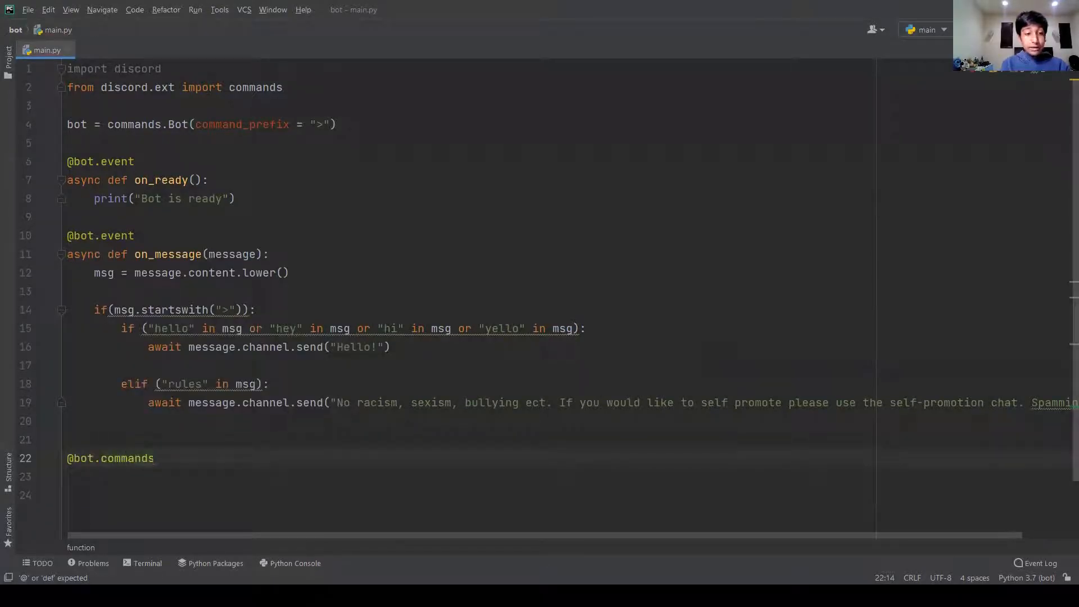
key("Backspace")
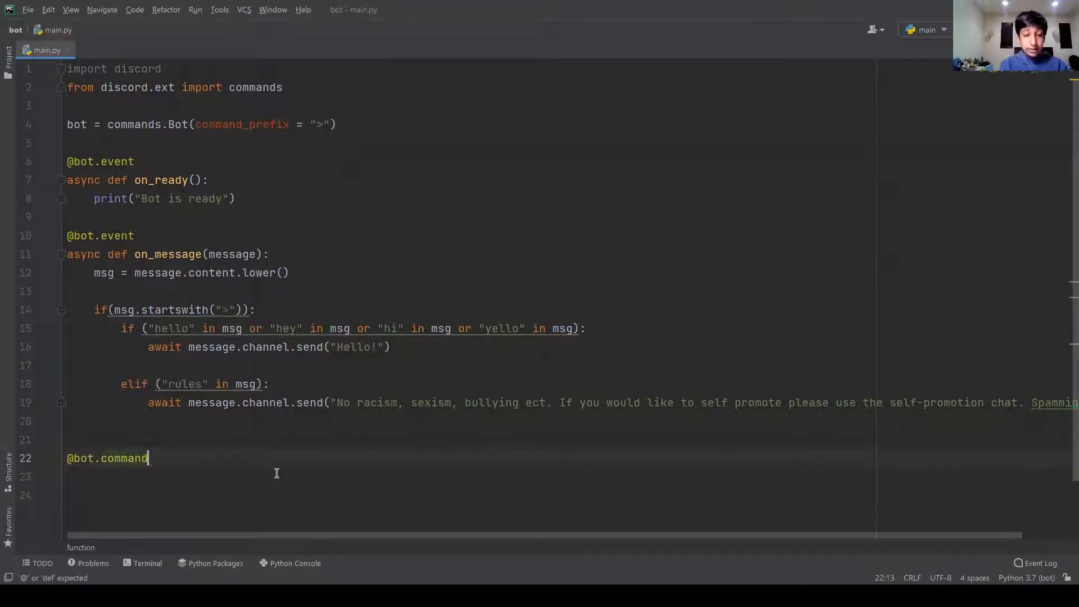
type("()")
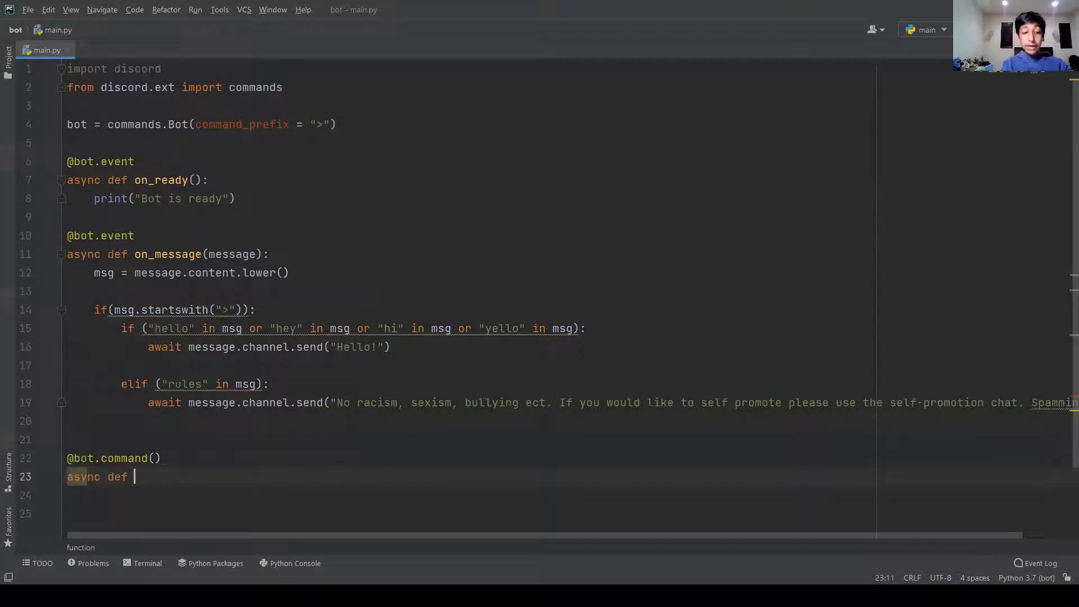
type("clear")
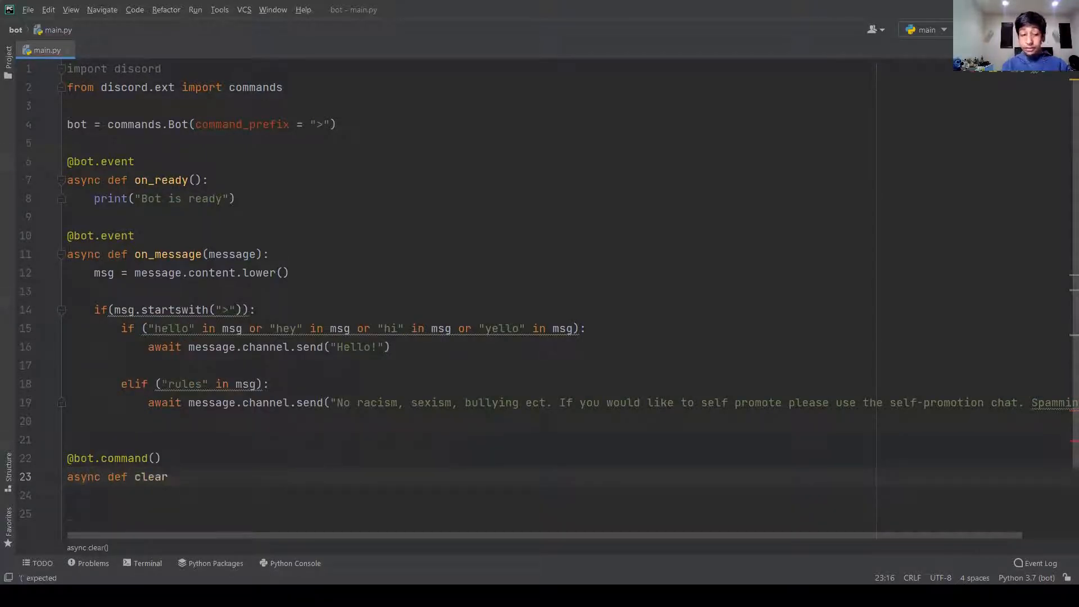
type("():")
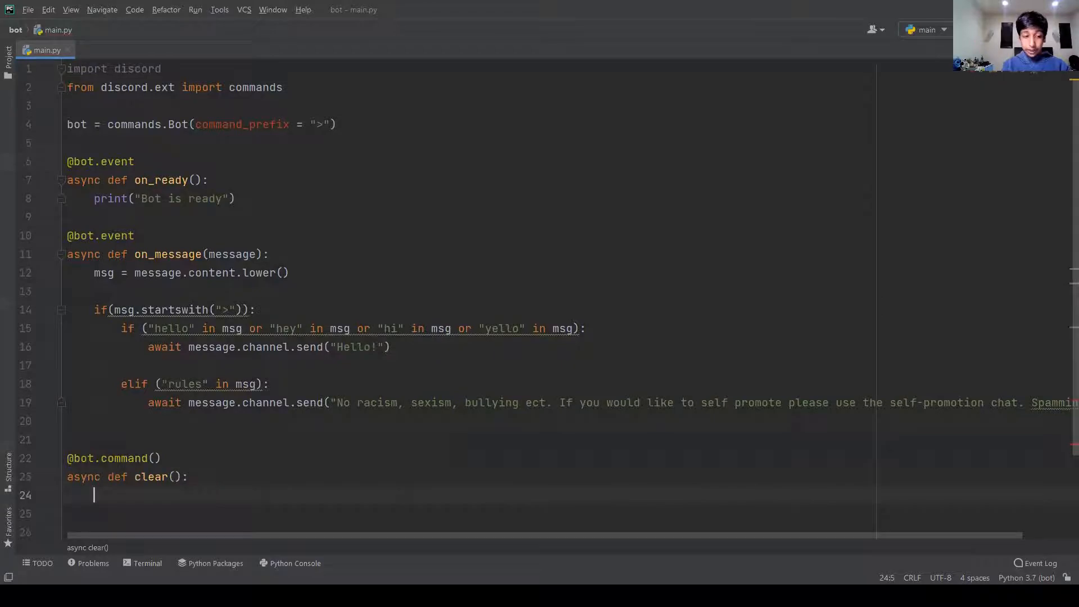
scroll("down", 3)
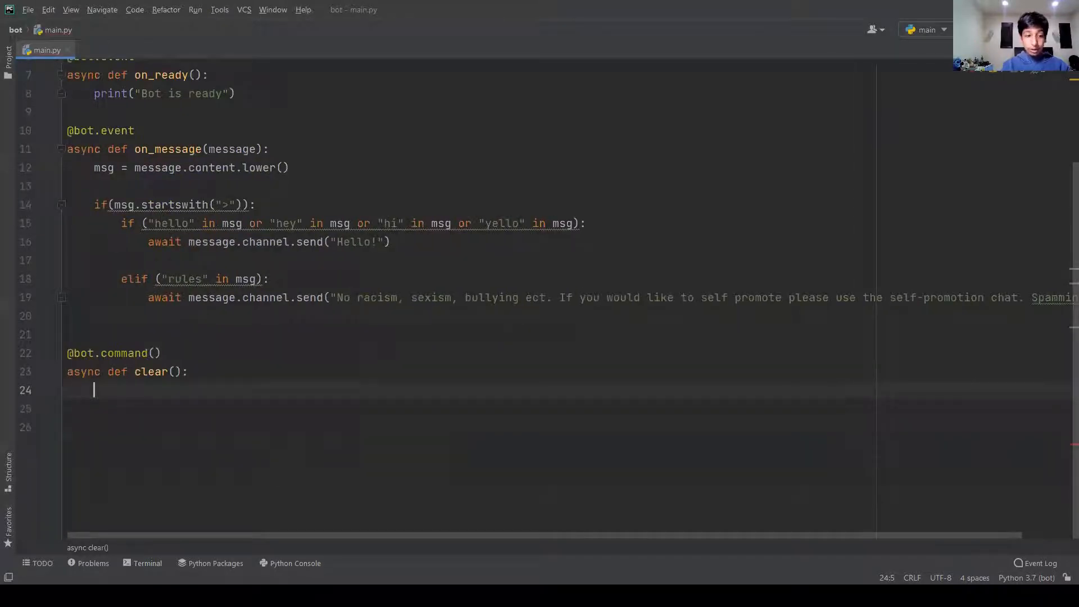
mouse_move(276, 473)
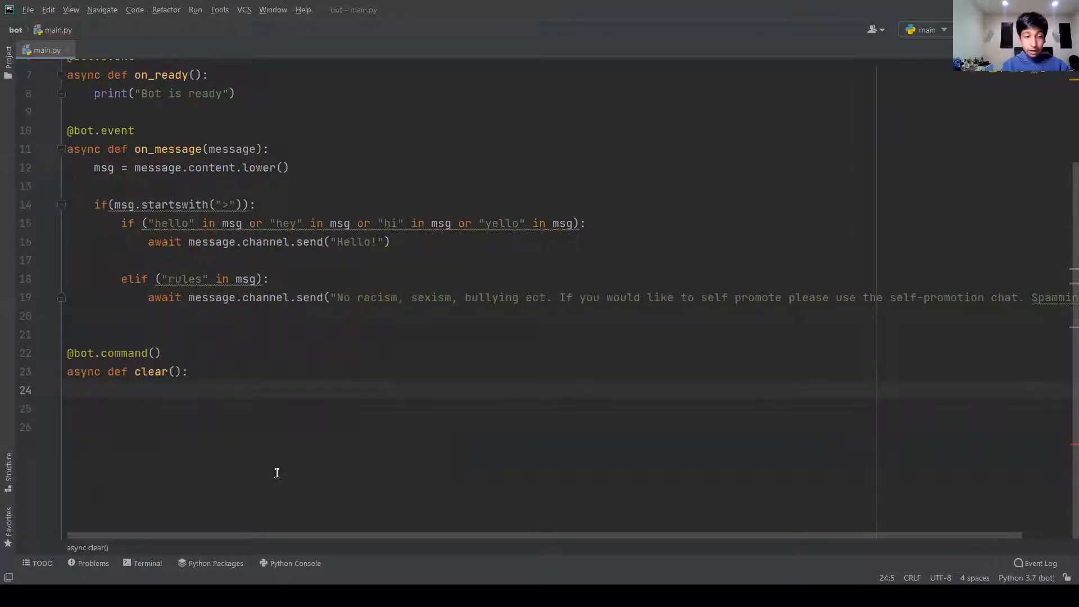
Step: Give clear the parameters ctx and amount = 10 and a #clear comment
left_click(173, 372)
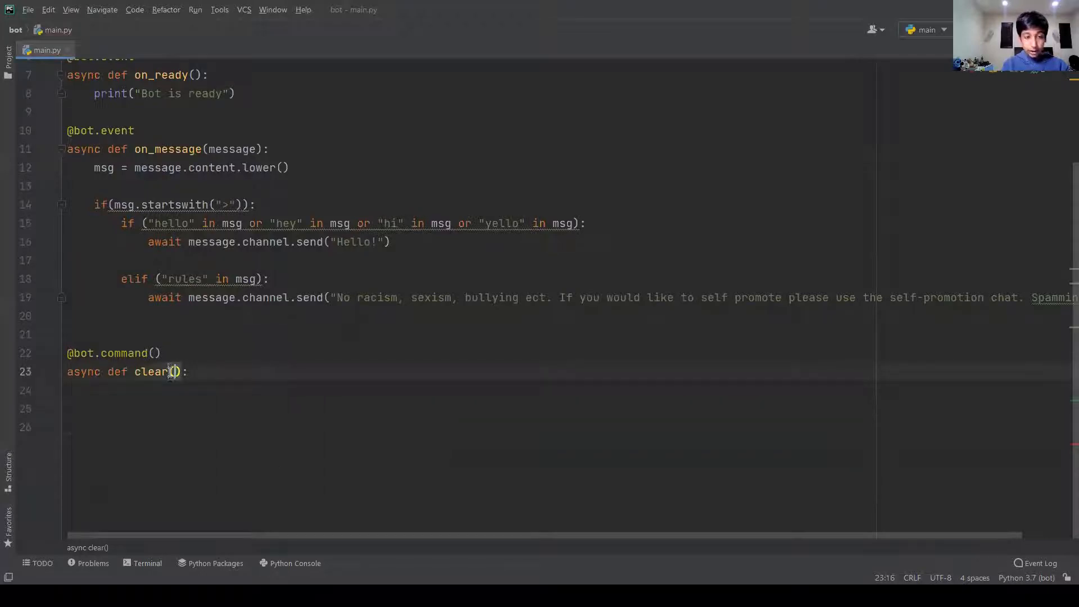
type("ctx,")
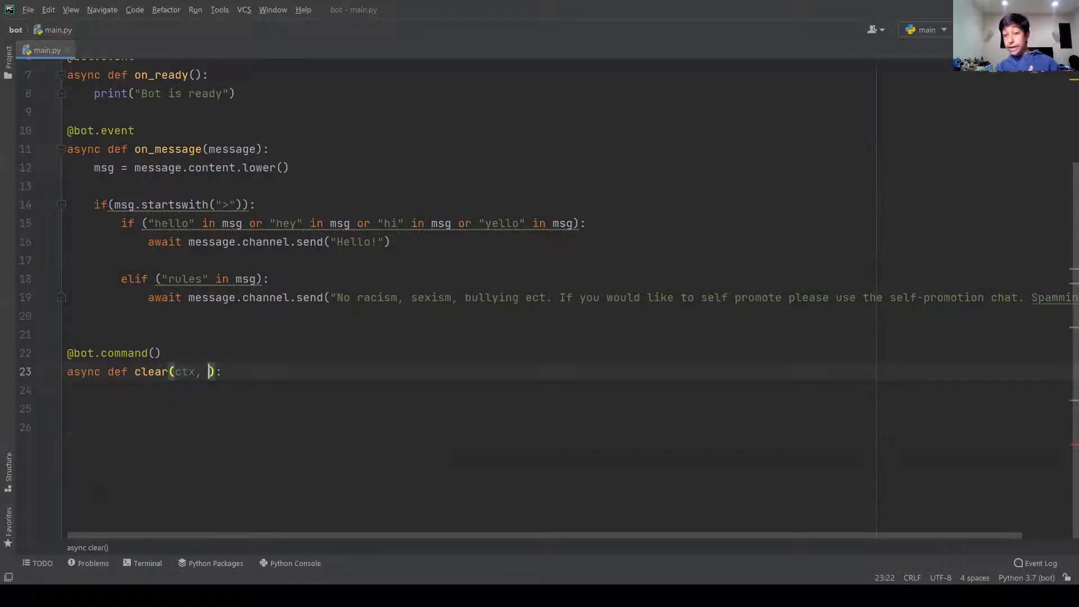
type("limit = 10")
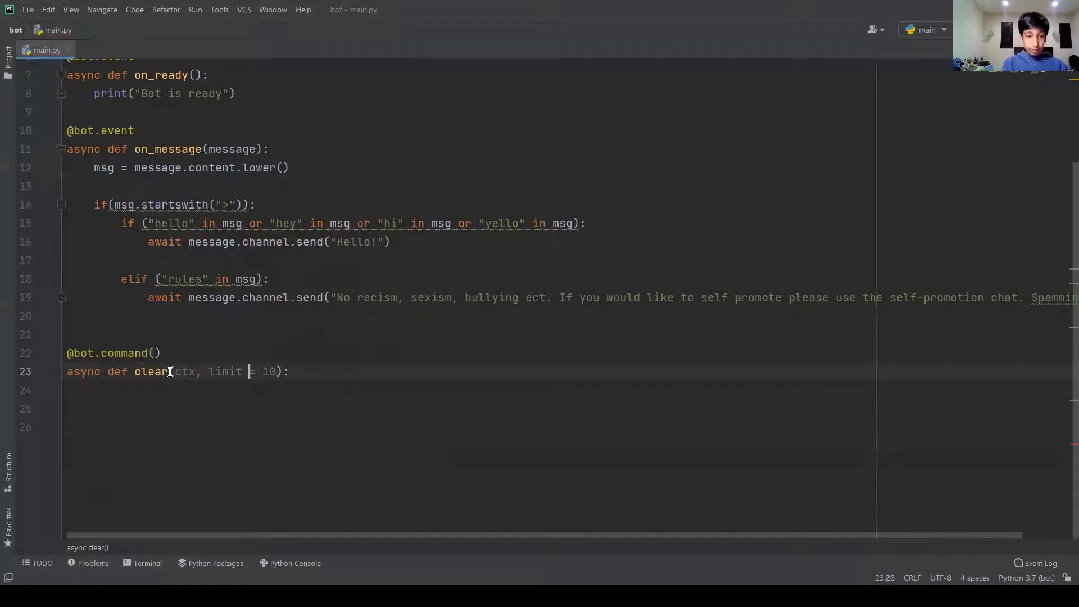
type("amount")
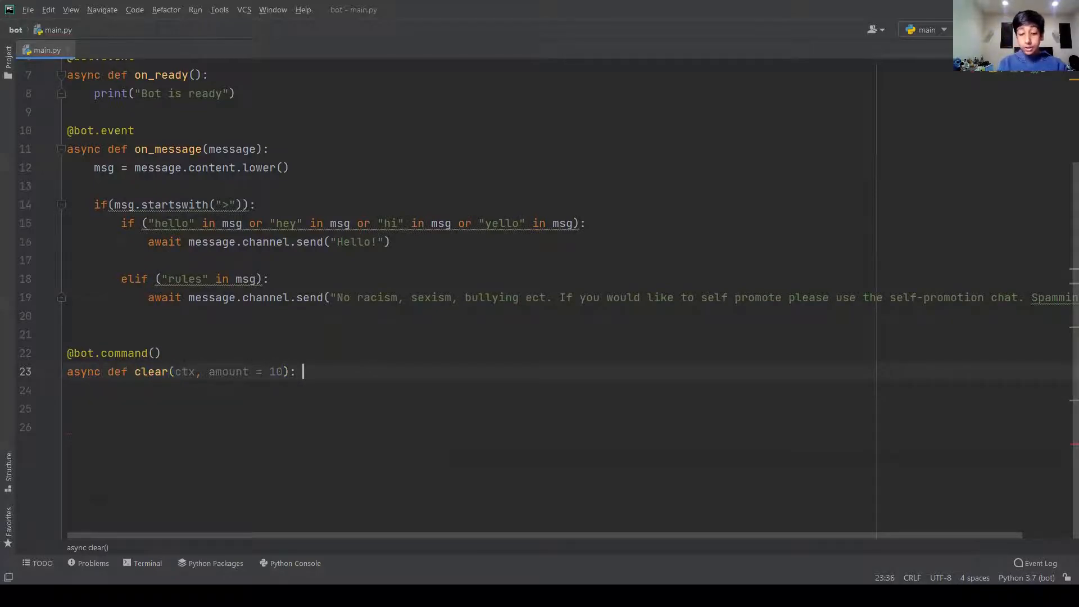
type("#")
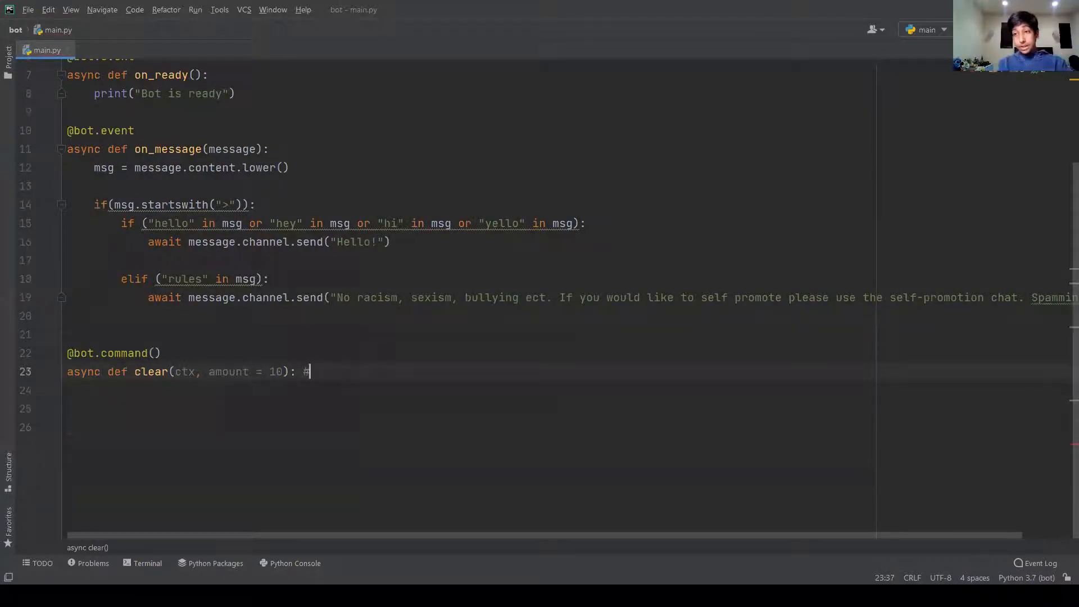
type("clear")
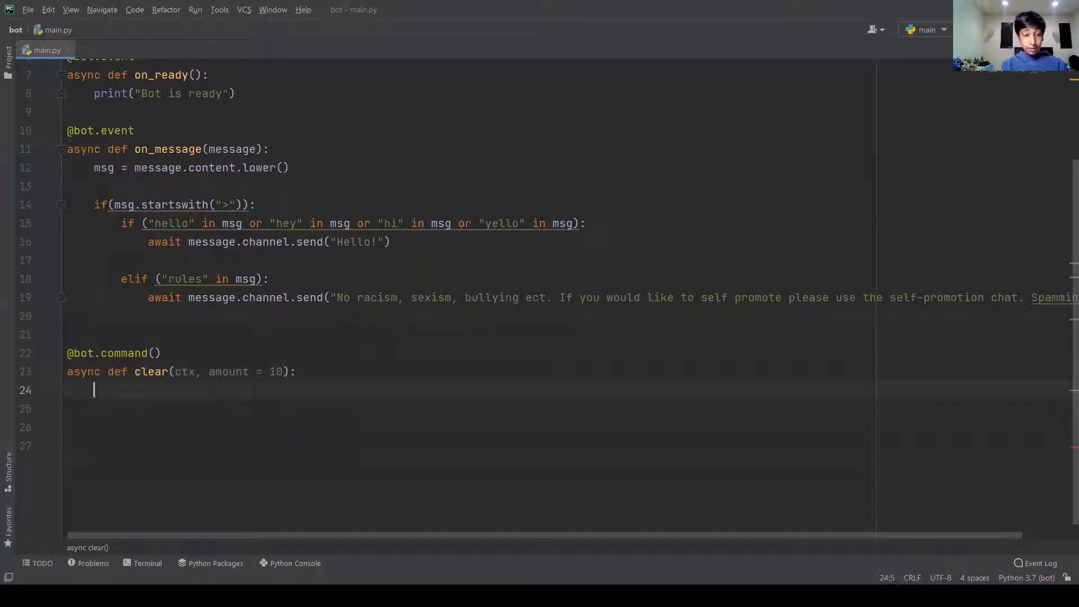
Step: Write the body await ctx.channel.purge(limit = amount), fixing the ctx prefix typo
type("await ch")
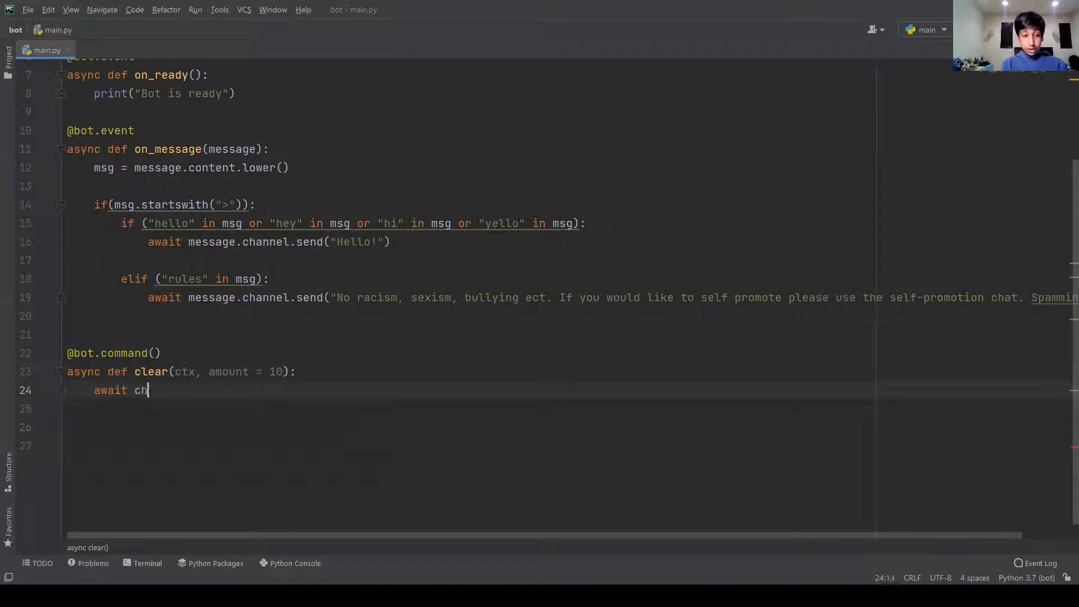
type("annel")
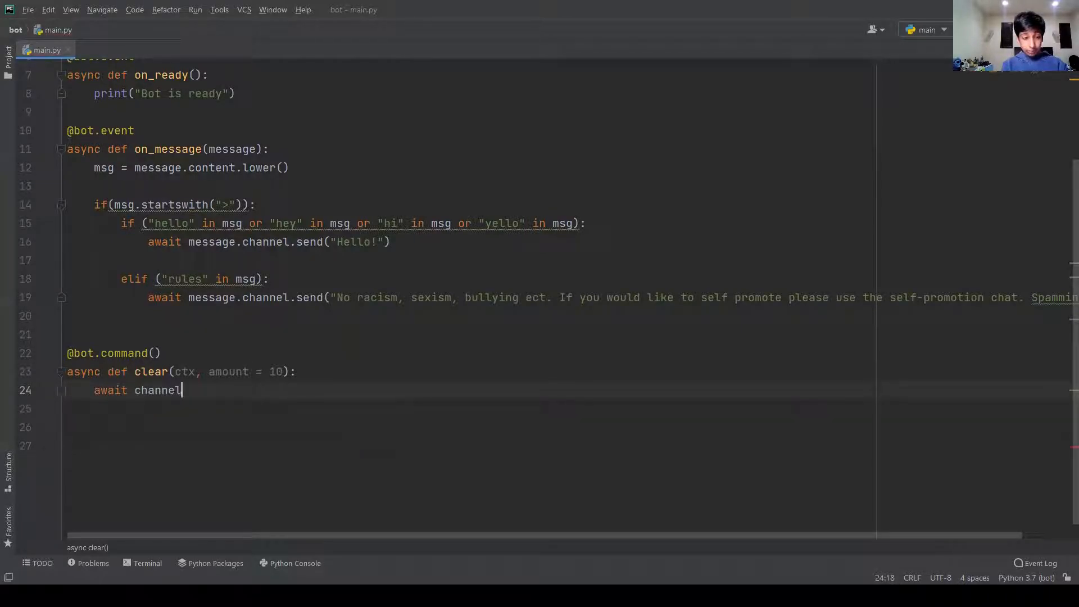
key("backspace")
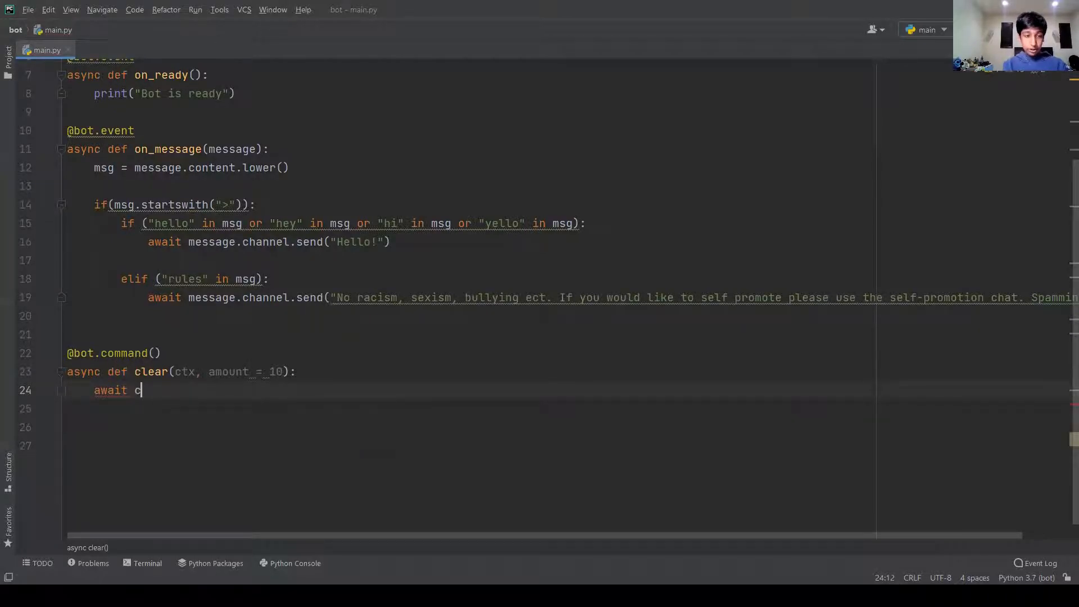
type("tx.channel.")
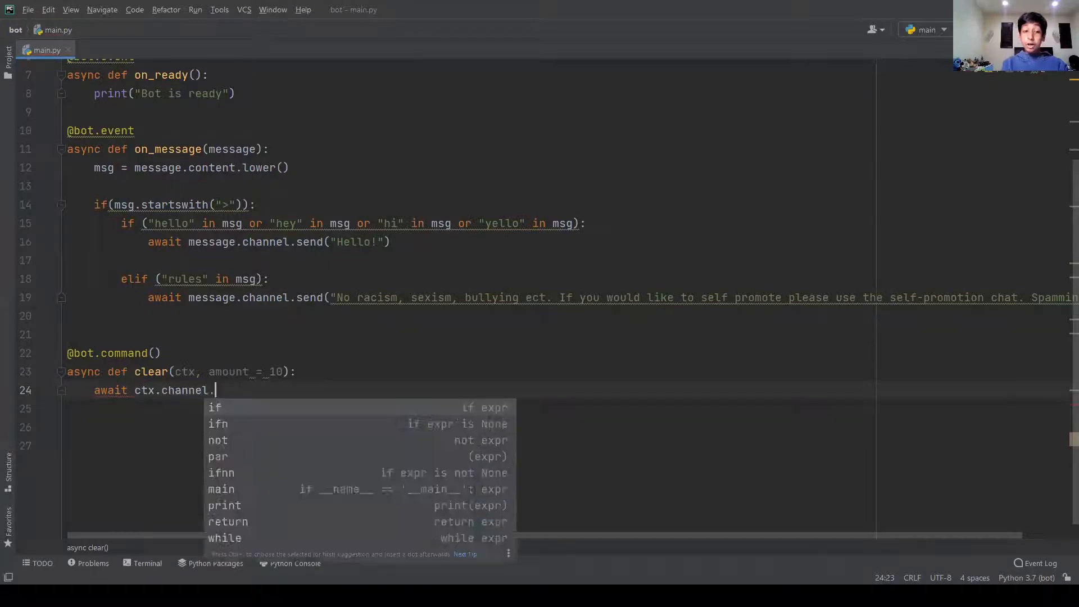
type("purge()")
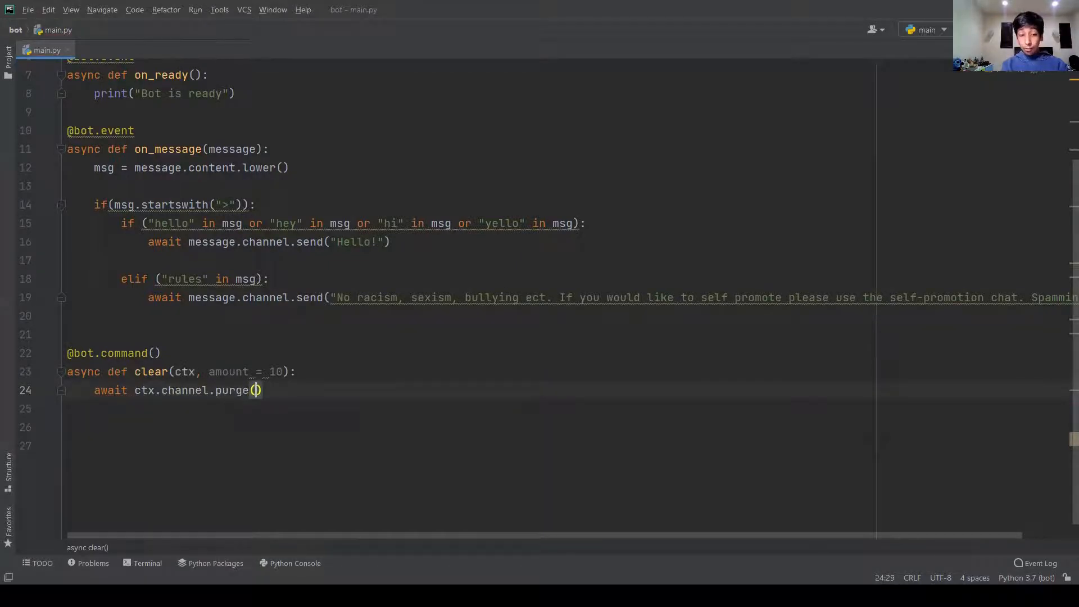
type("limit = amount")
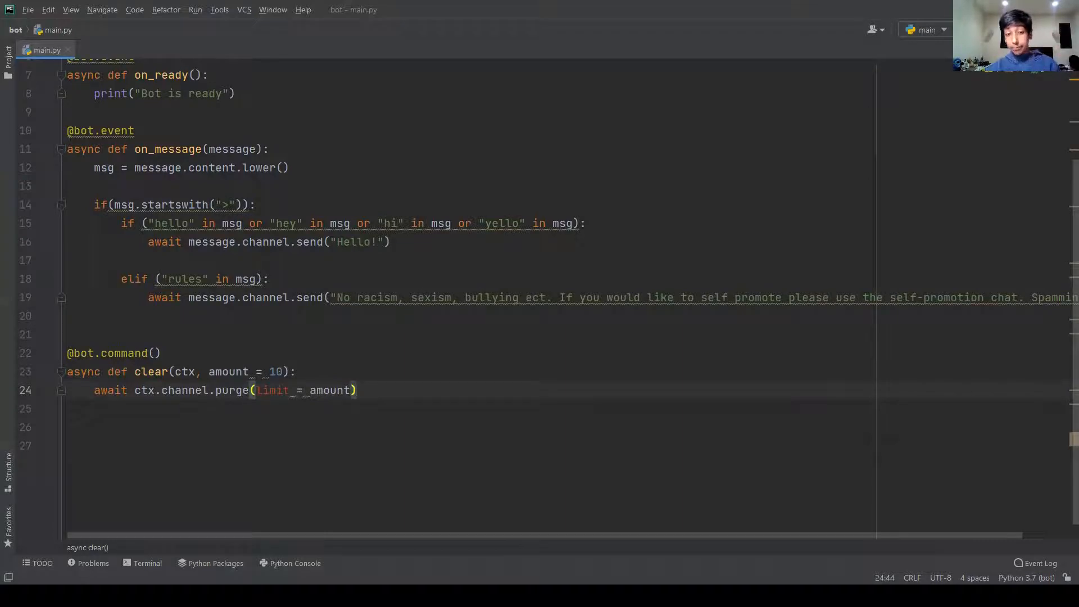
scroll("up", 3)
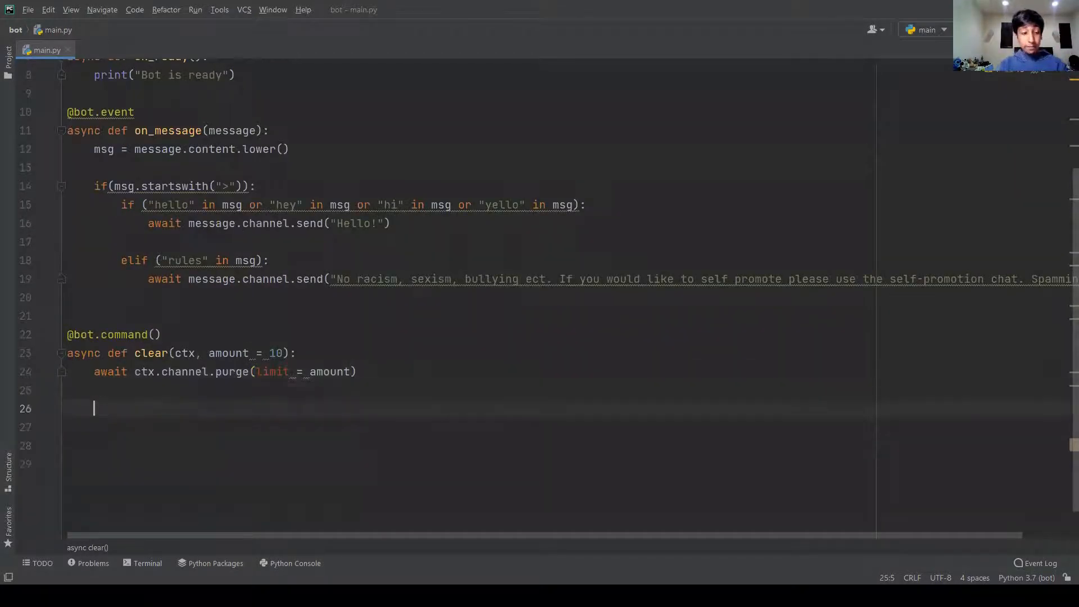
type("bot.run")
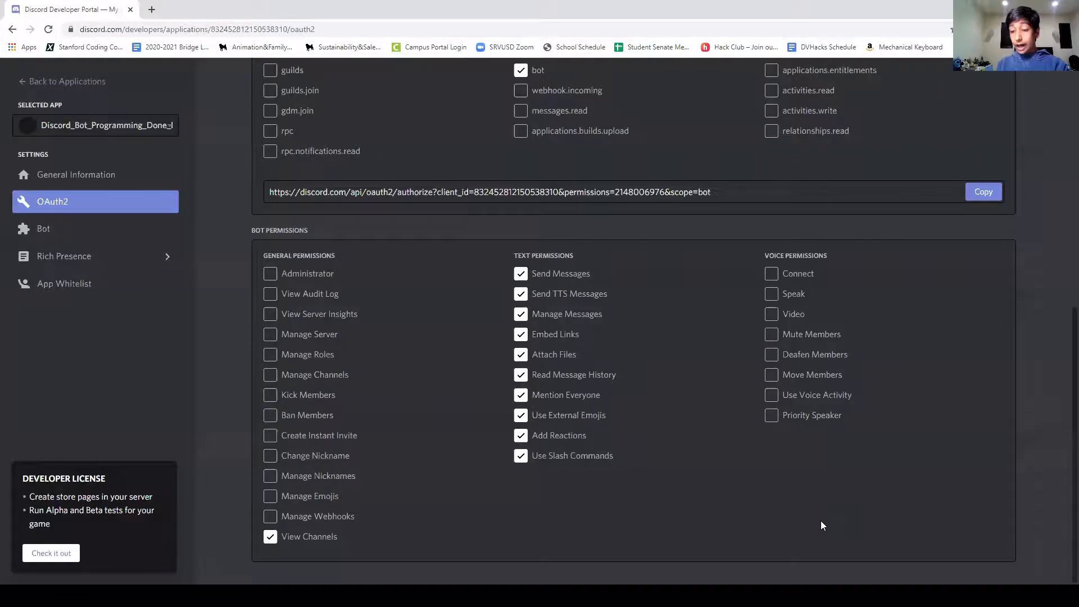
mouse_move(789, 190)
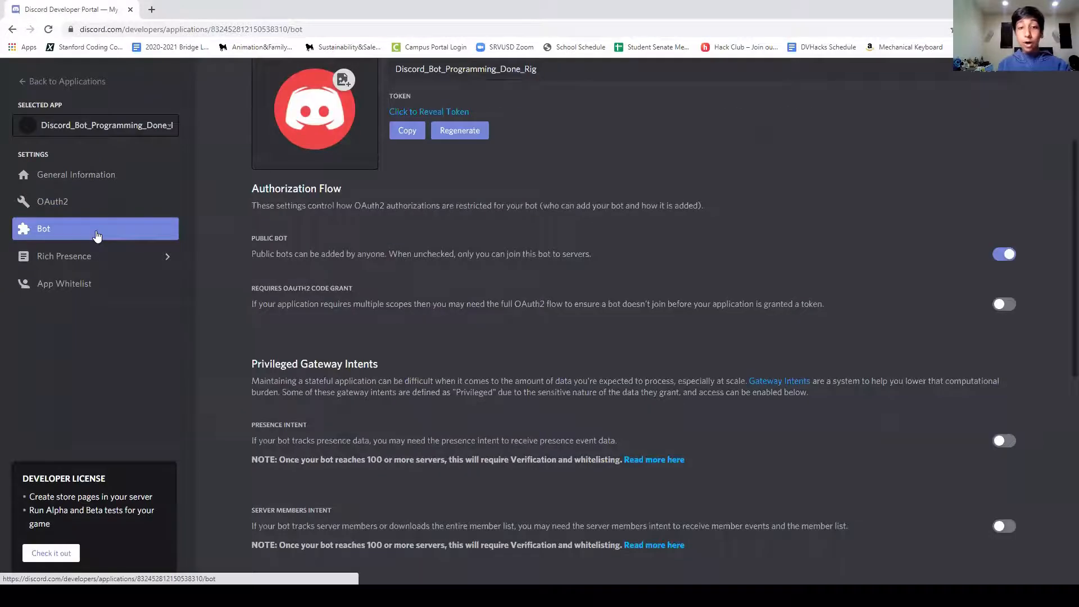
Step: Scroll the Bot settings page to reach the token section
scroll("up", 3)
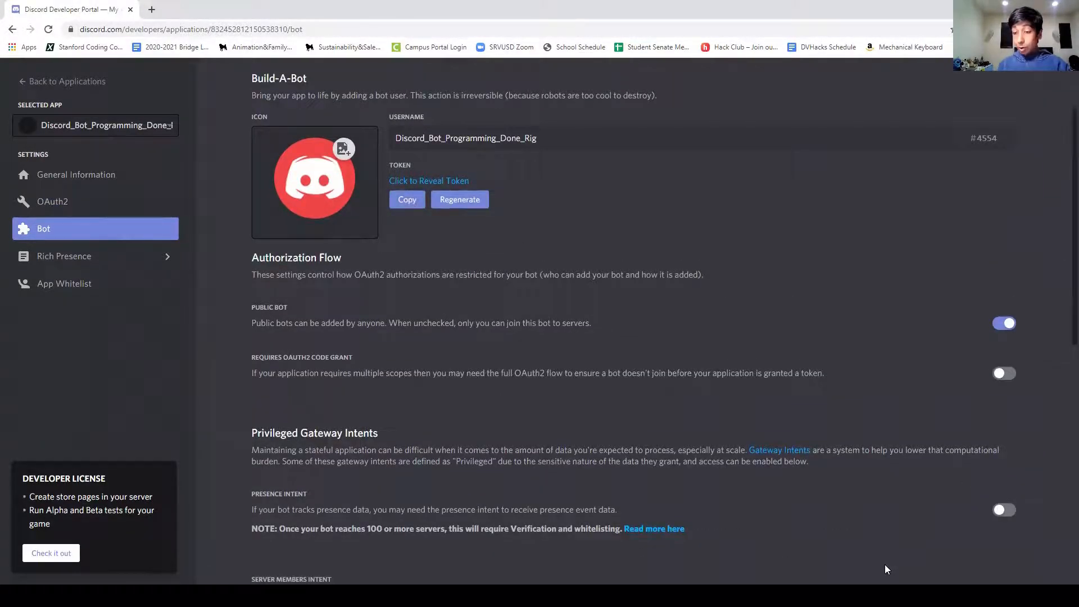
mouse_move(544, 405)
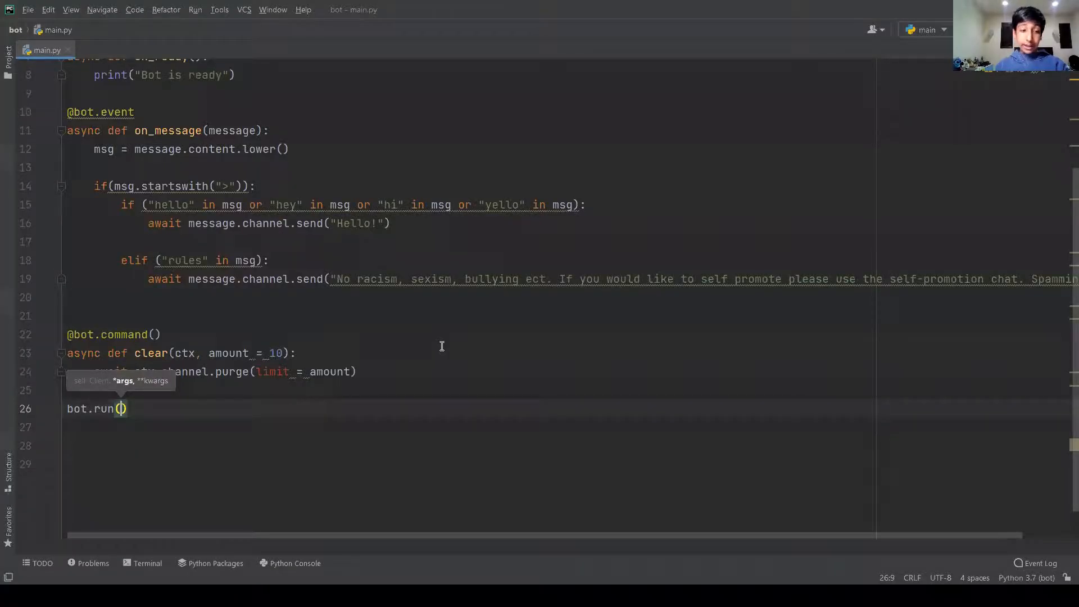
Step: Wrap the pasted token in quotes inside bot.run()
type("\"")
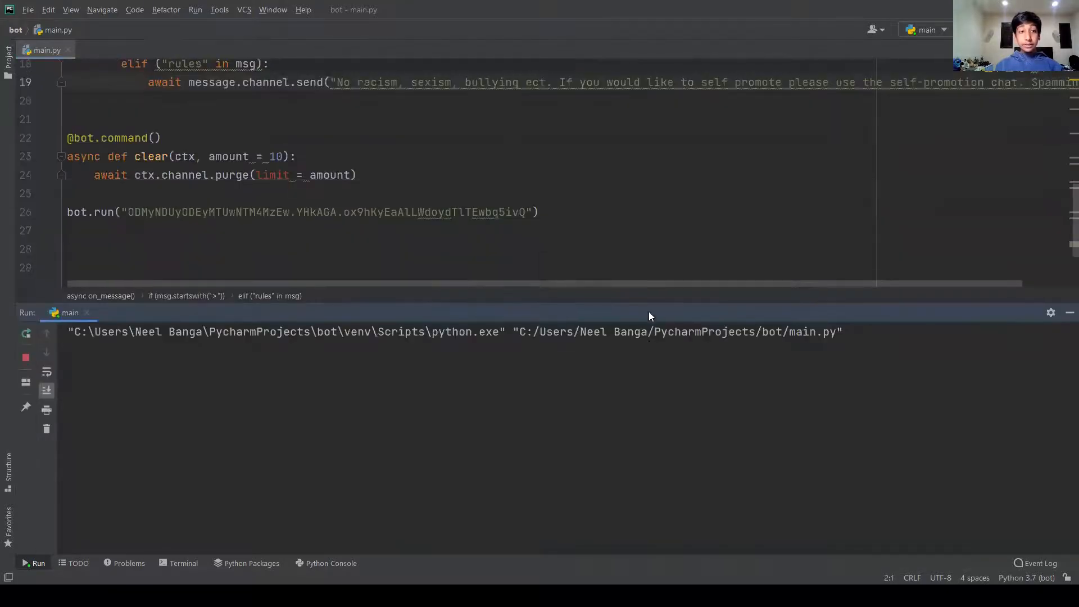
Step: Check the Run output for 'Bot is ready' and clear its selection
scroll("up", 3)
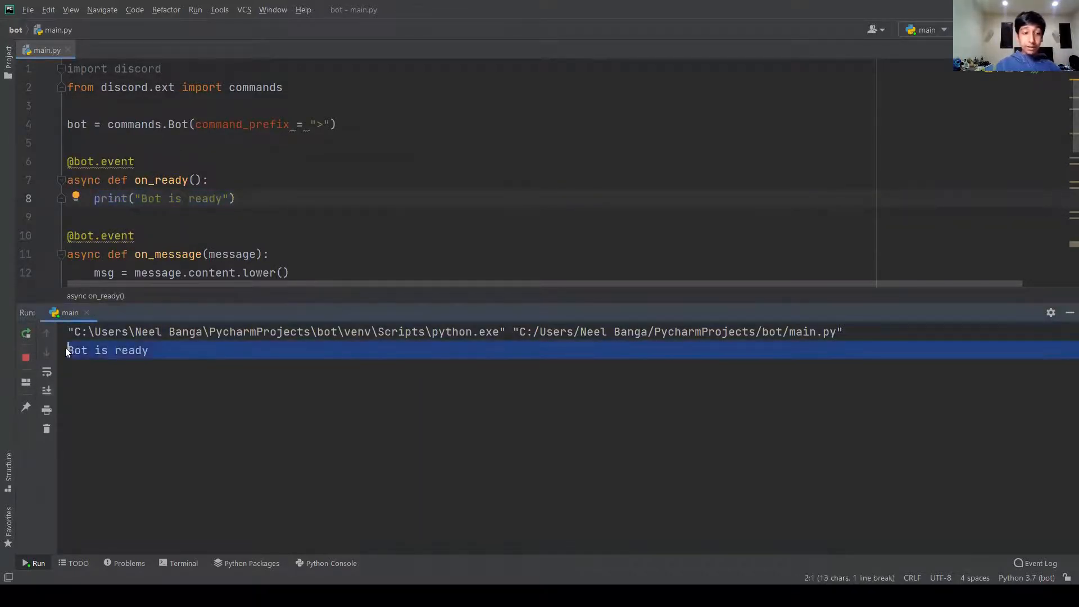
left_click(115, 350)
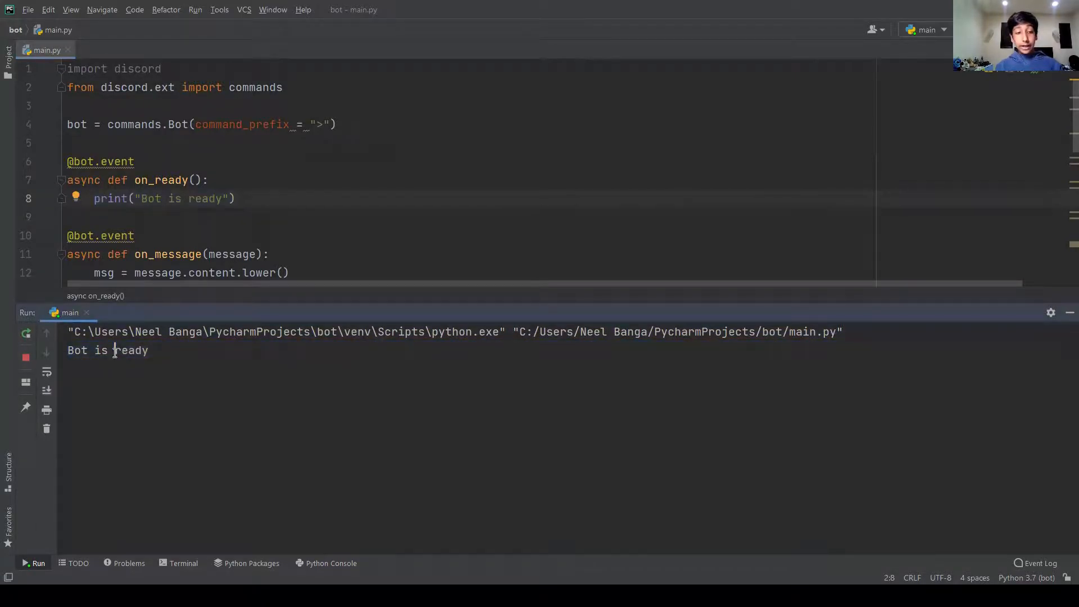
mouse_move(281, 347)
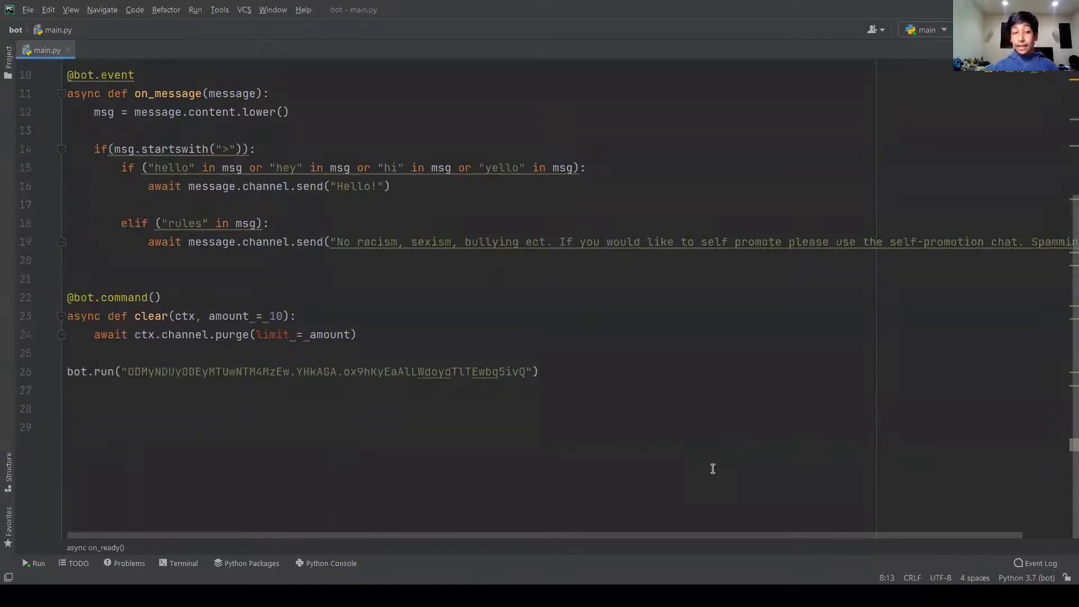
scroll("up", 3)
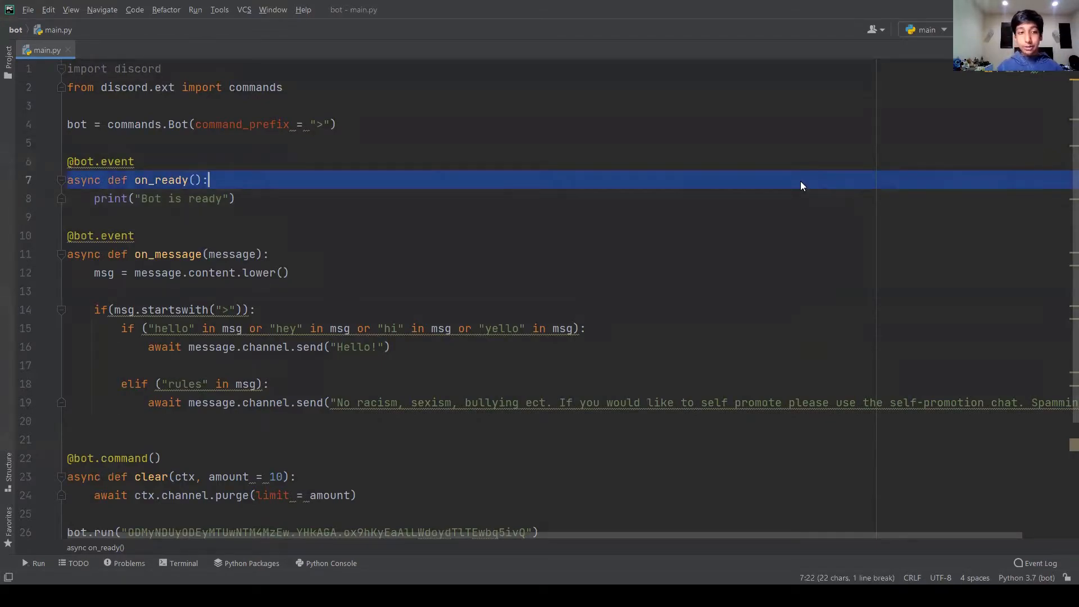
mouse_move(296, 171)
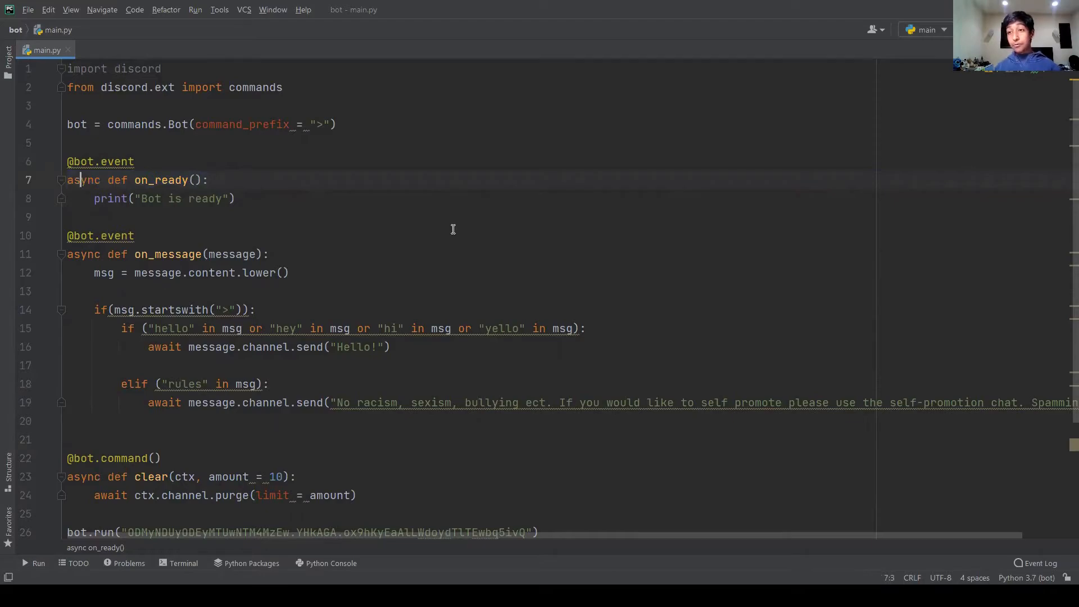
mouse_move(510, 571)
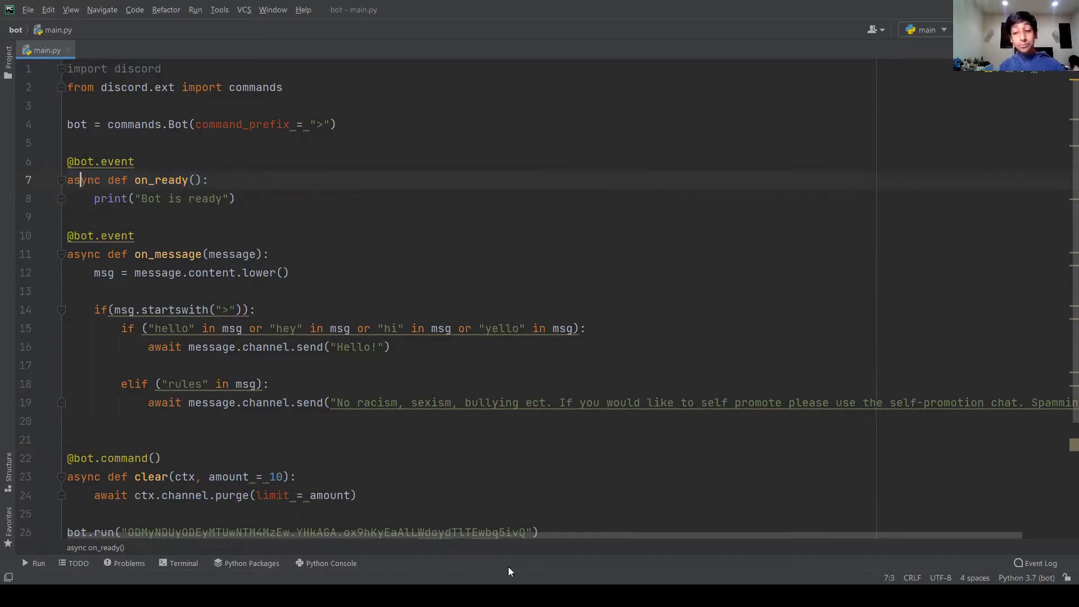